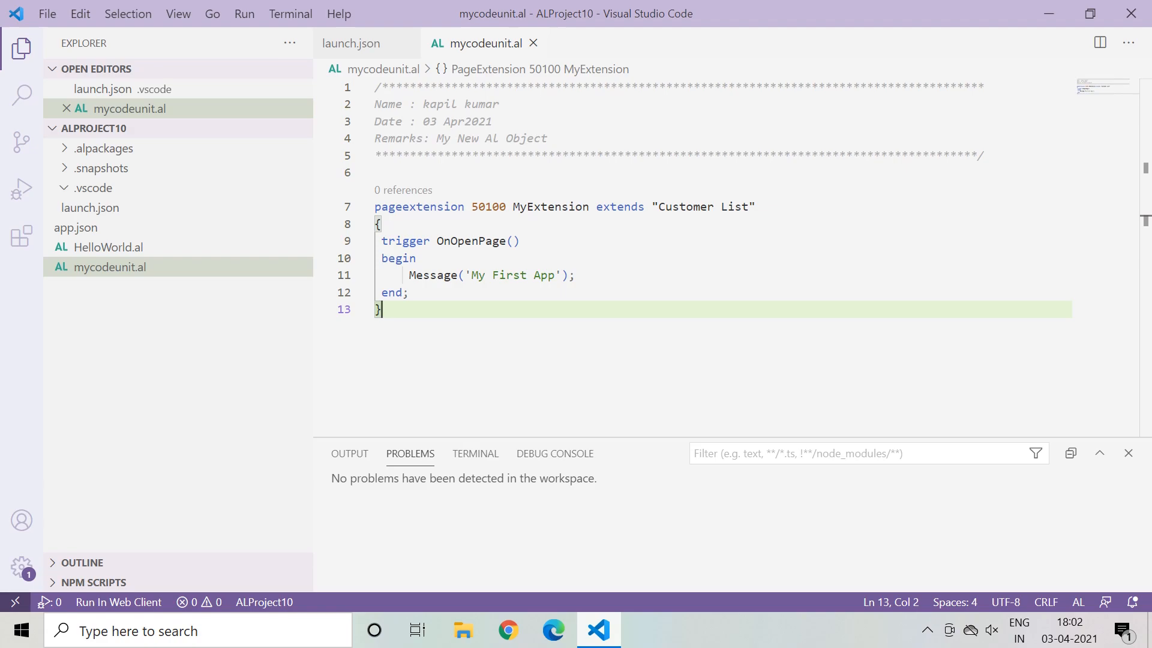
mouse_move(680, 332)
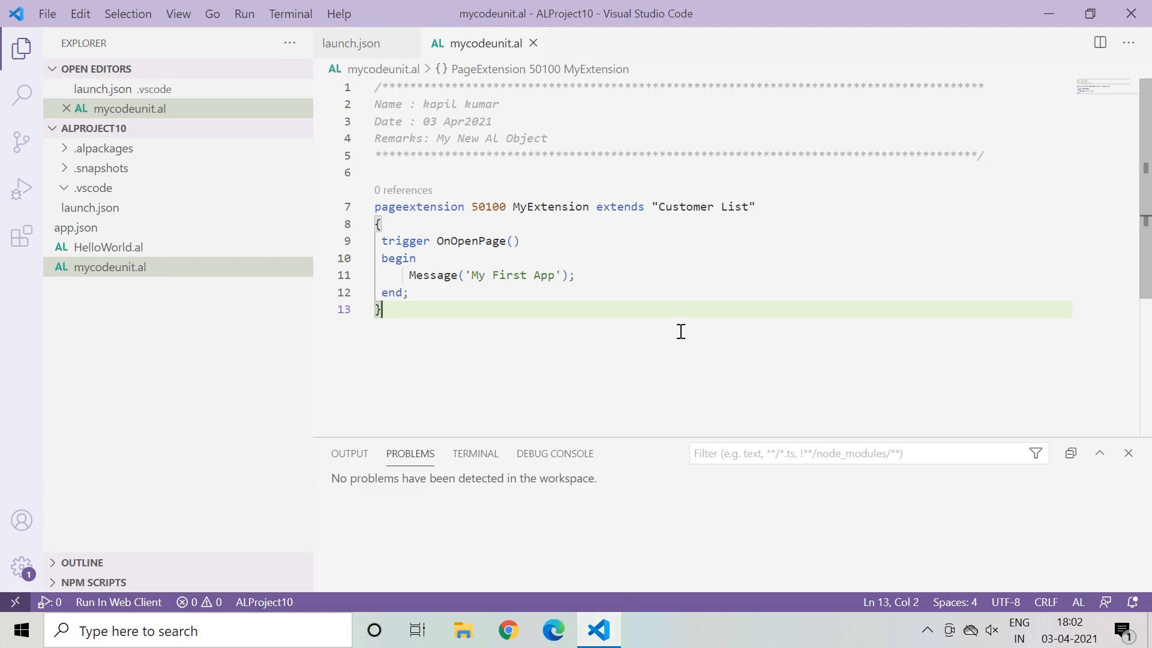
mouse_move(624, 301)
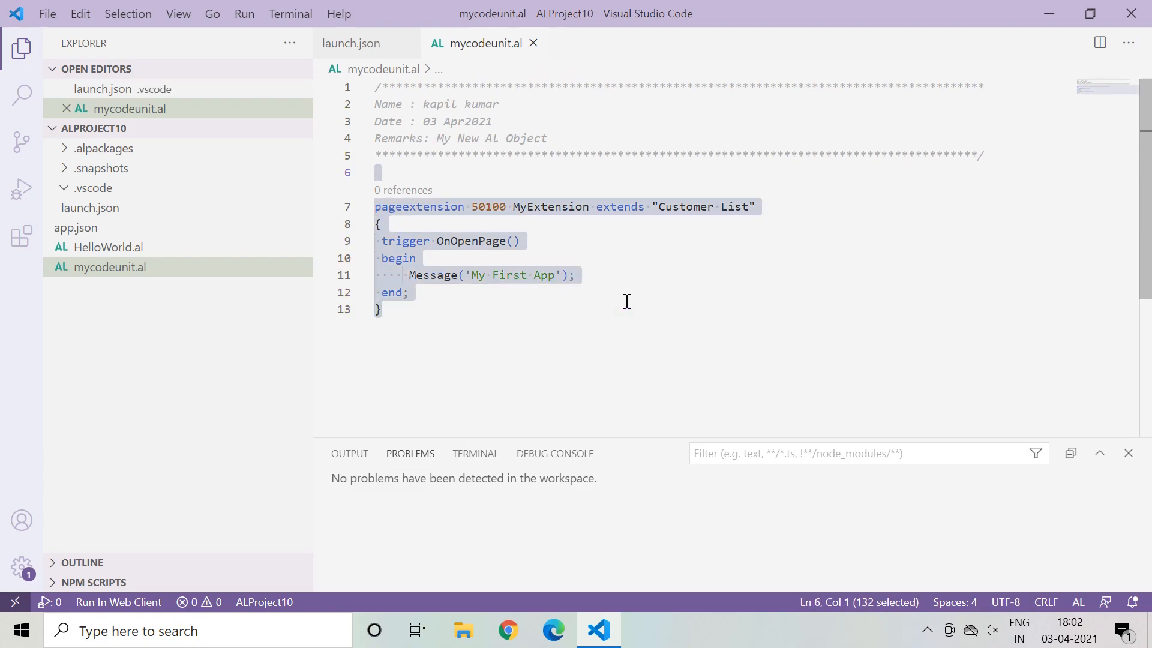
Step: Delete the page extension code and insert the ttableext table extension template in mycodeunit.al
key(Delete)
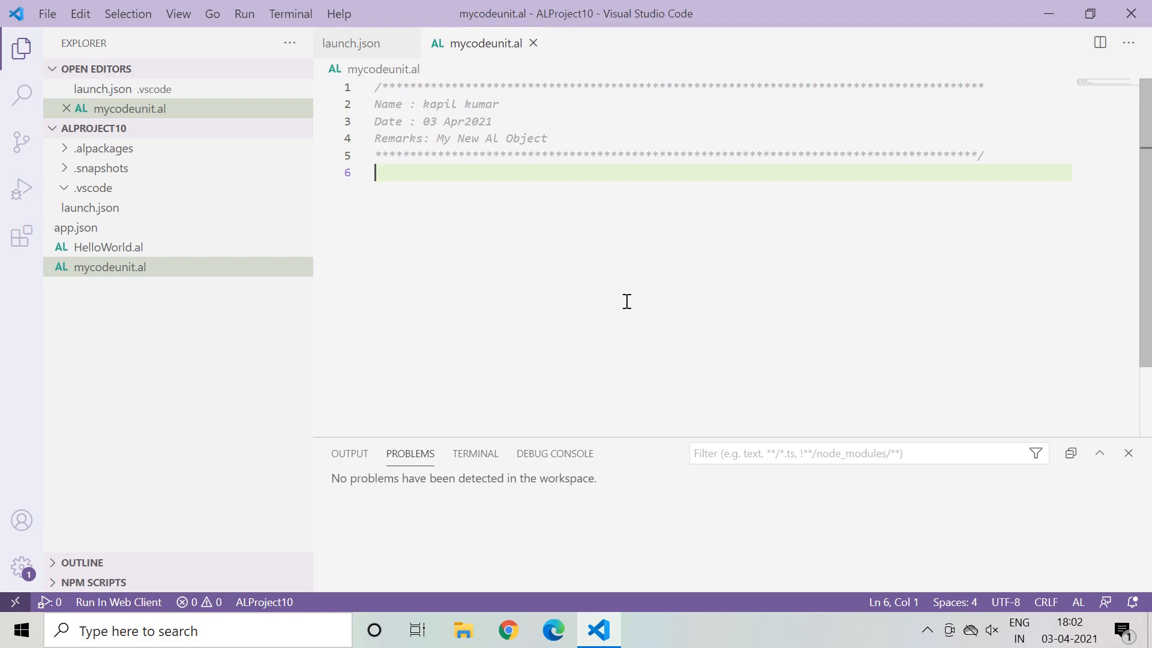
text(t)
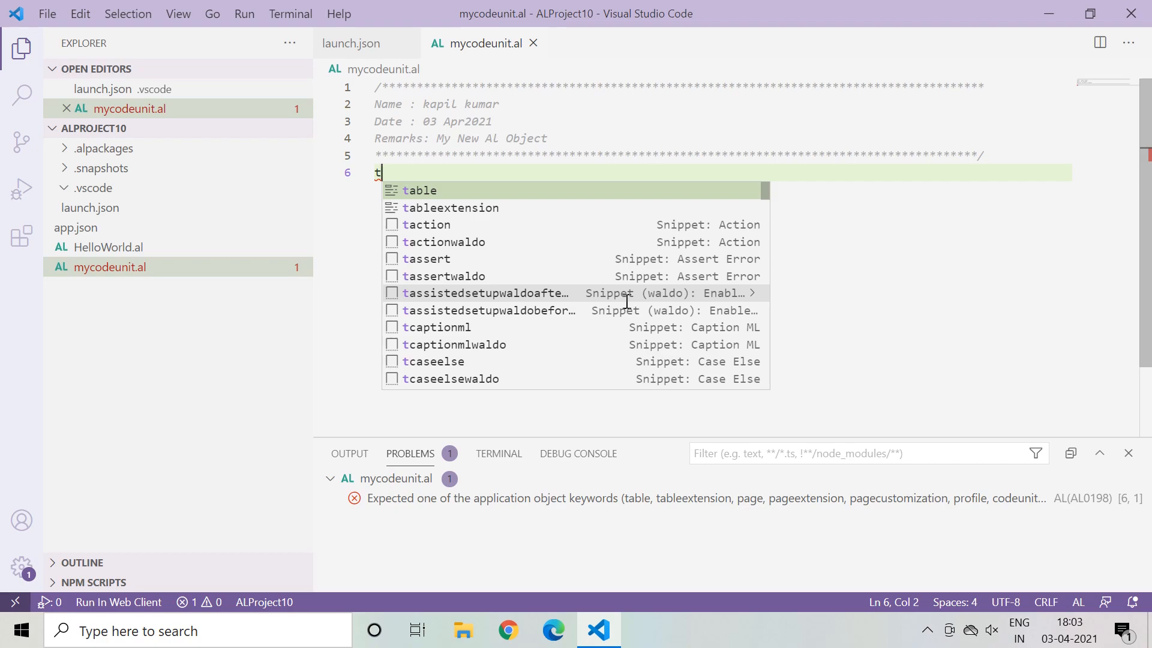
text(t)
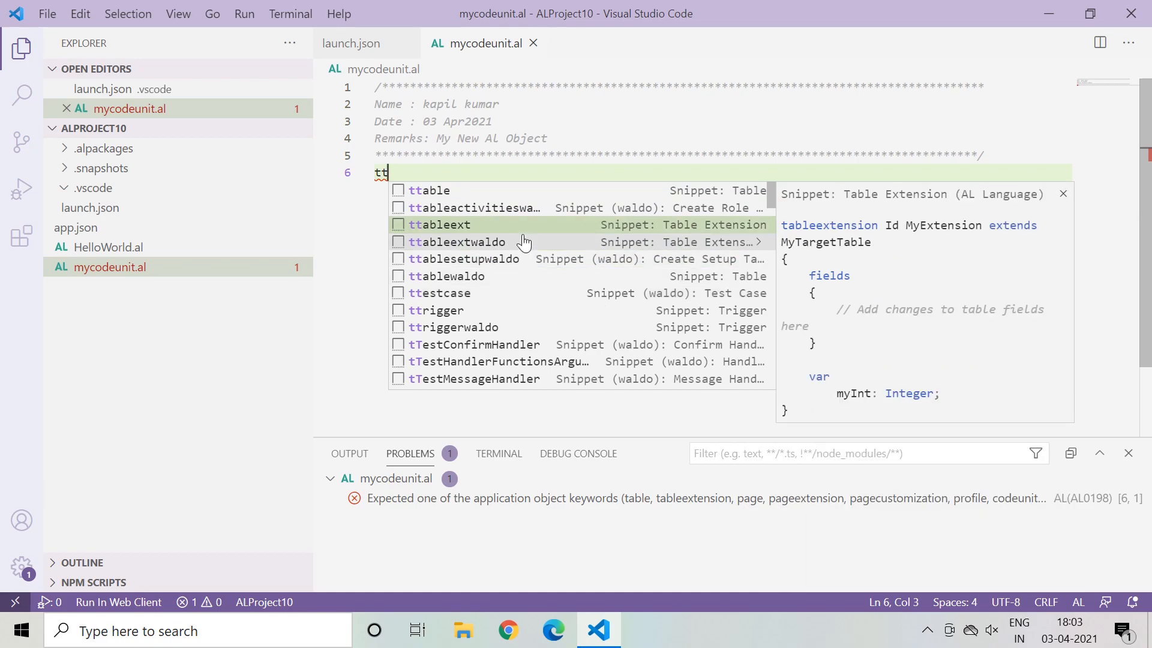
mouse_move(588, 234)
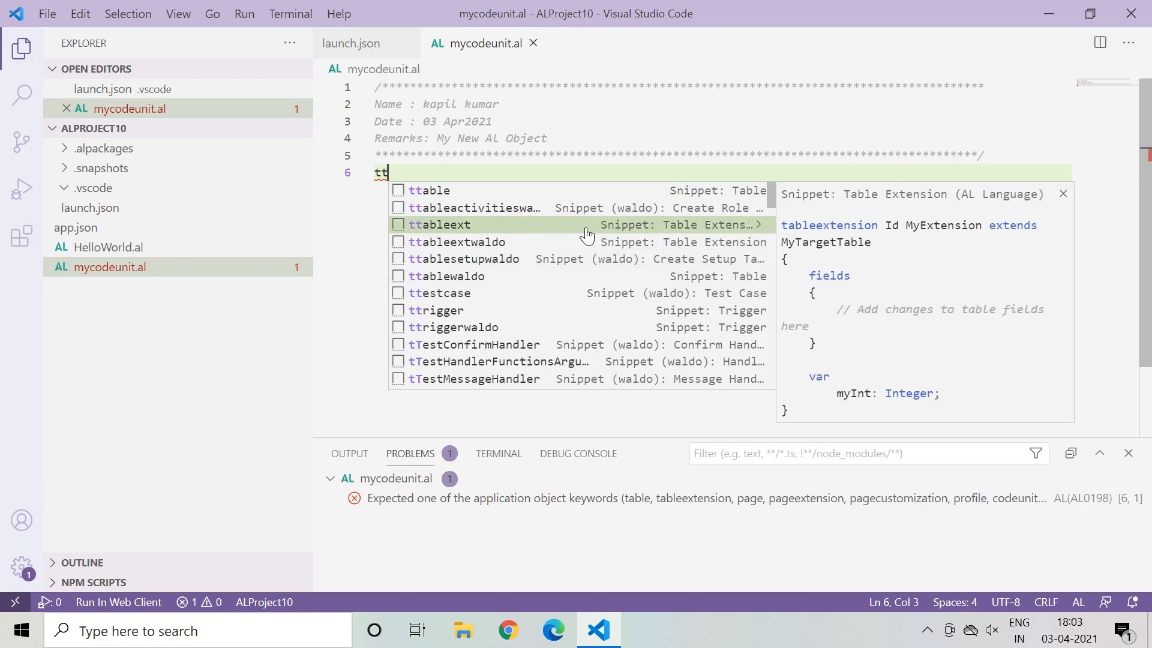
mouse_move(470, 228)
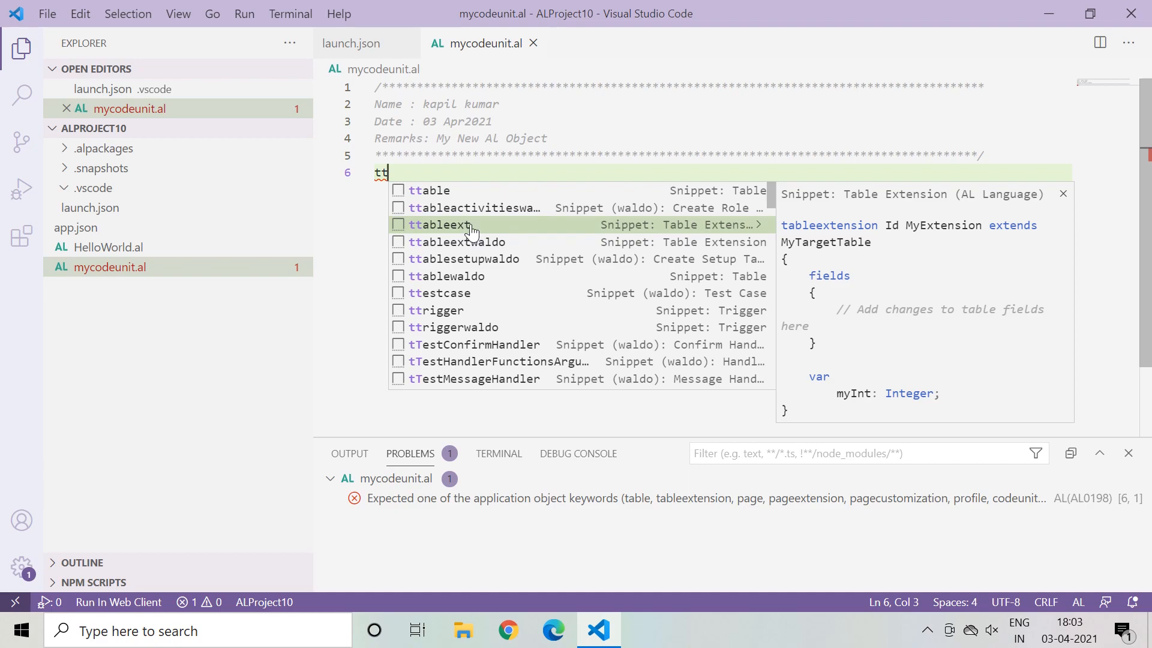
click(441, 224)
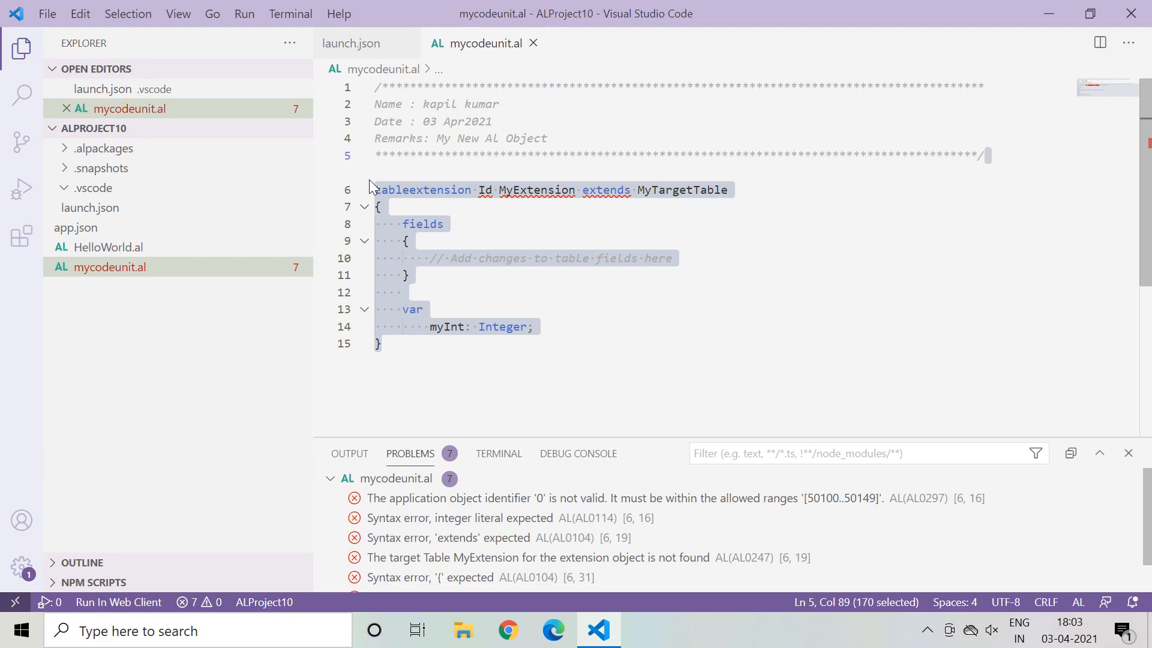
mouse_move(528, 267)
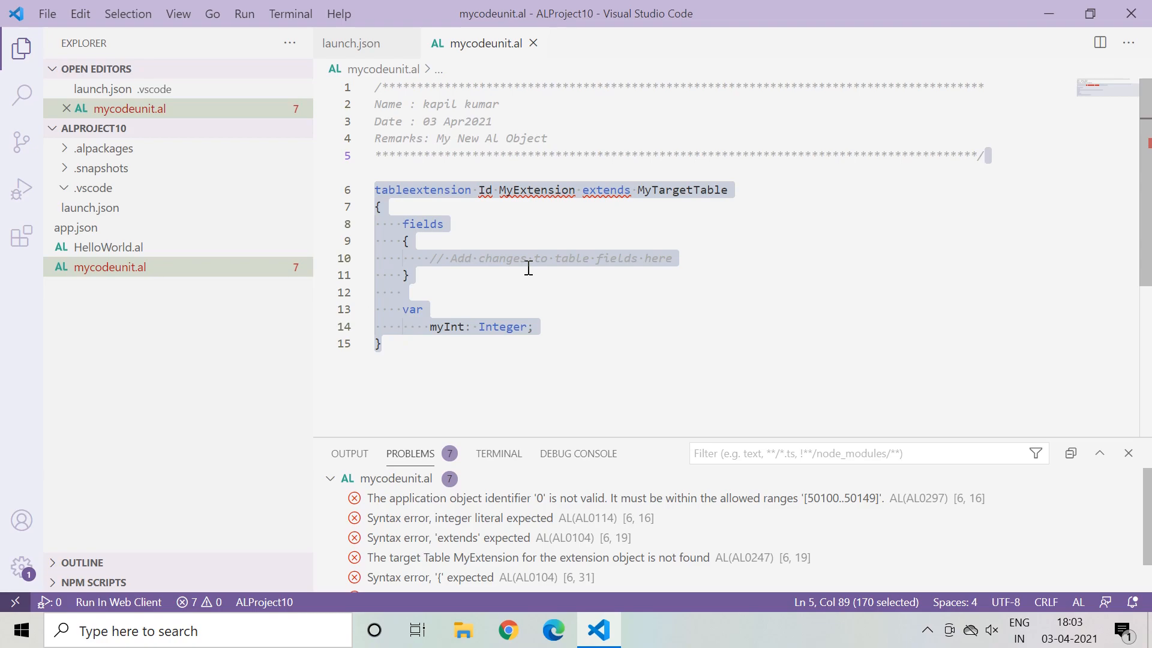
mouse_move(472, 383)
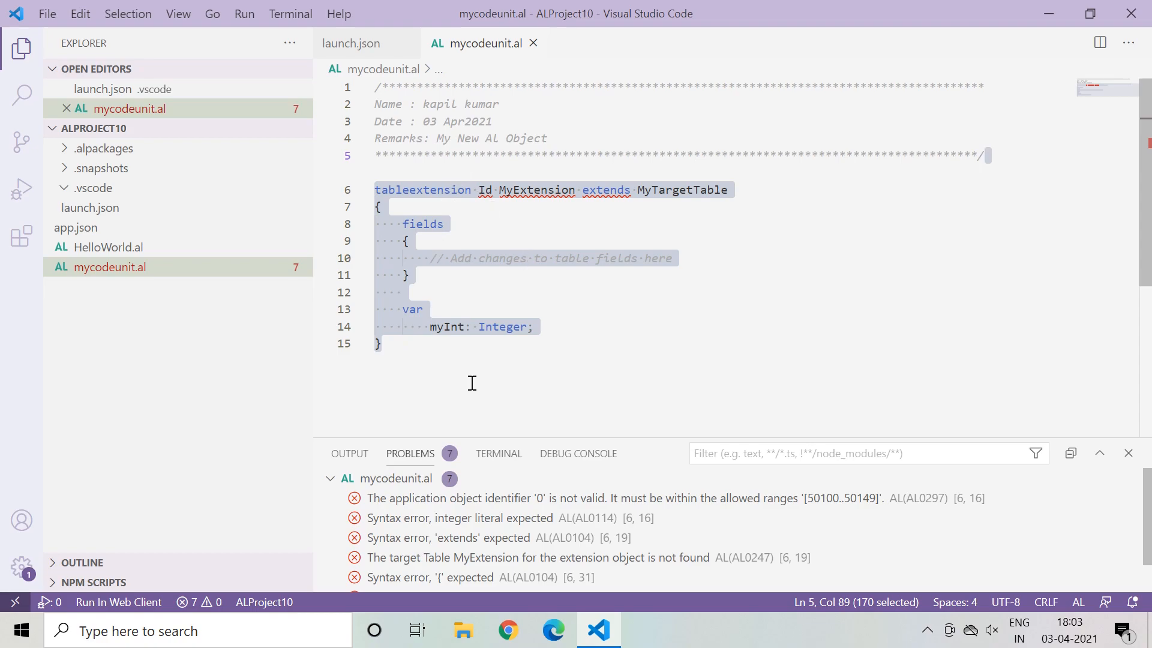
mouse_move(548, 243)
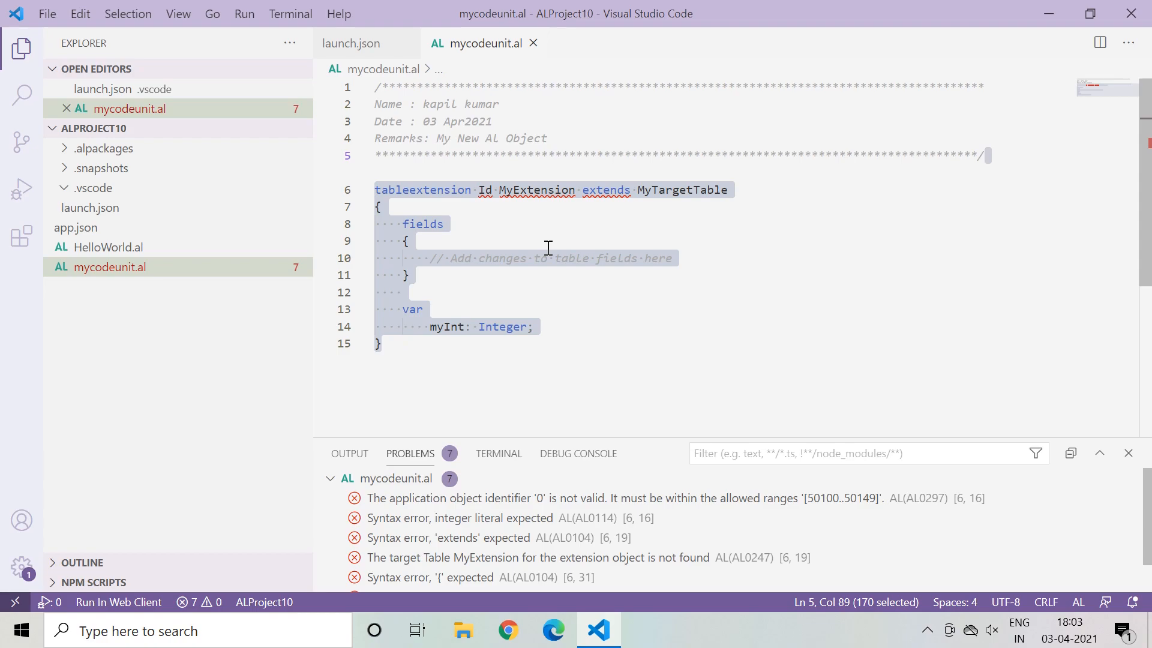
mouse_move(547, 326)
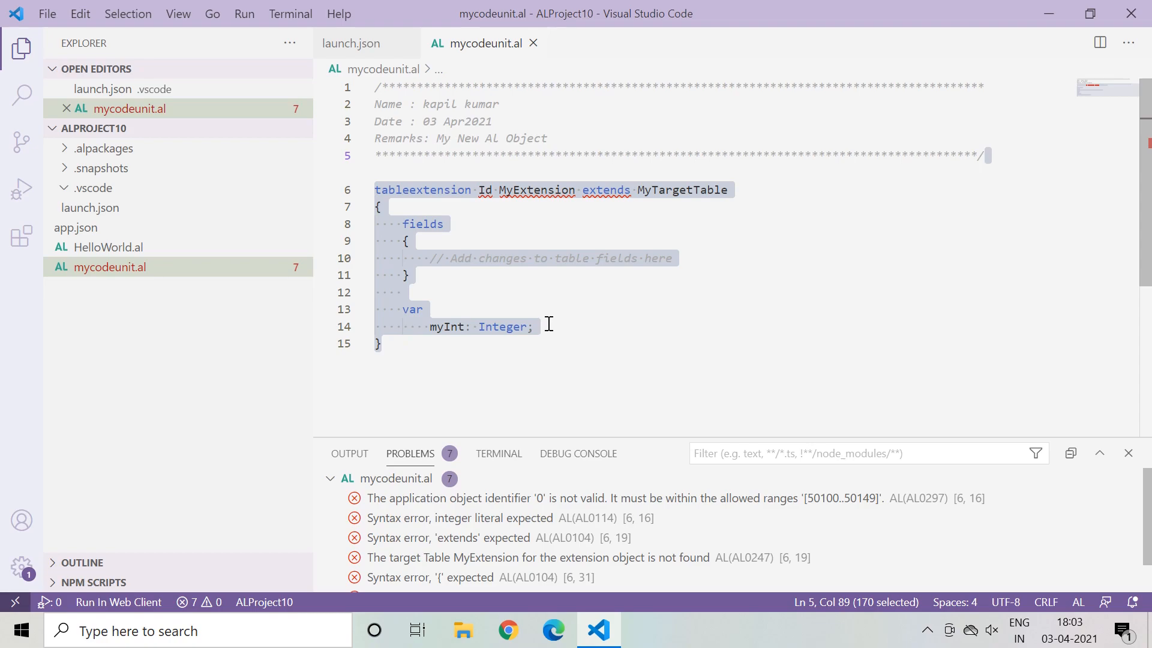
mouse_move(477, 176)
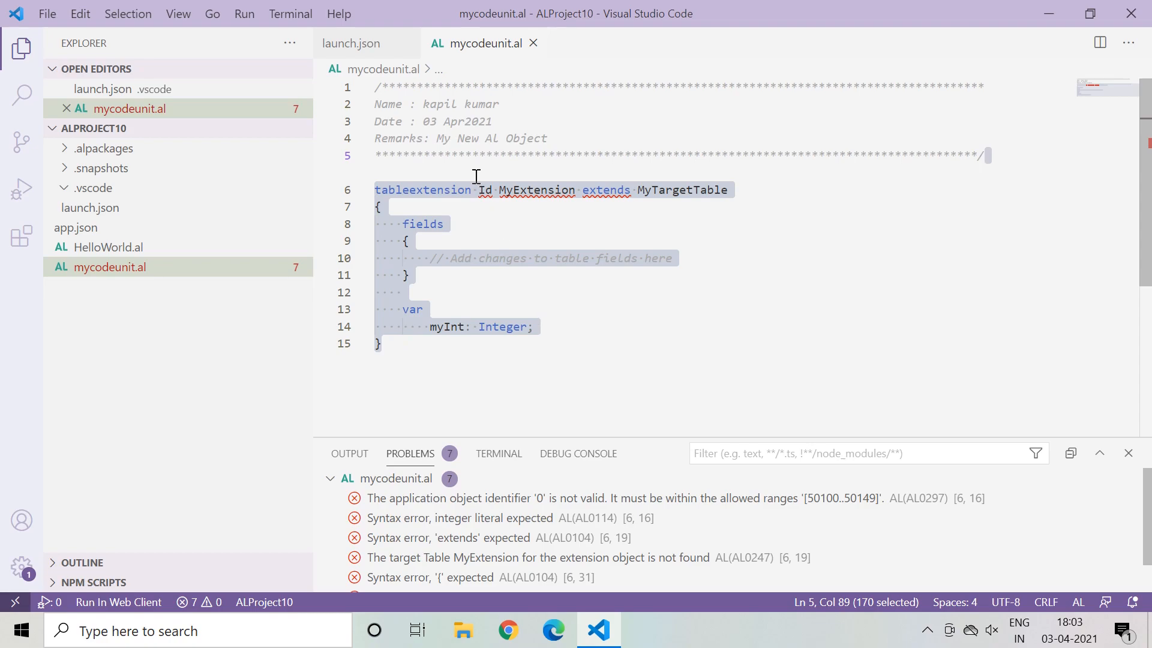
mouse_move(544, 262)
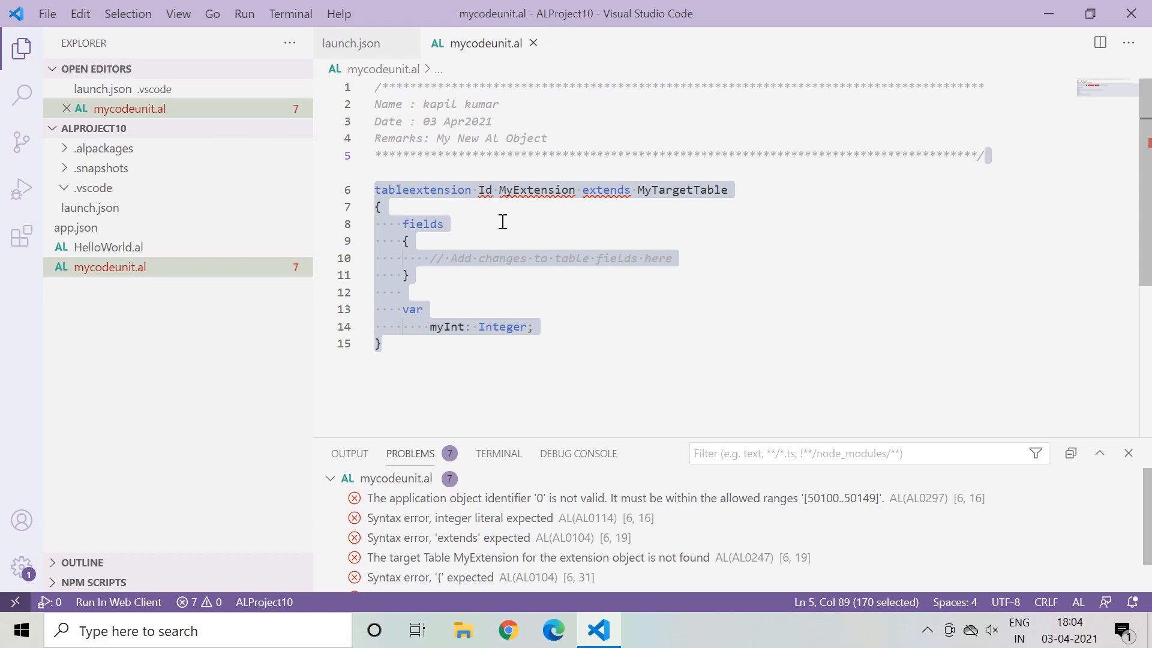
mouse_move(384, 189)
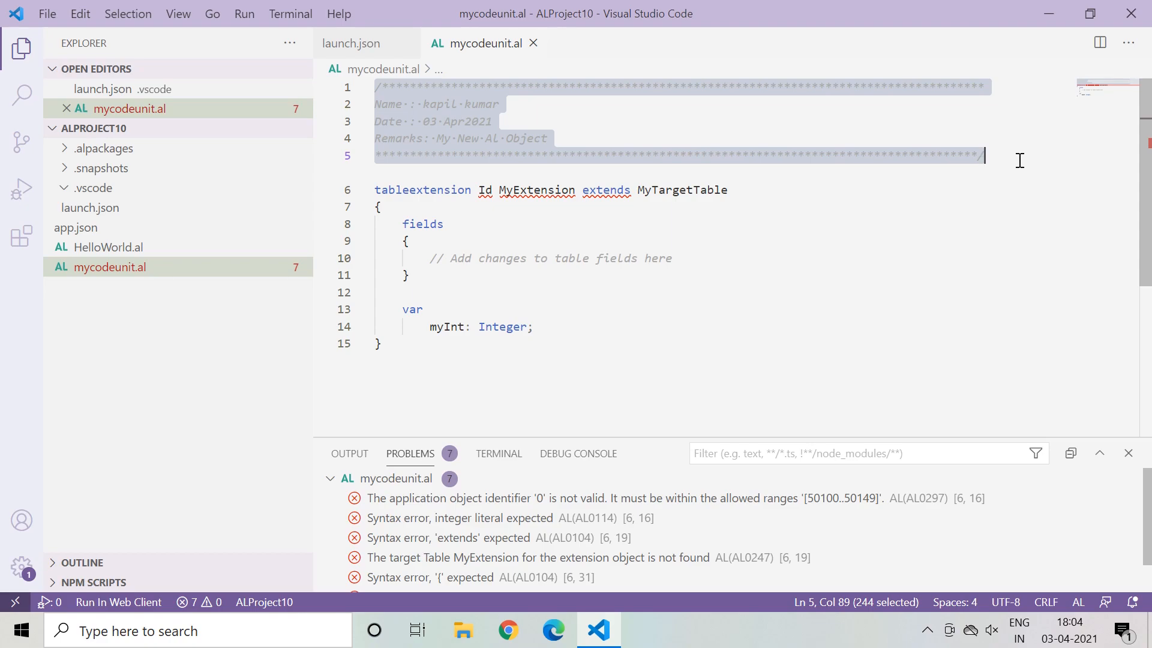
mouse_move(903, 156)
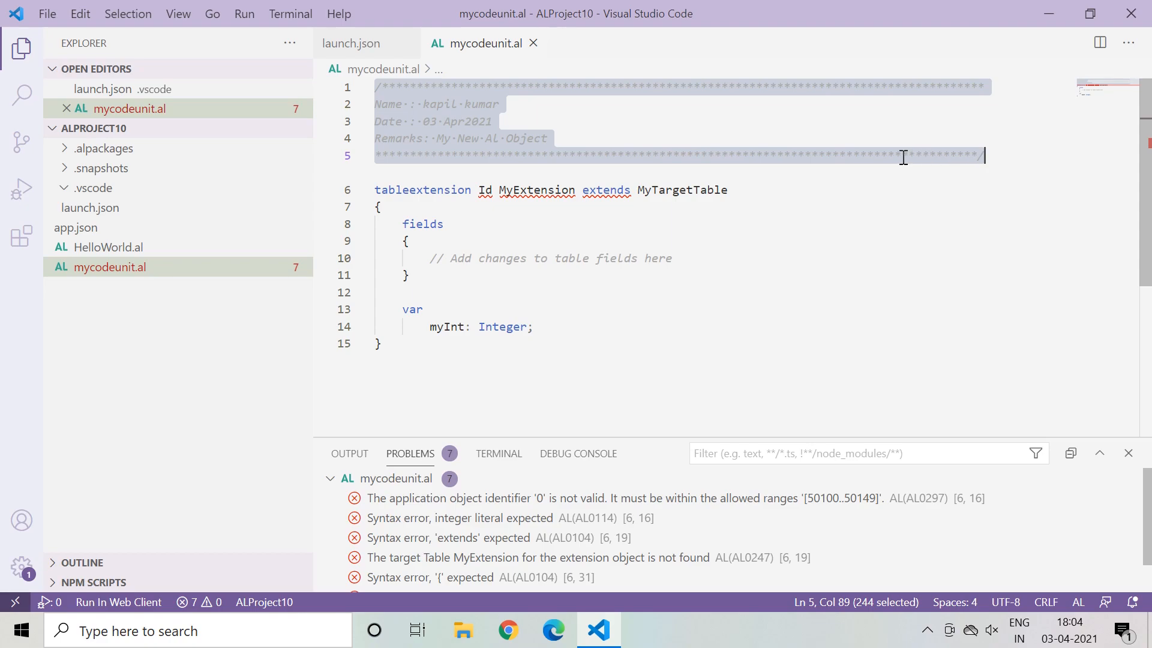
mouse_move(595, 103)
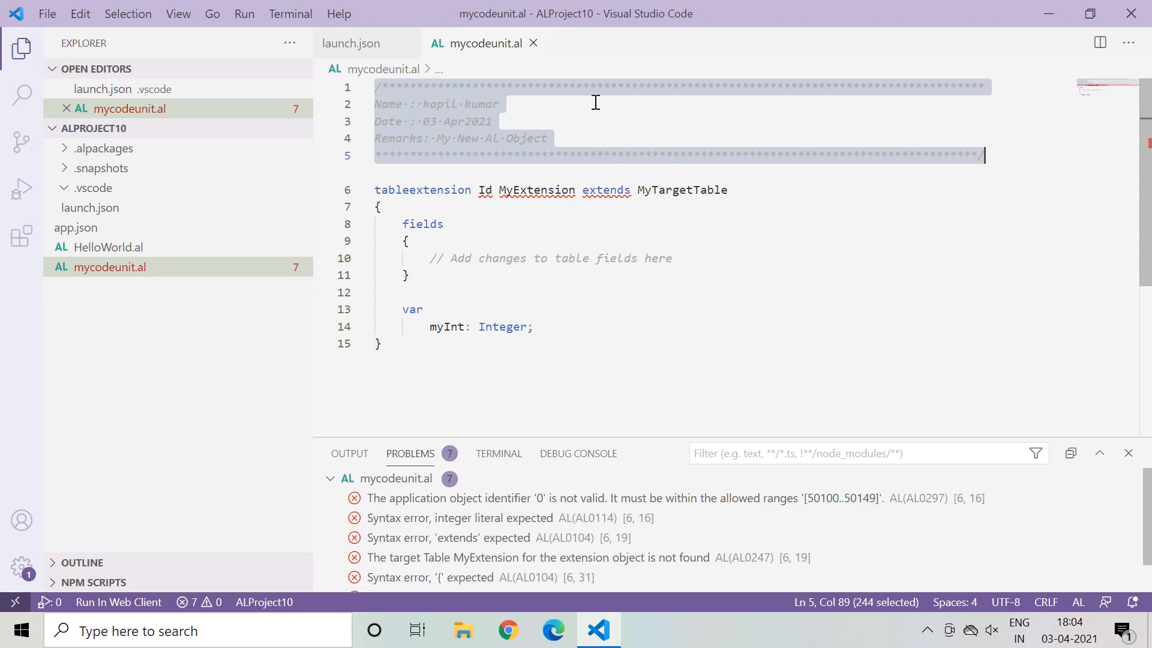
mouse_move(597, 128)
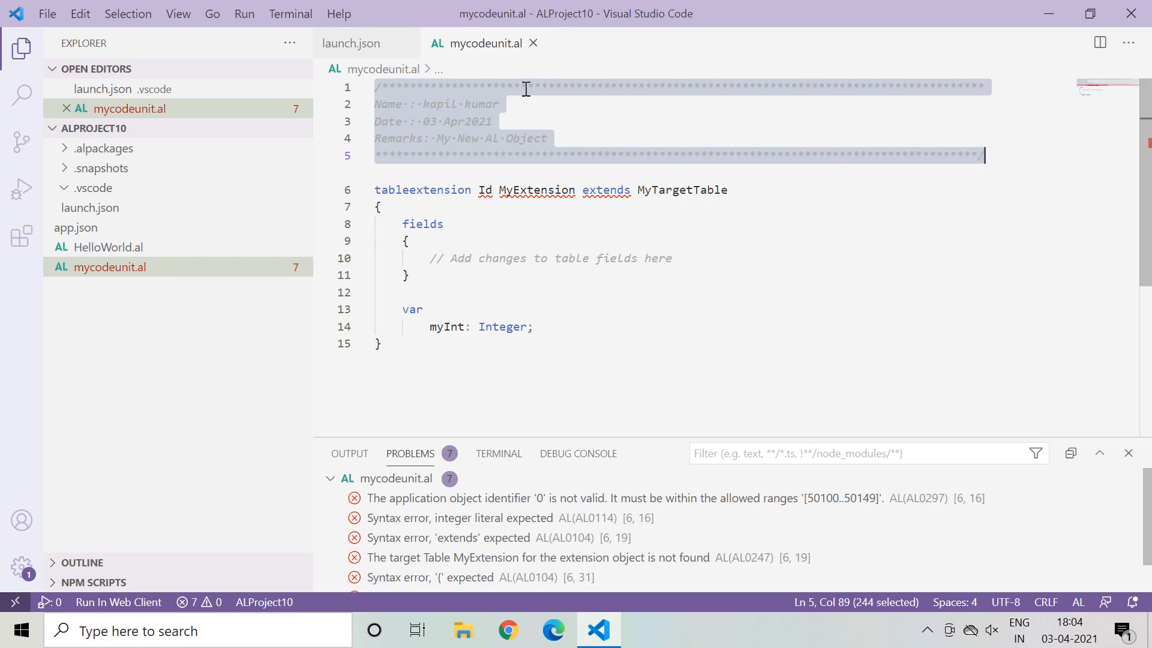
mouse_move(537, 189)
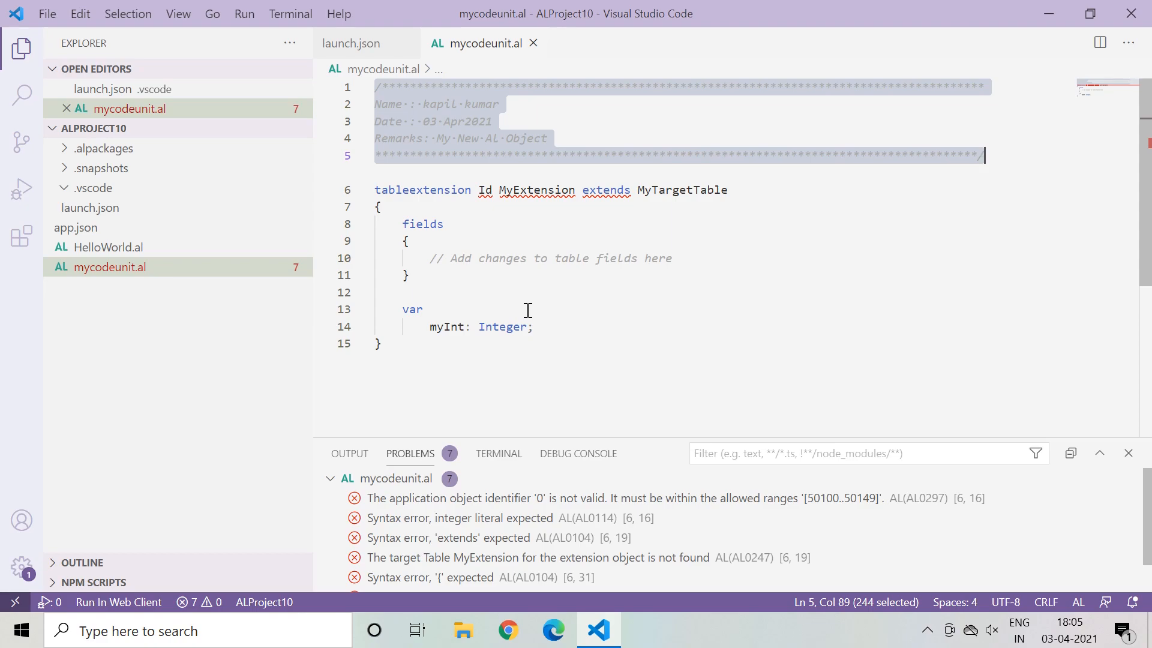
mouse_move(94, 45)
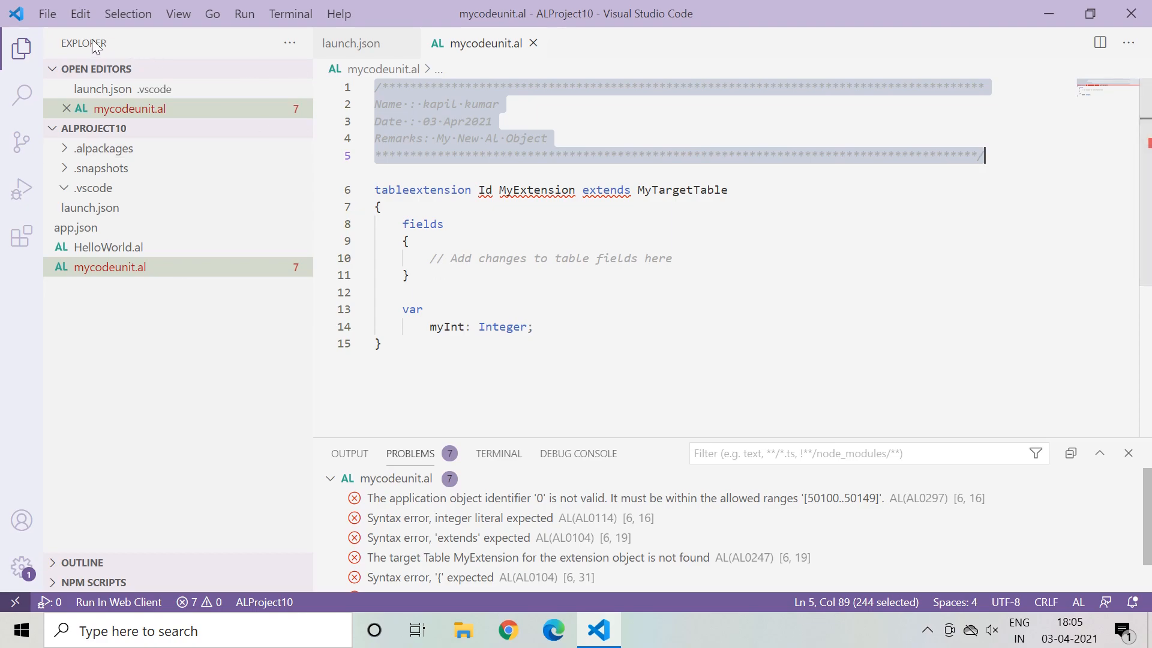
Step: Go to File > Preferences > User Snippets to list the snippet files, including al.json
click(47, 14)
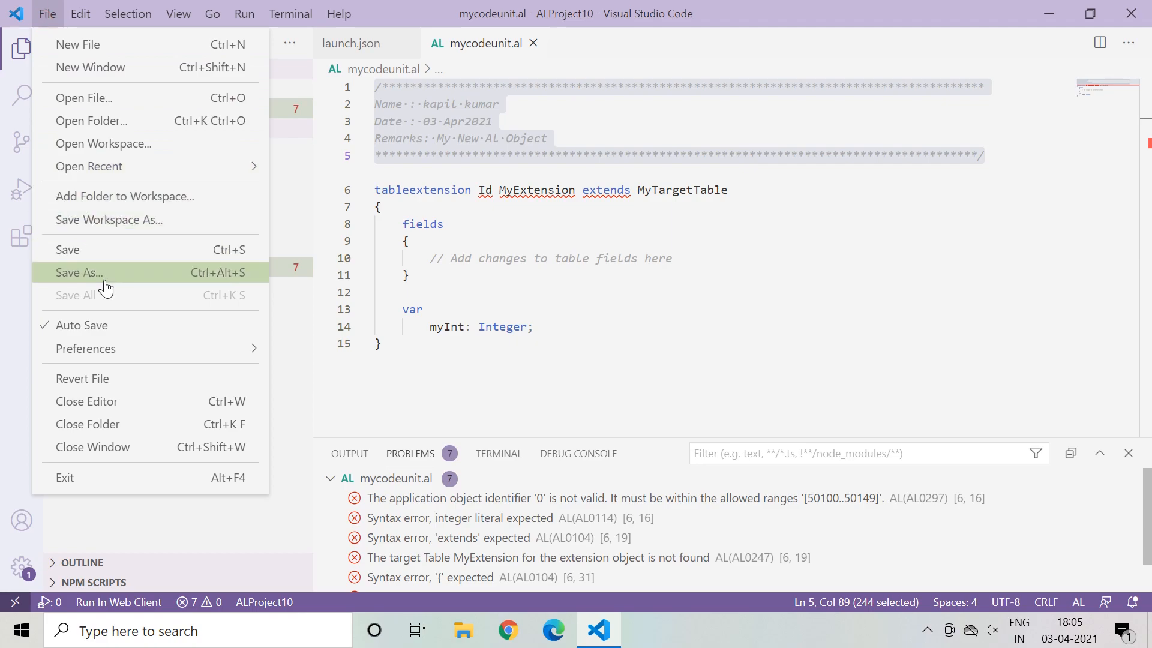
mouse_move(85, 348)
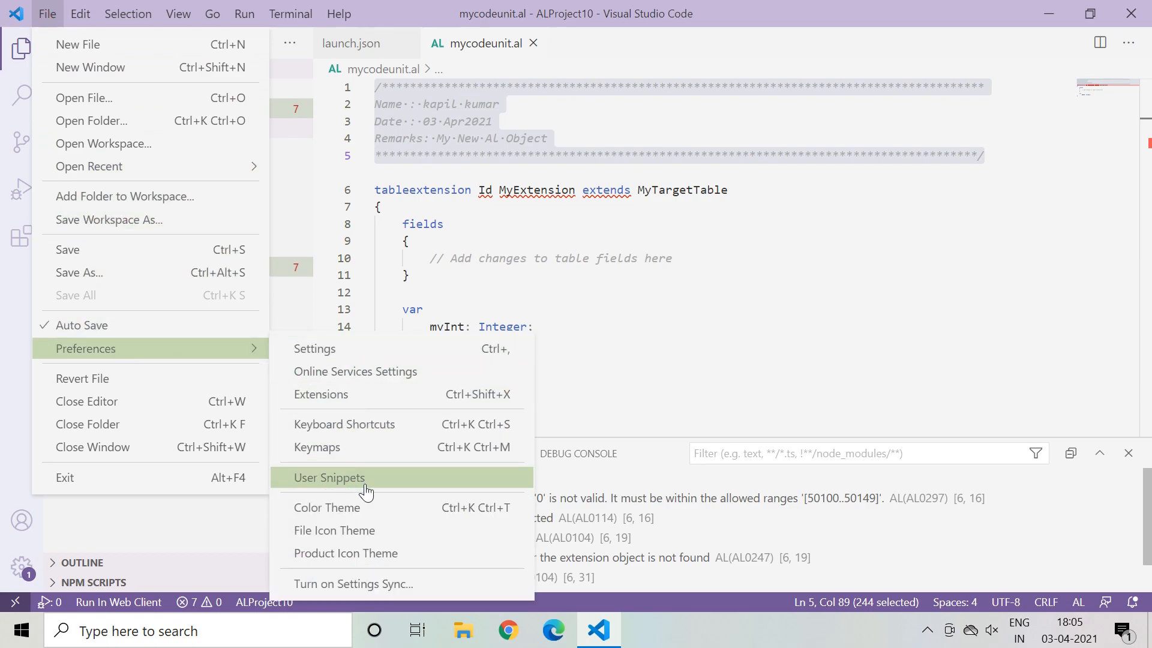
click(329, 478)
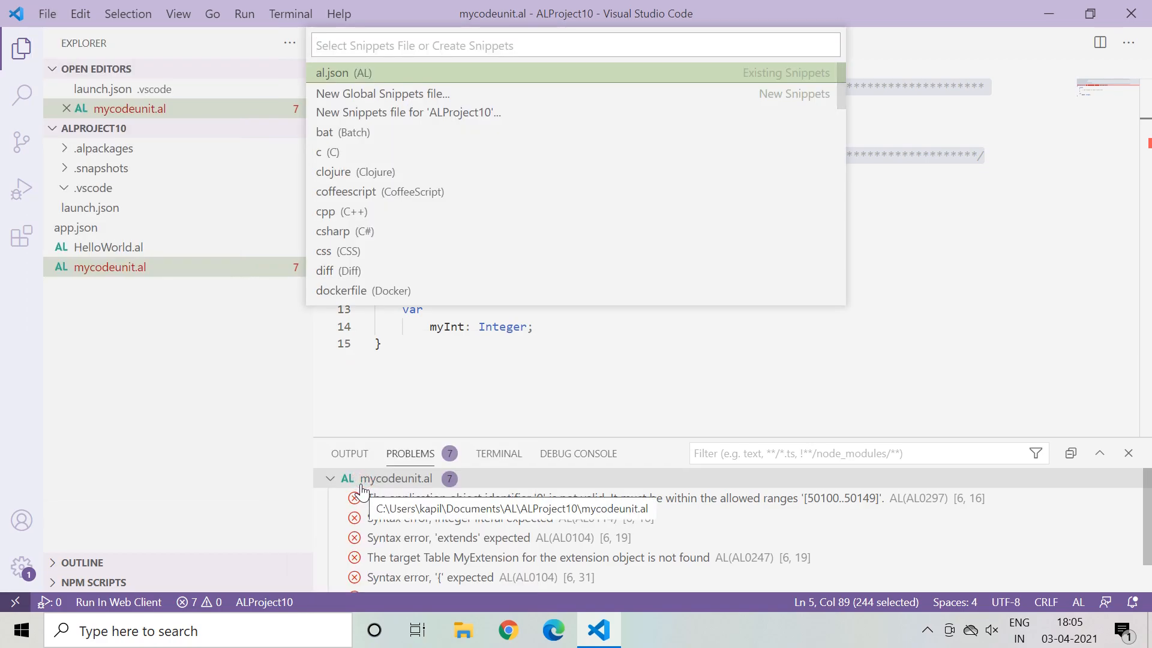
mouse_move(434, 69)
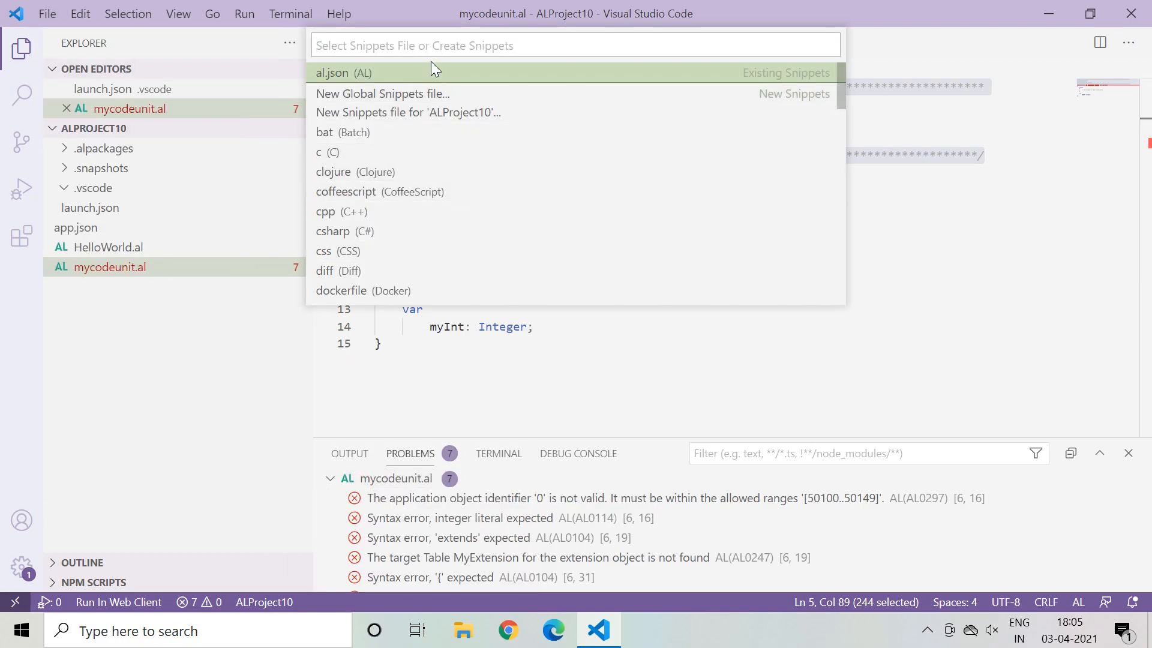
mouse_move(400, 234)
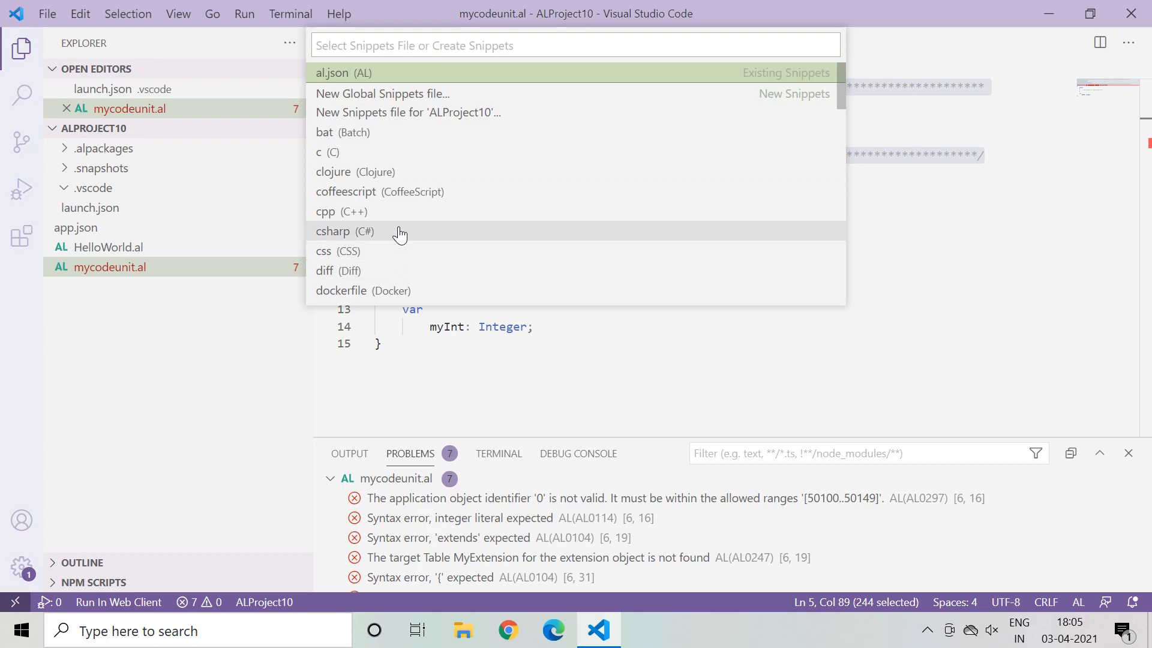
mouse_move(403, 234)
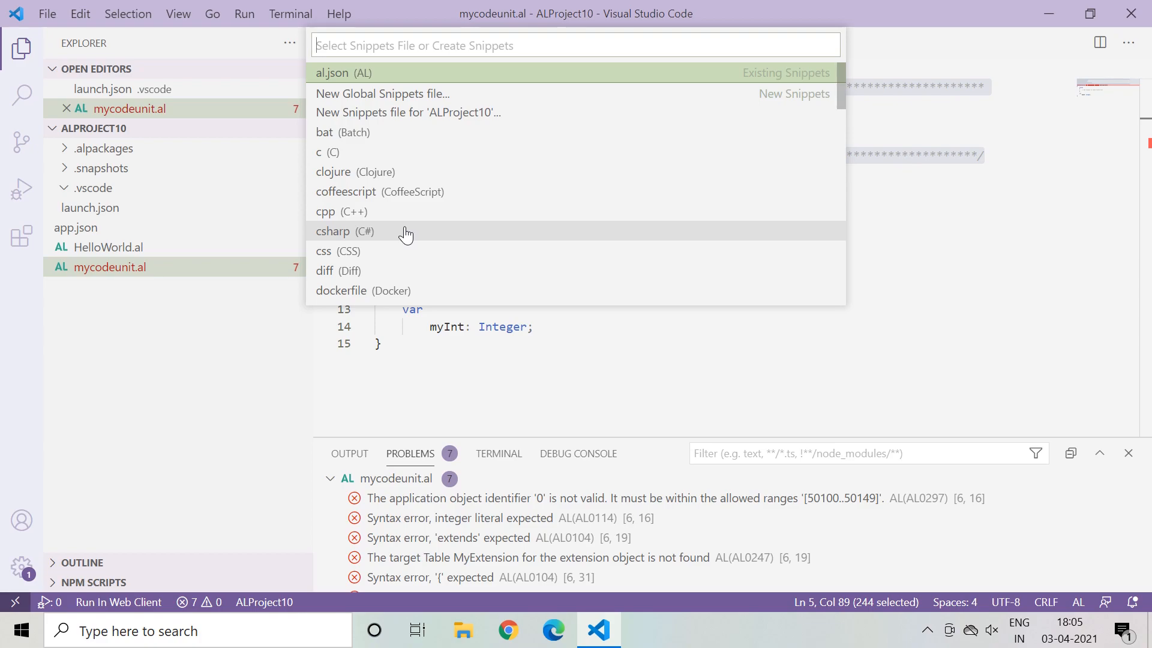
mouse_move(345, 83)
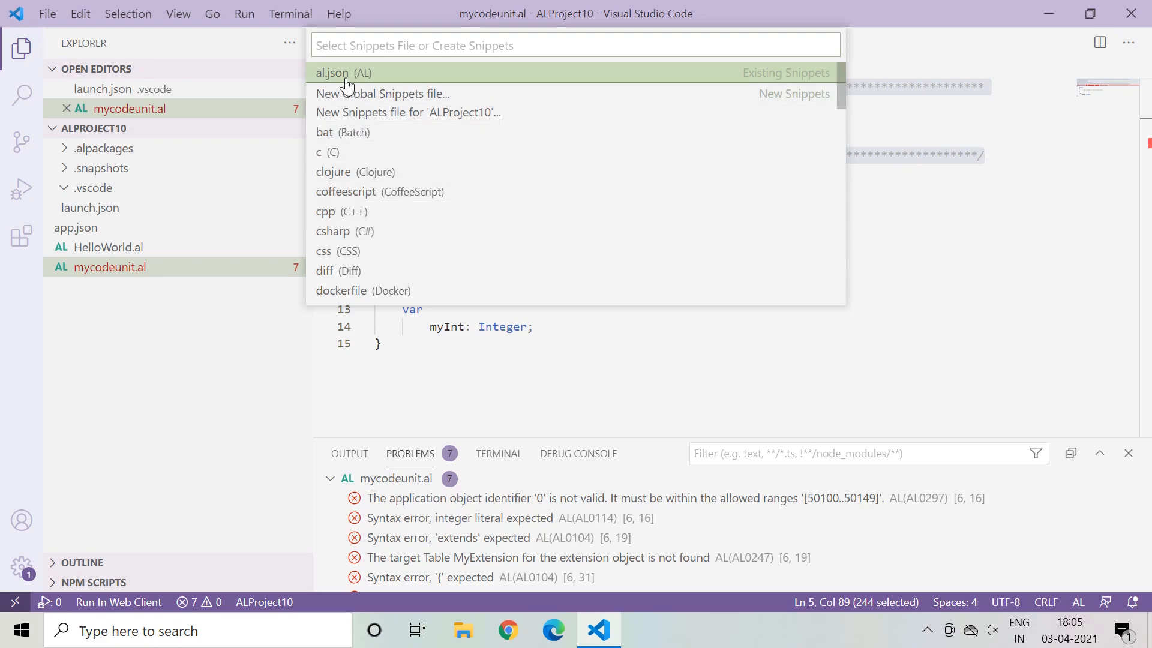
mouse_move(373, 80)
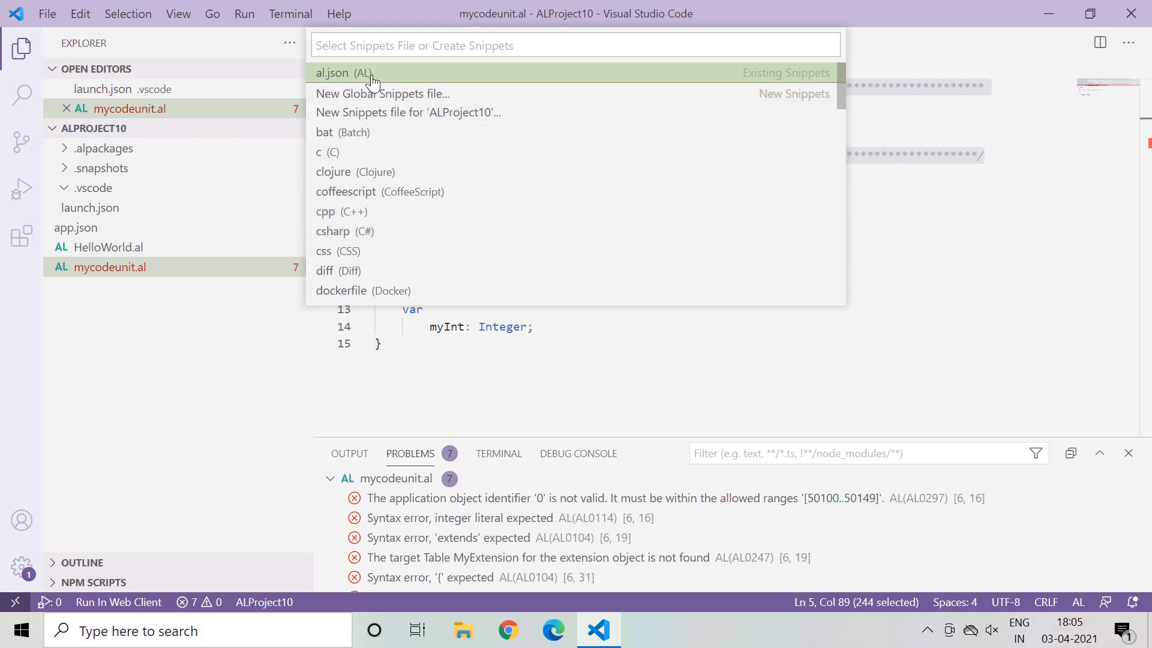
Step: In al.json, start a "Create my Custom Snippet": entry with an empty settings object
click(331, 73)
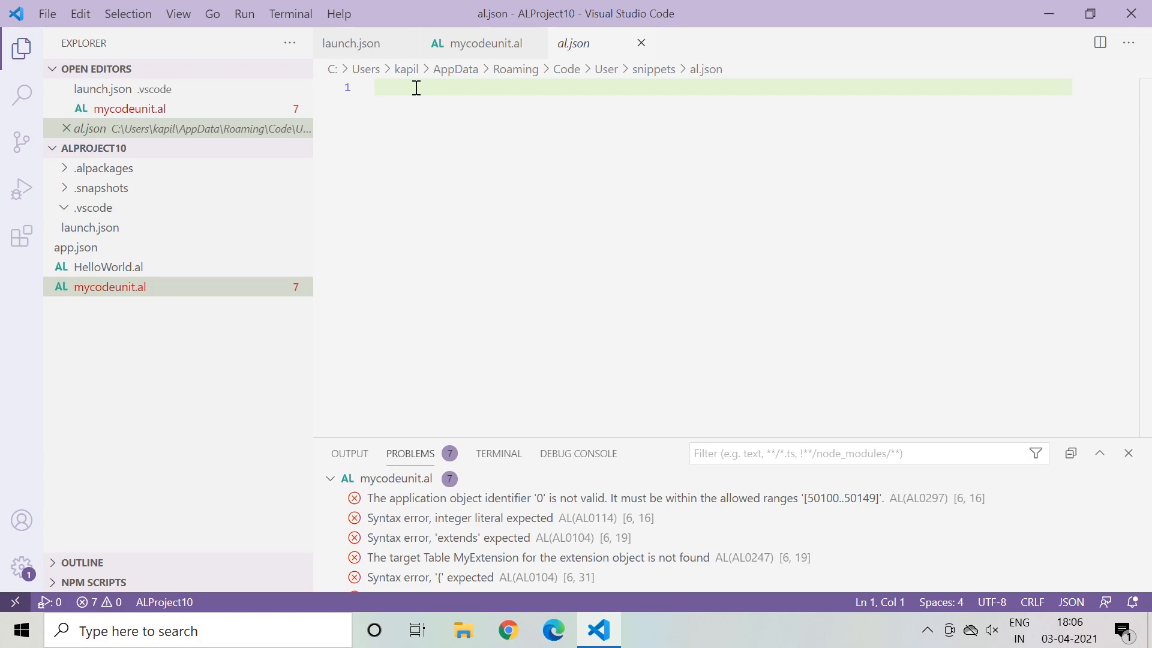
text({)
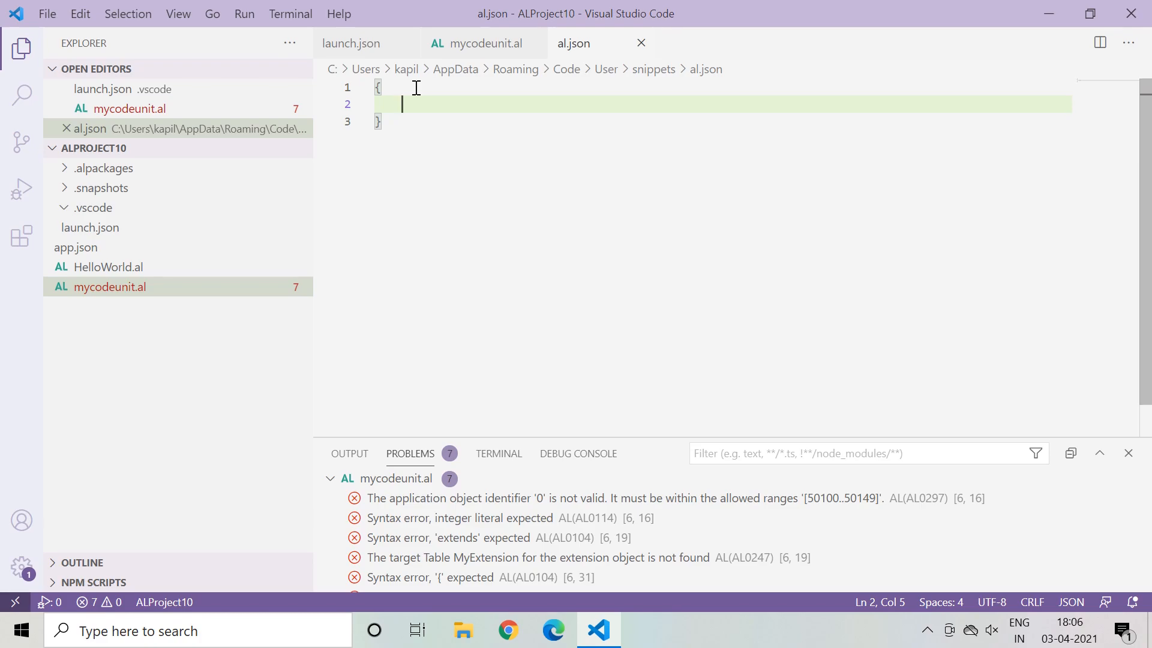
text("")
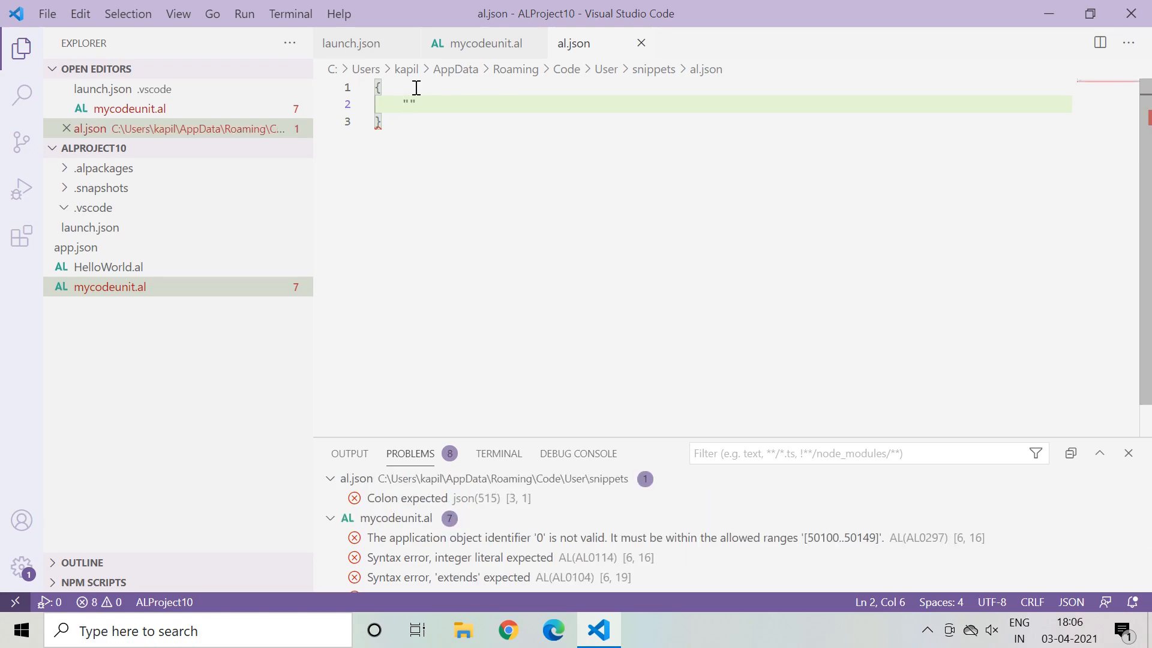
text(Create)
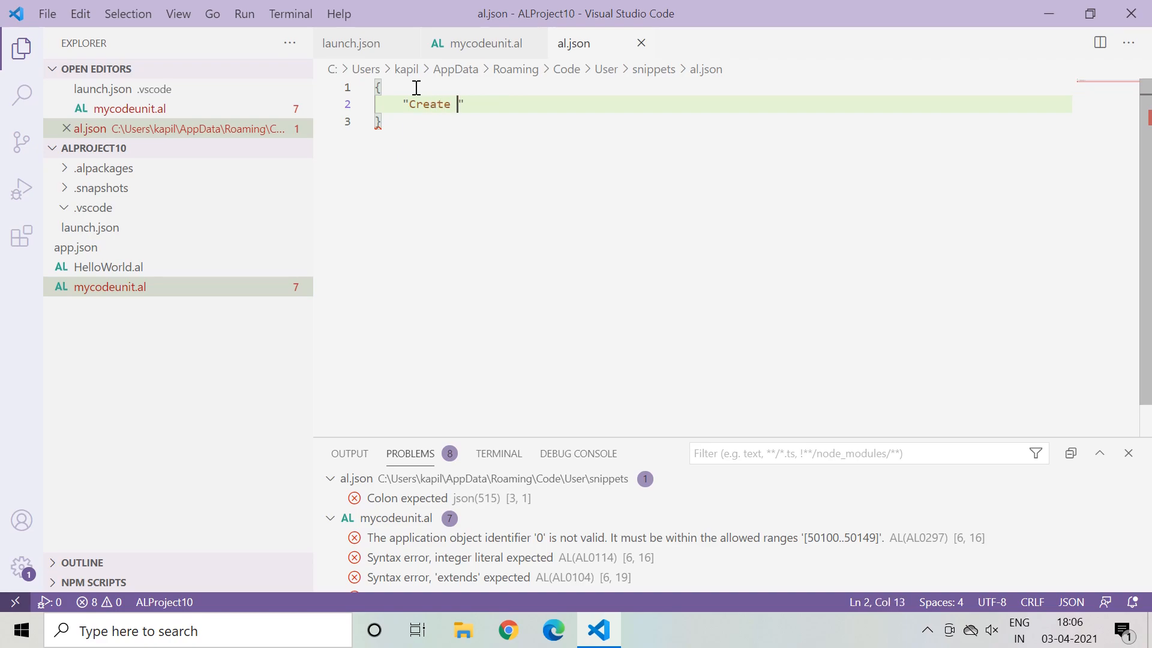
text(m)
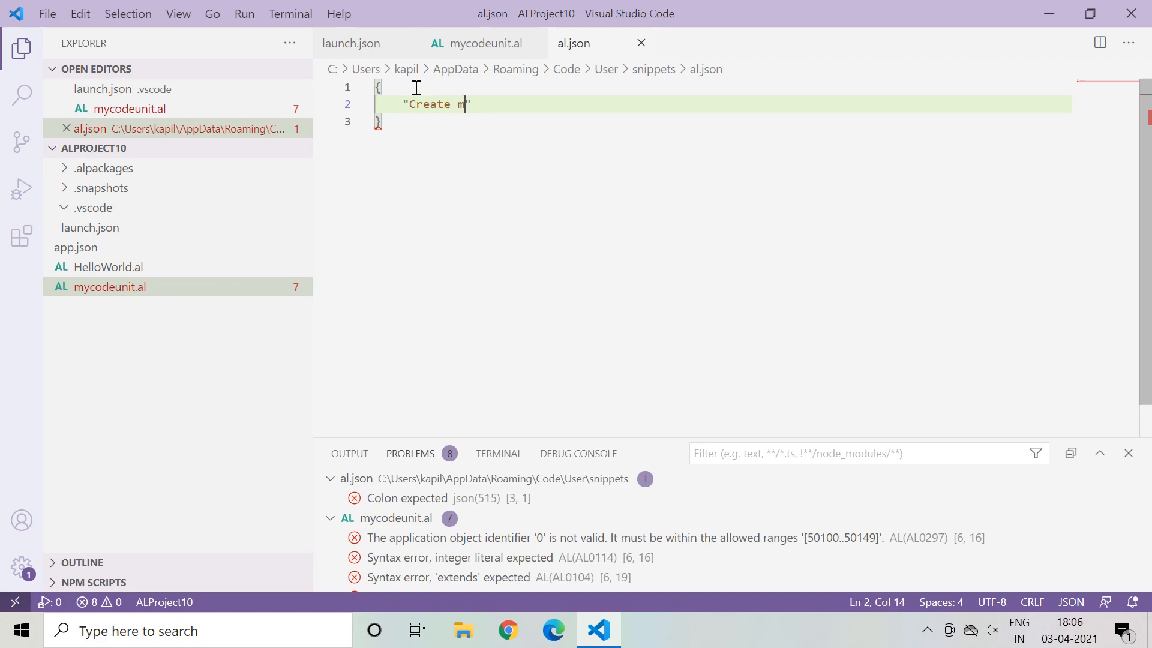
text(y Custom)
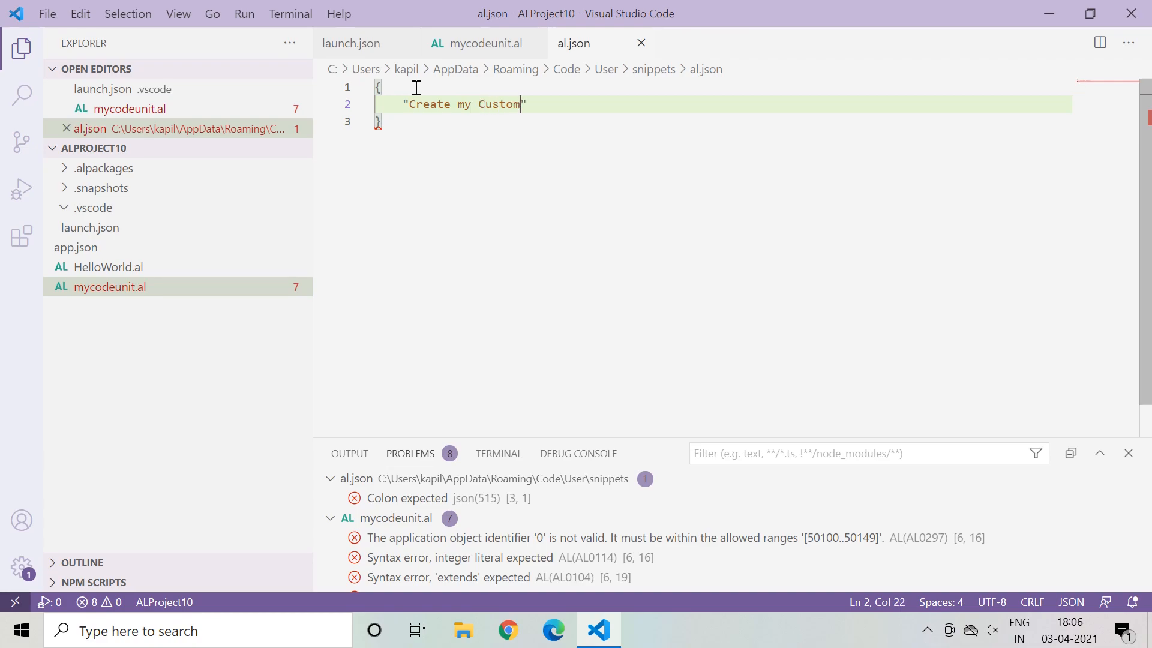
text(Snippet)
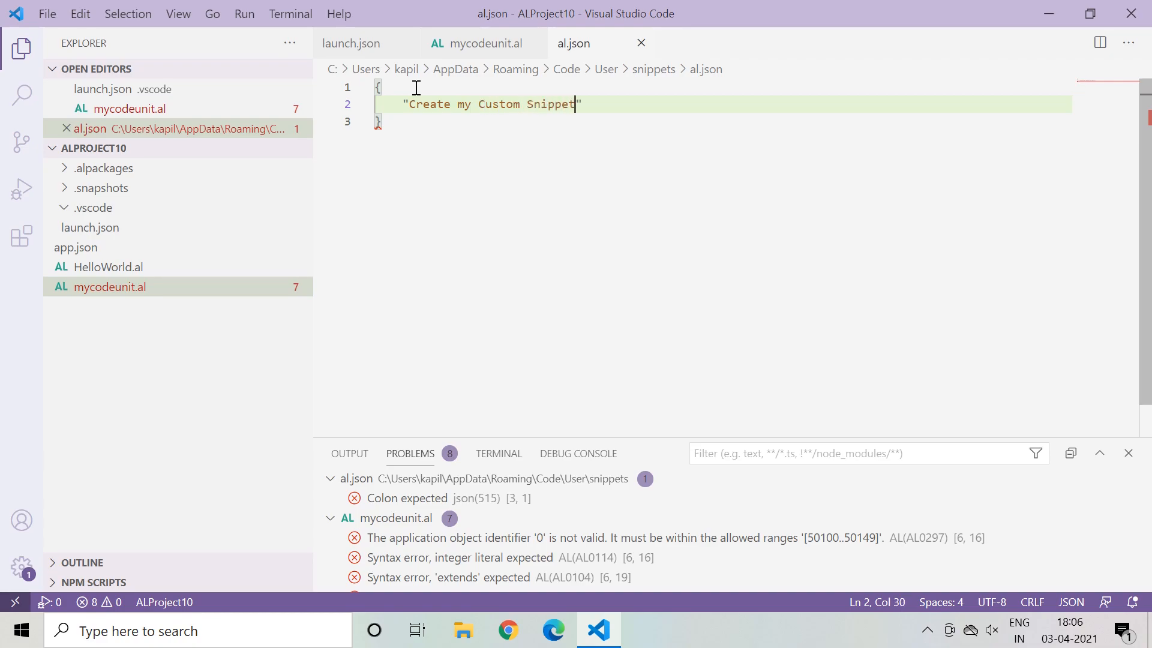
key(Right)
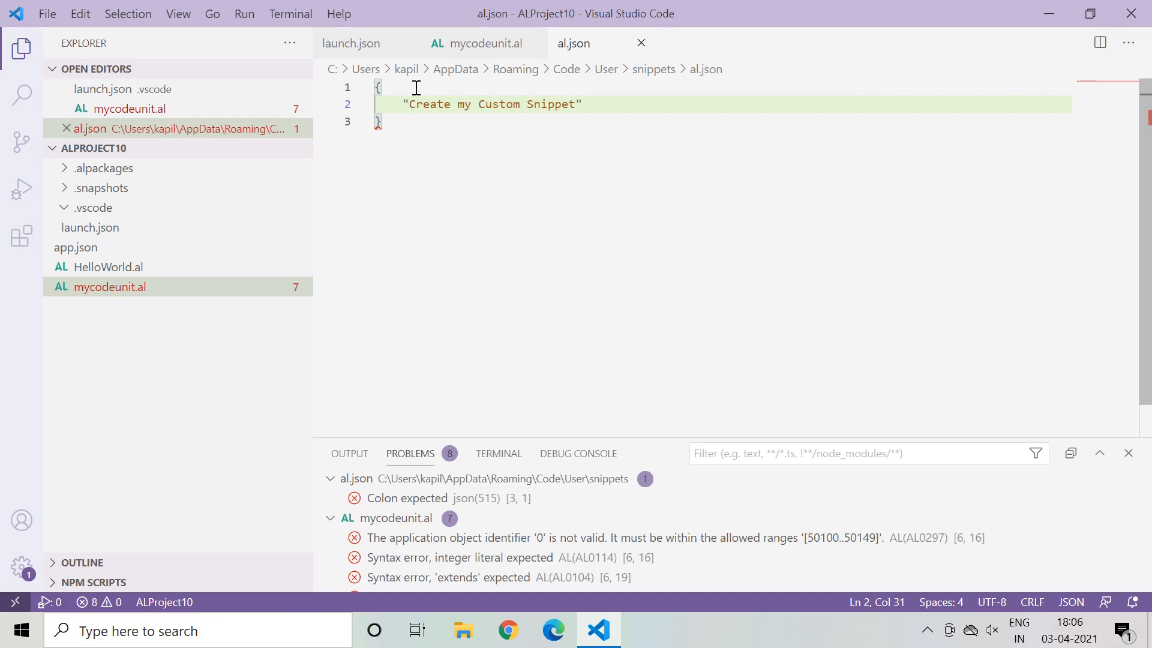
text(:{)
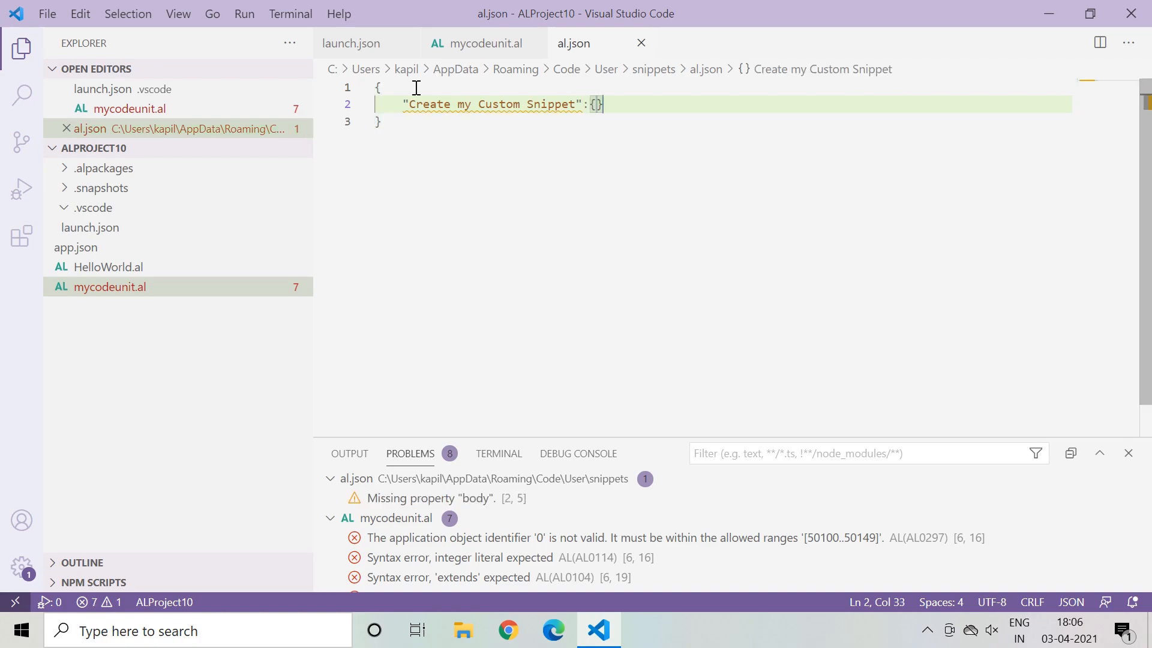
Step: Add a prefix property set to tcomment(Custom) via IntelliSense, followed by a comma for the body
key(Enter)
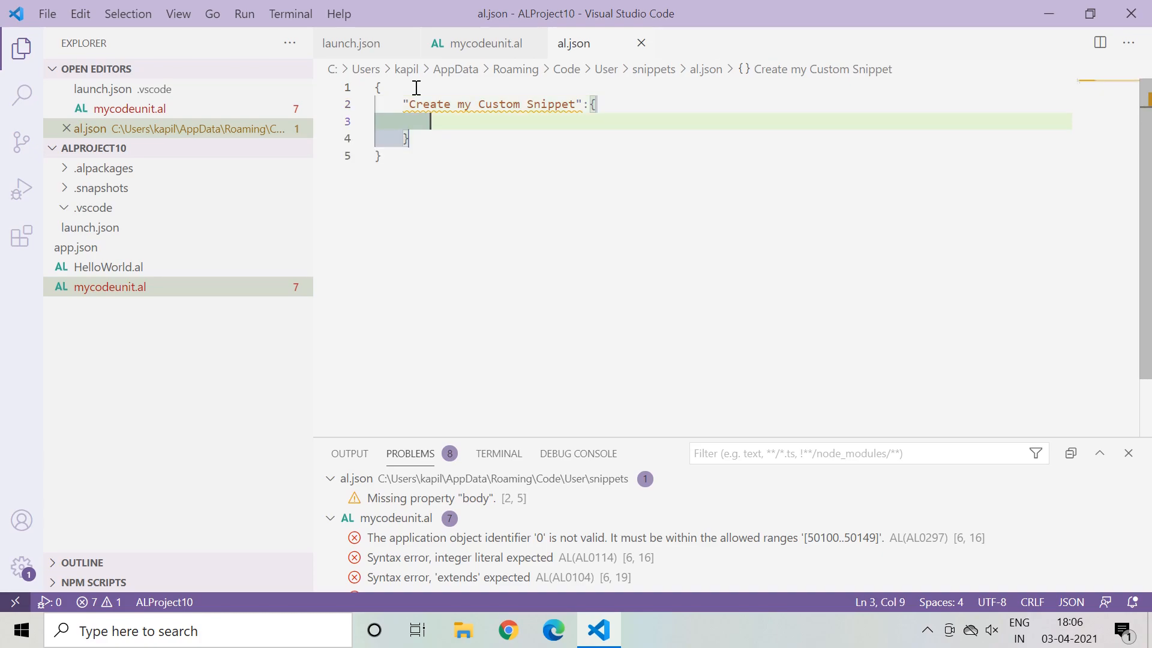
key(Enter)
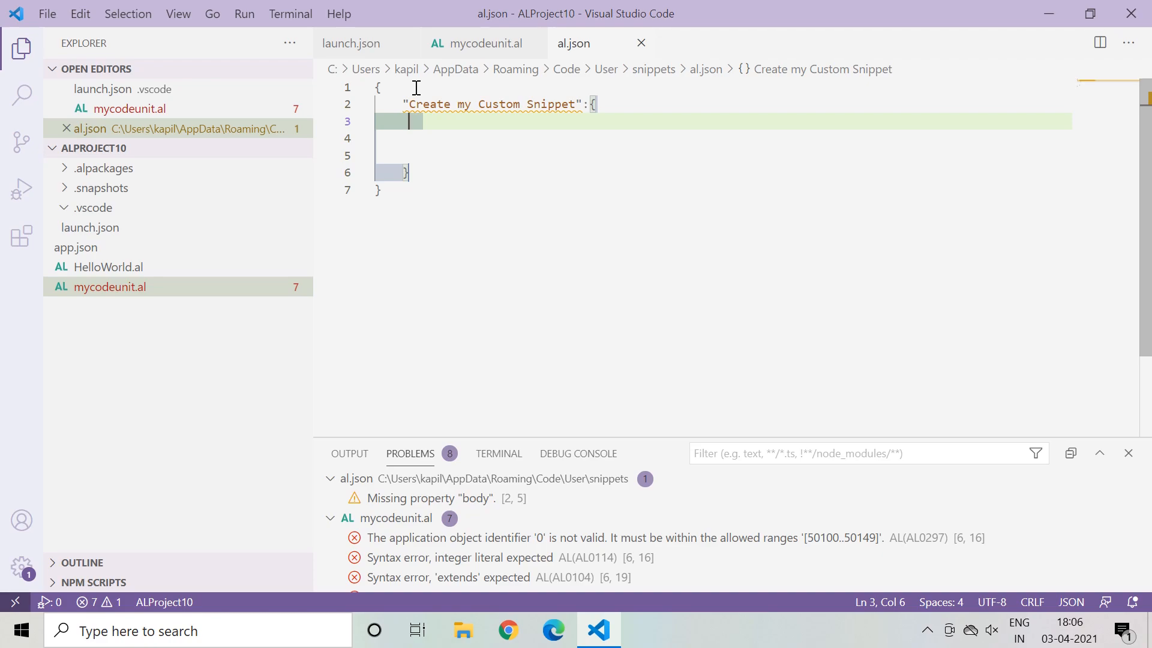
key(ctrl+space)
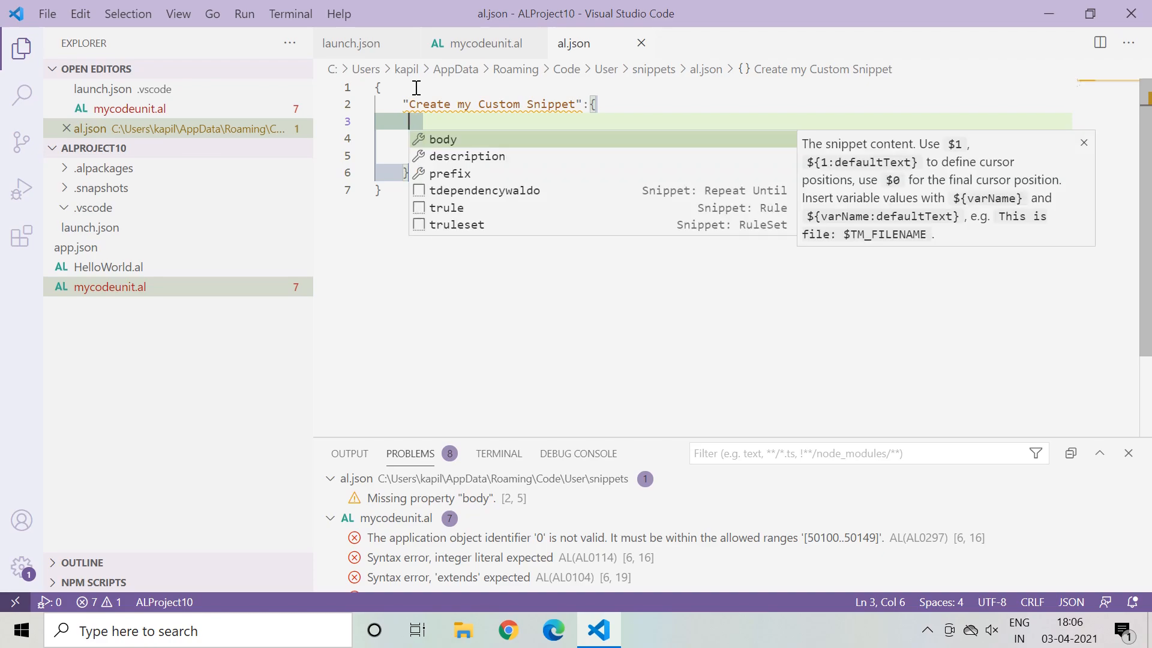
mouse_move(447, 208)
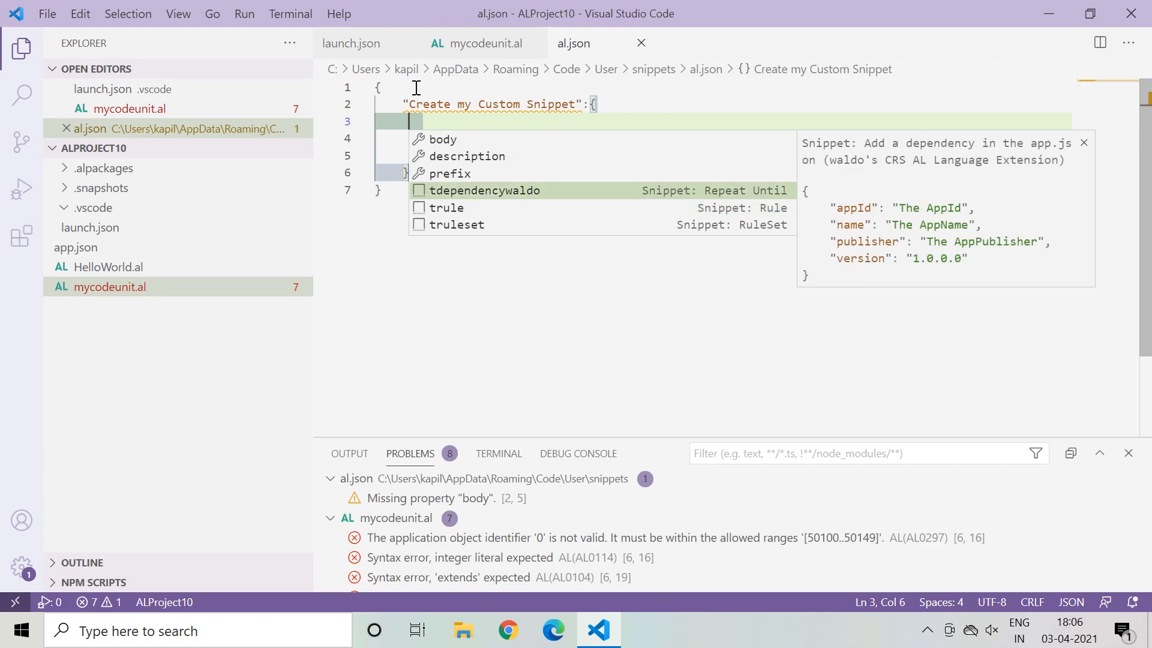
click(450, 172)
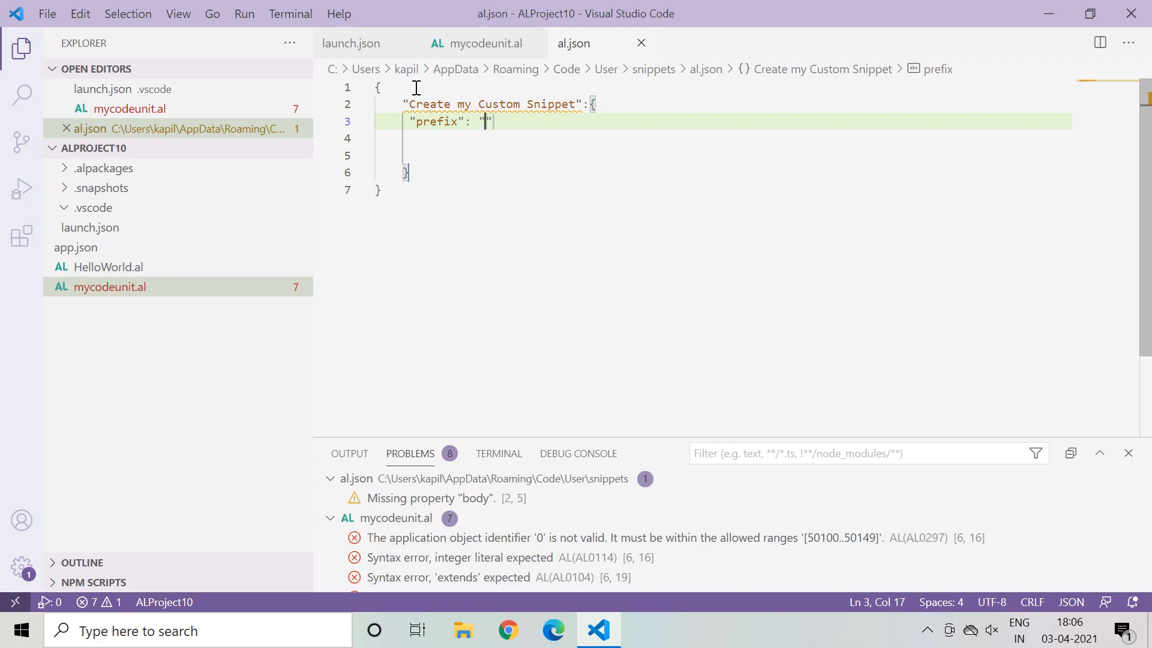
text(t)
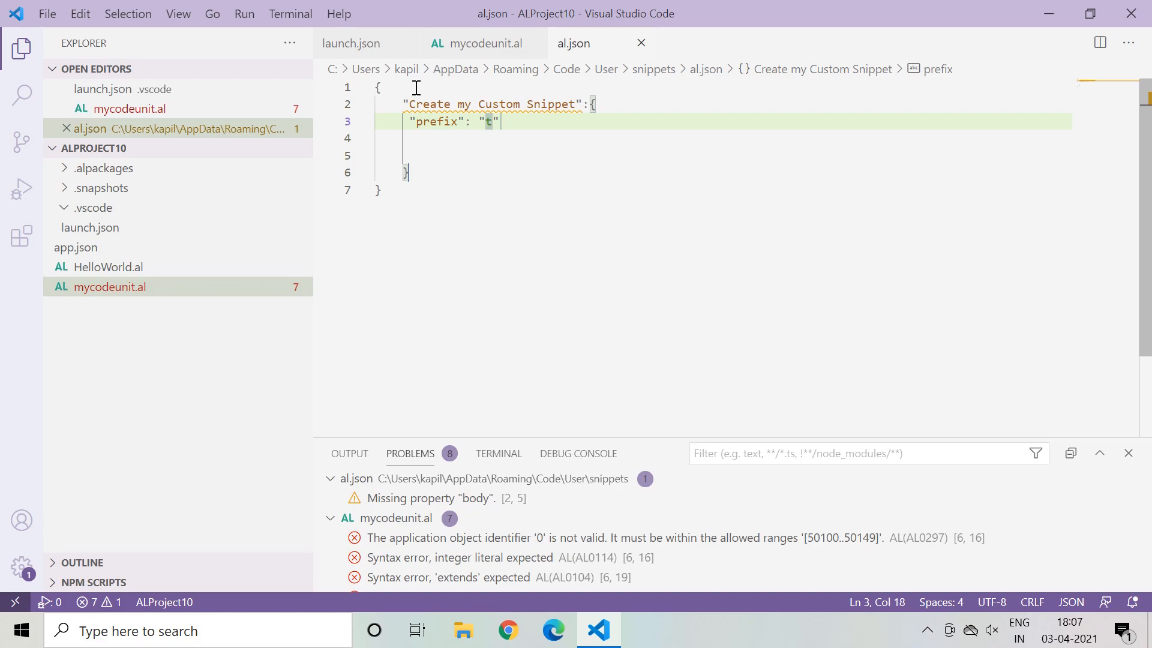
text(comment)
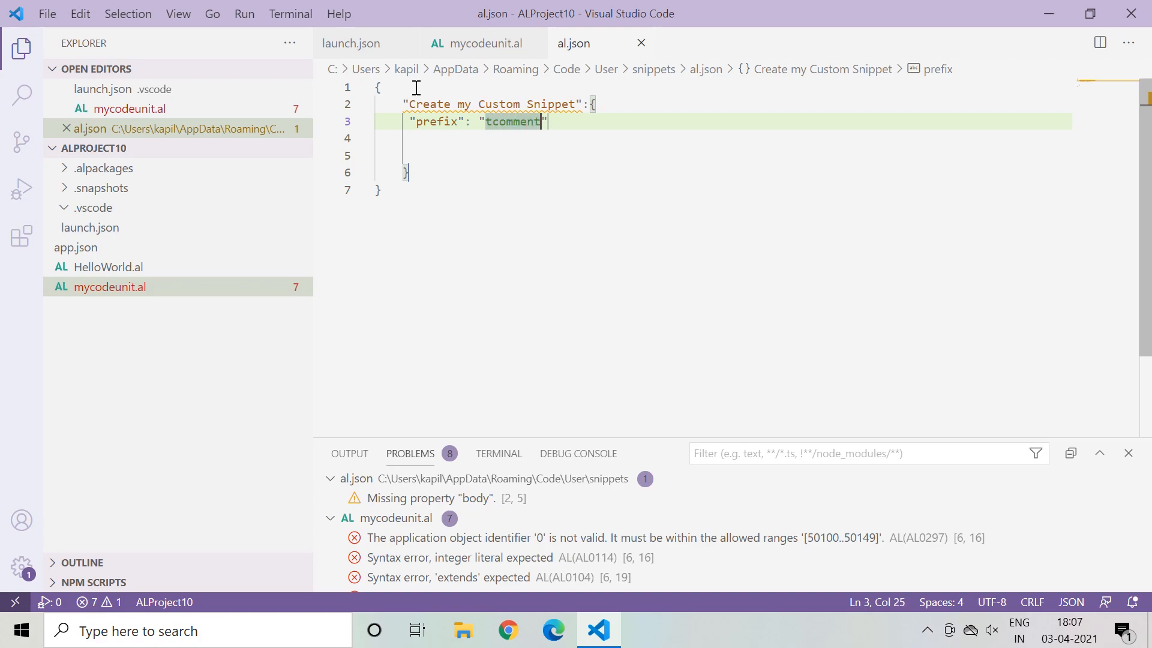
text((Cust)
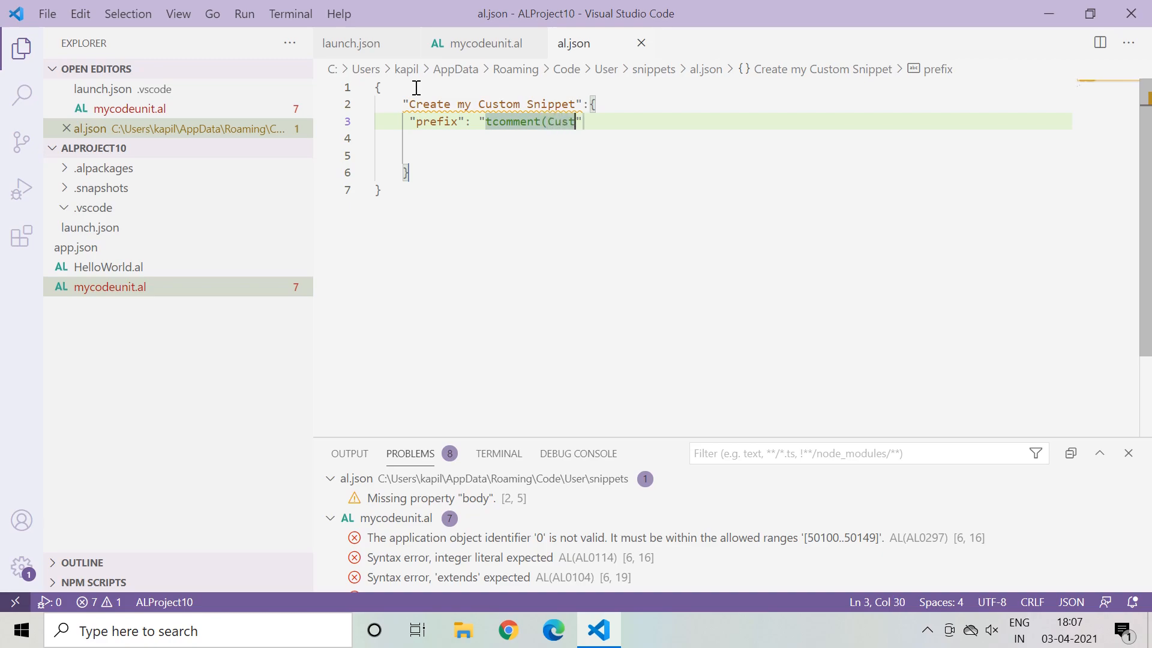
text(om))
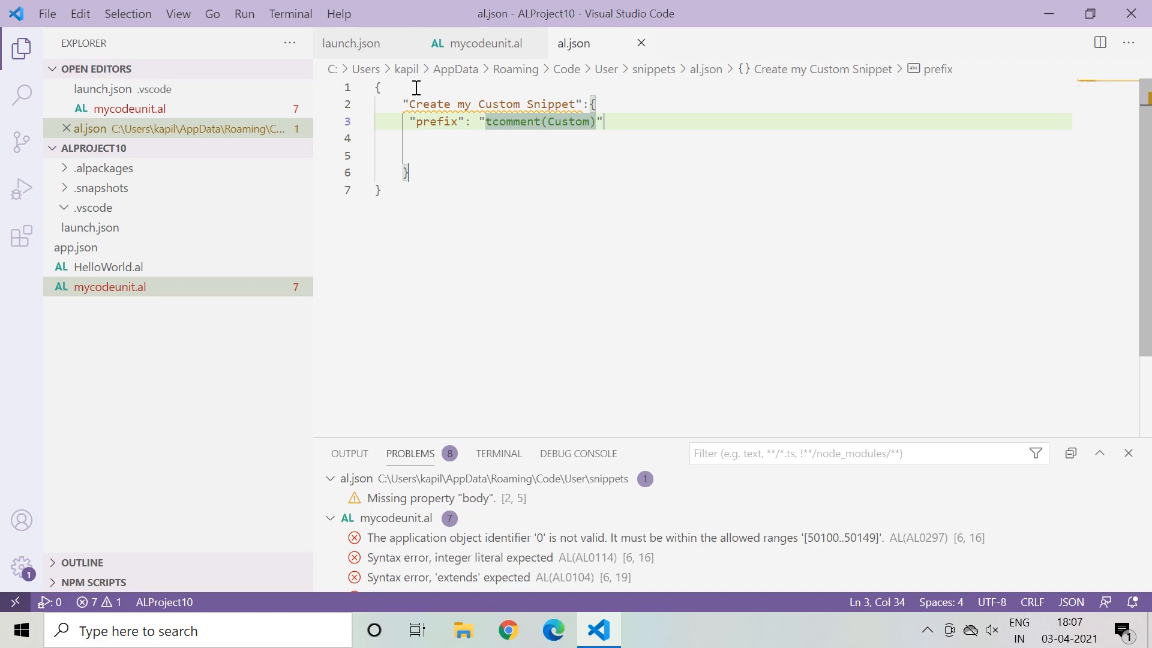
text(,)
click(721, 138)
text("body": "")
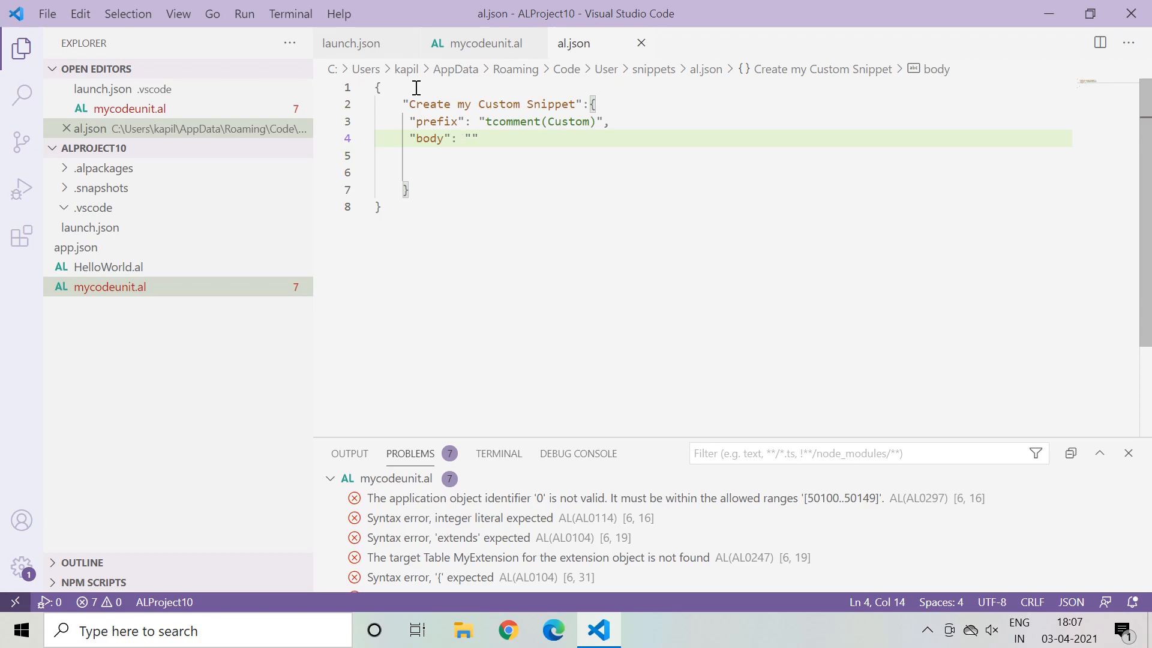
click(484, 43)
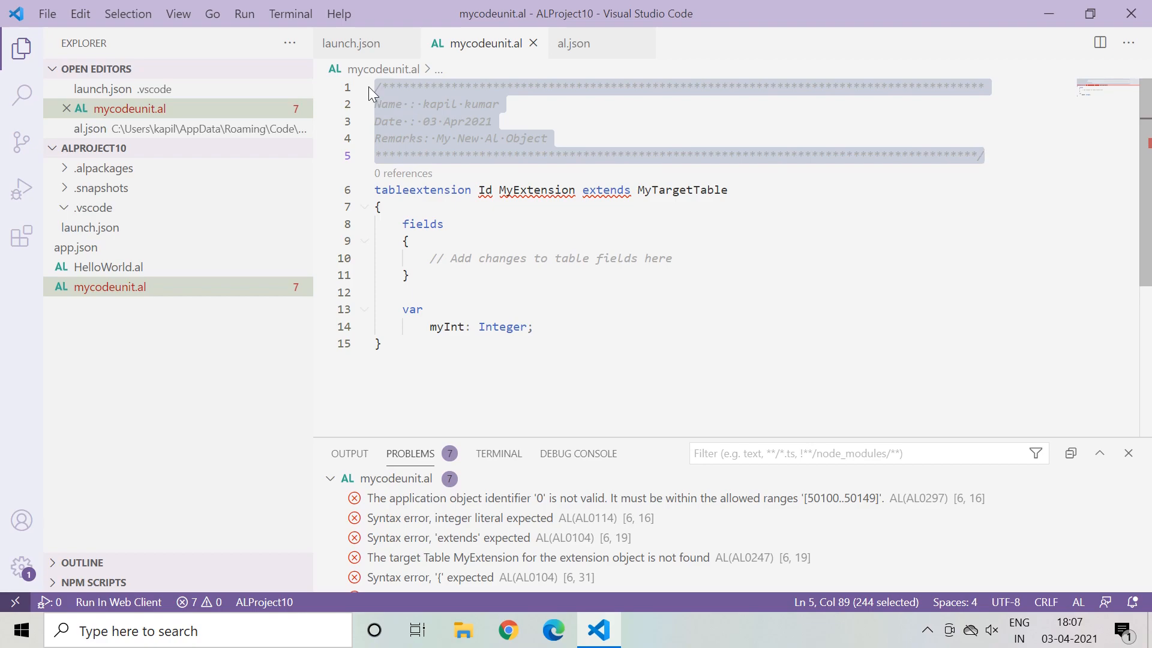
mouse_move(417, 105)
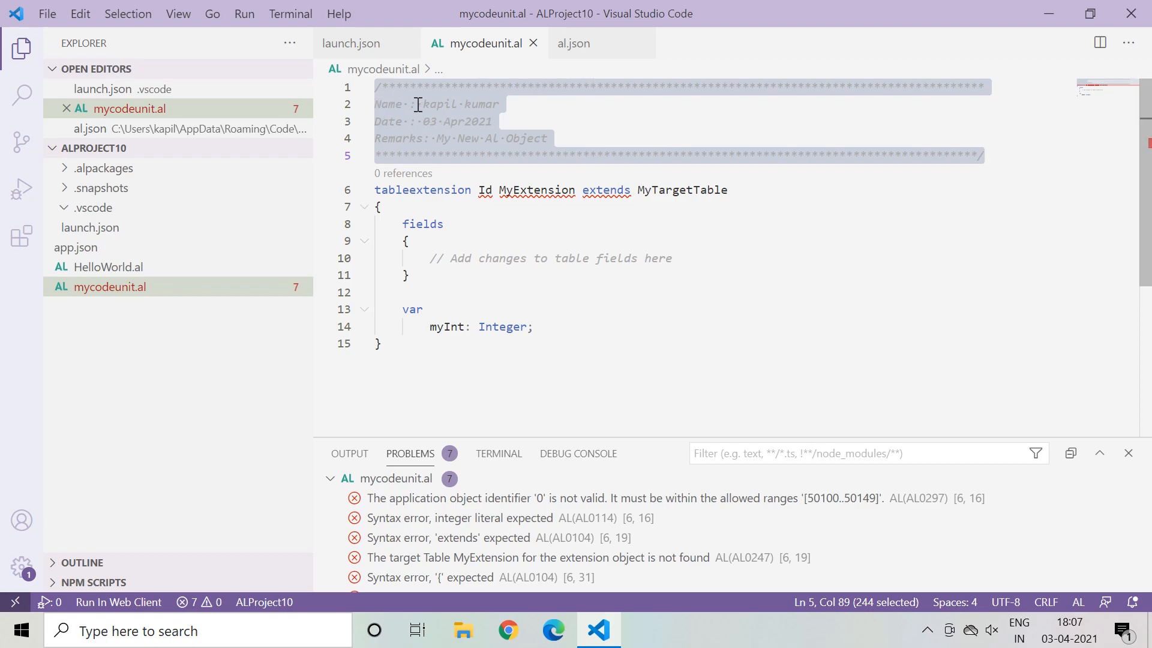
mouse_move(434, 140)
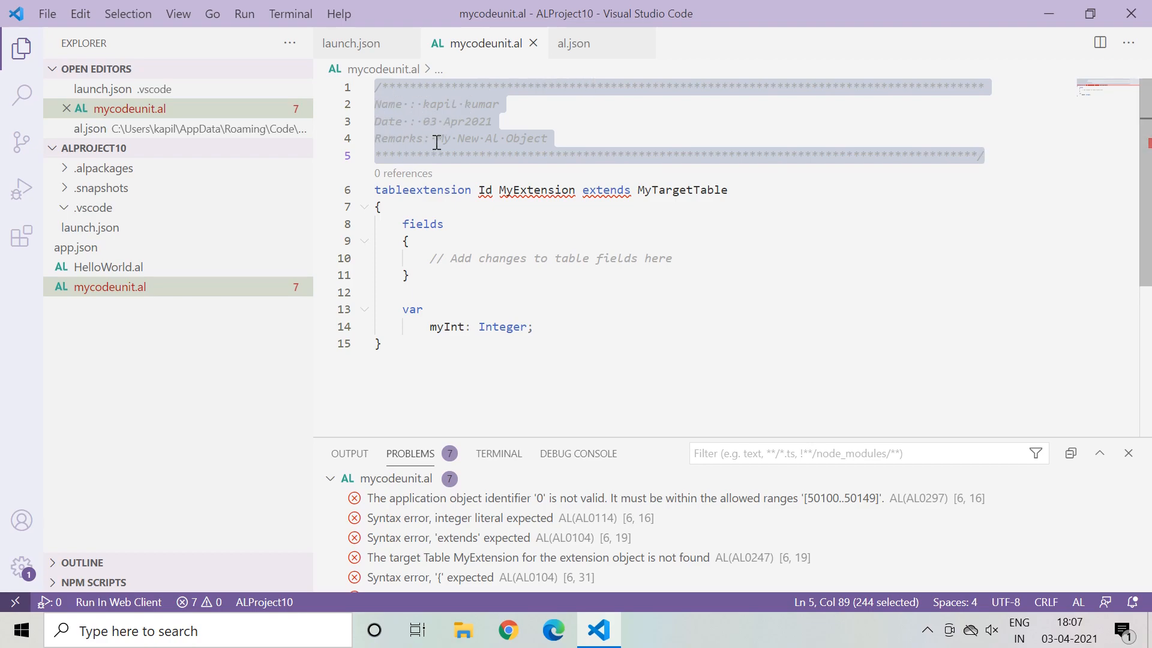
mouse_move(574, 43)
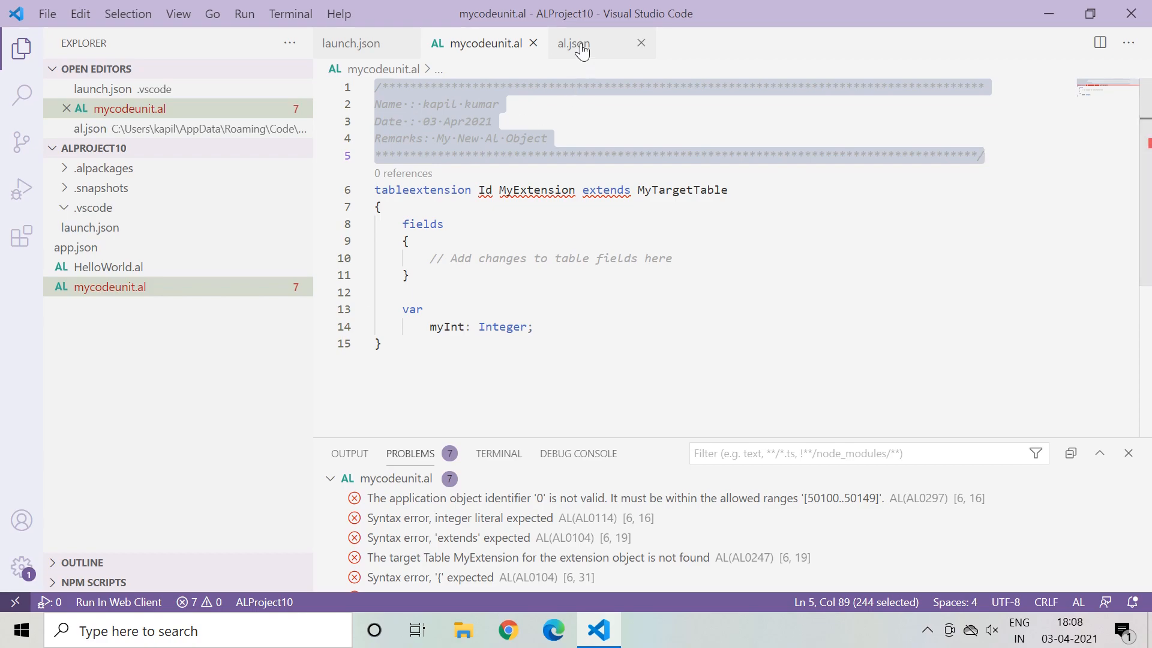
click(573, 44)
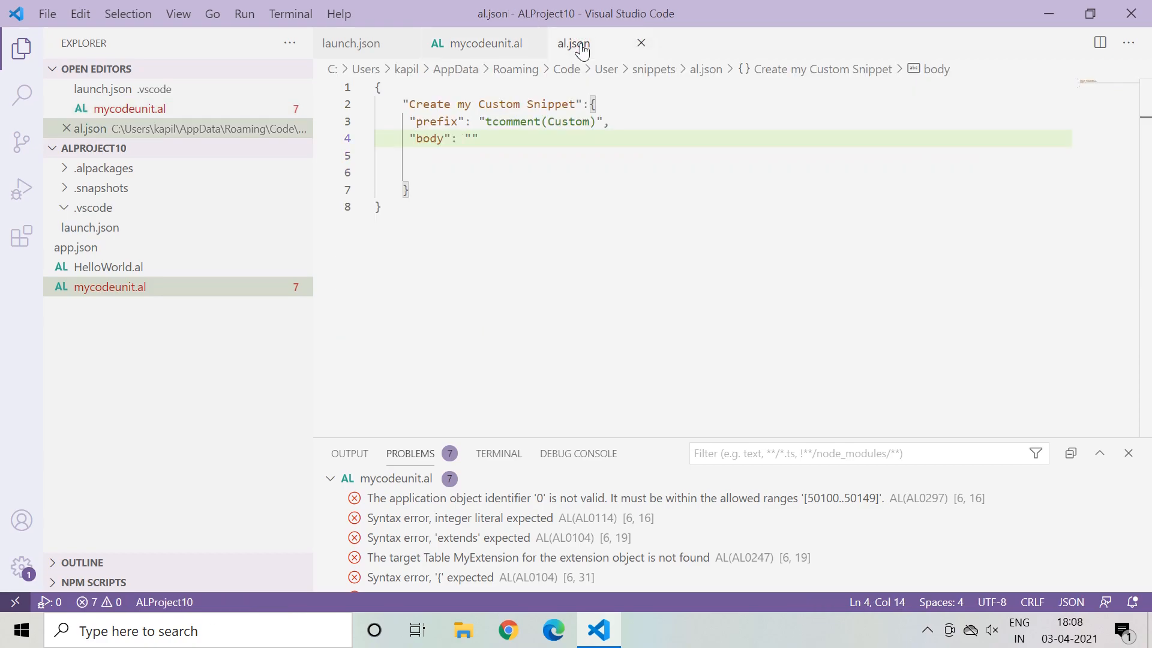
Step: Make body an array whose first string is the starred /***** comment-opening border
text([)
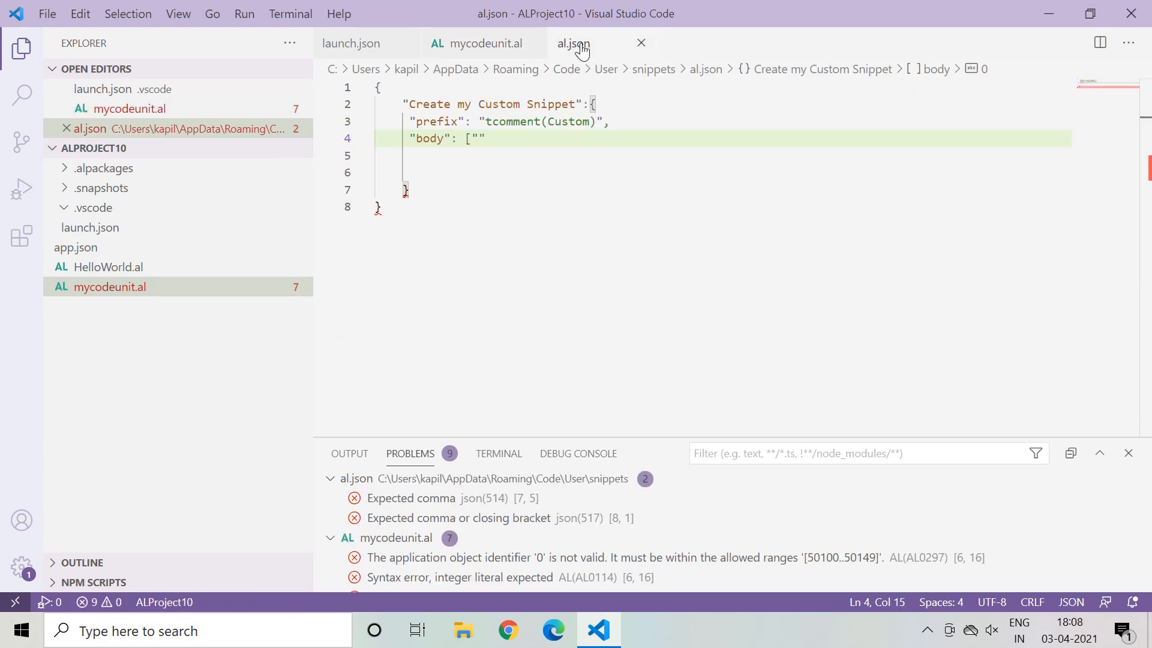
key(Enter)
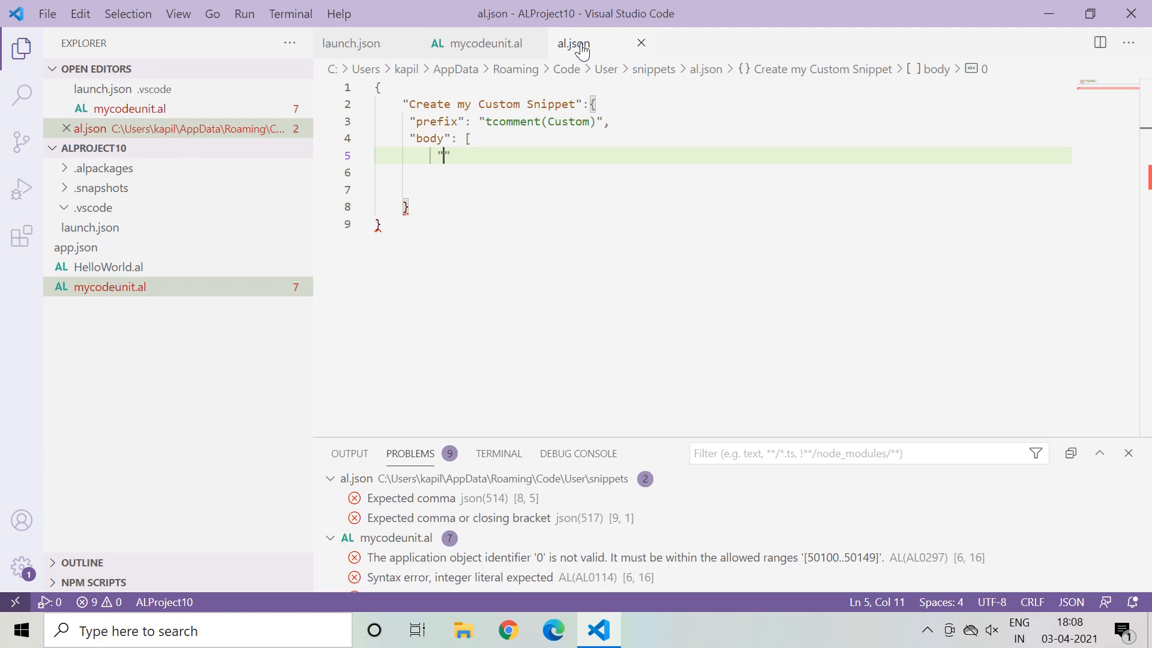
text(/)
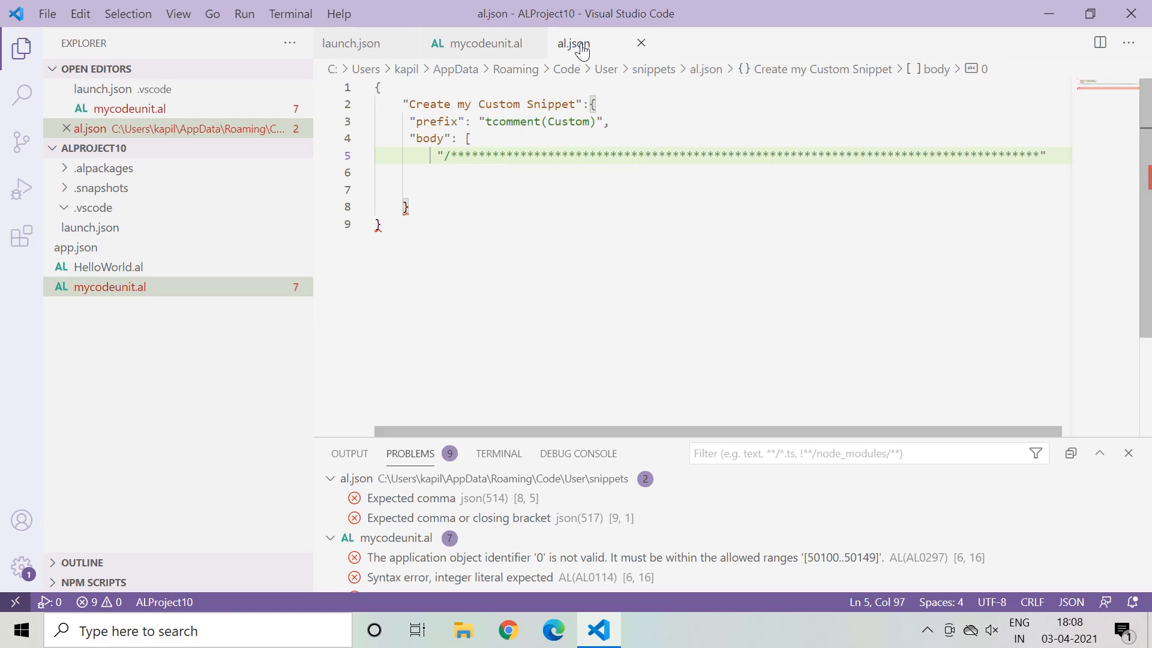
text(,)
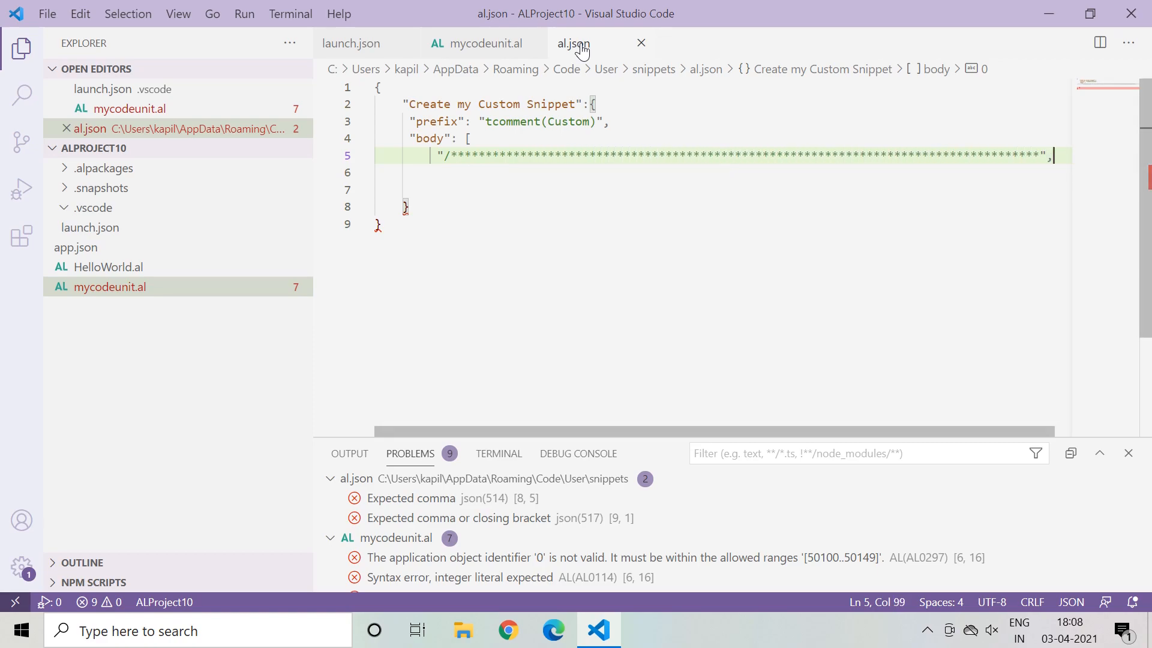
key(enter)
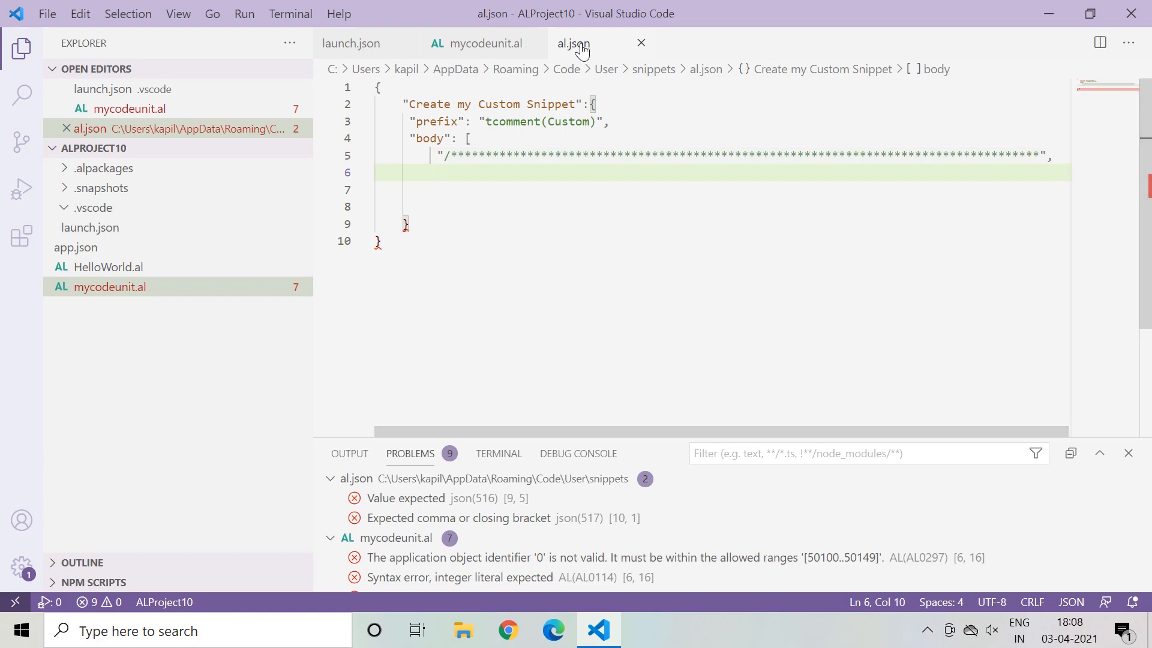
Step: Add the body line "Name : ${1}" with the first tab-stop placeholder and begin the next string
text(")
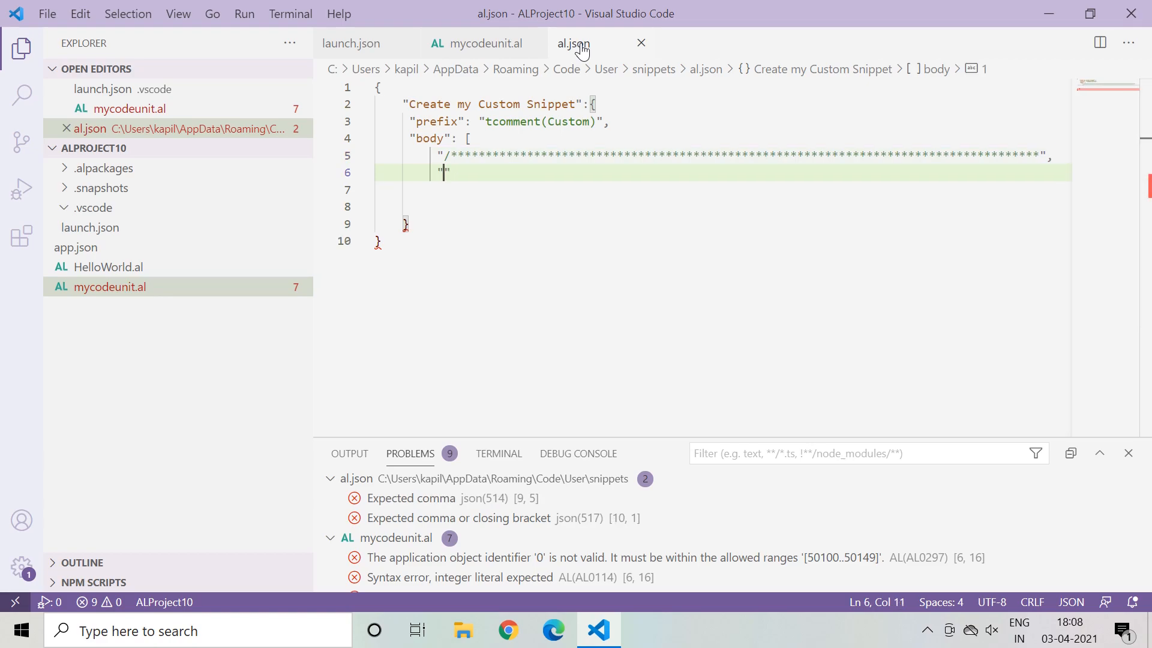
text(Na)
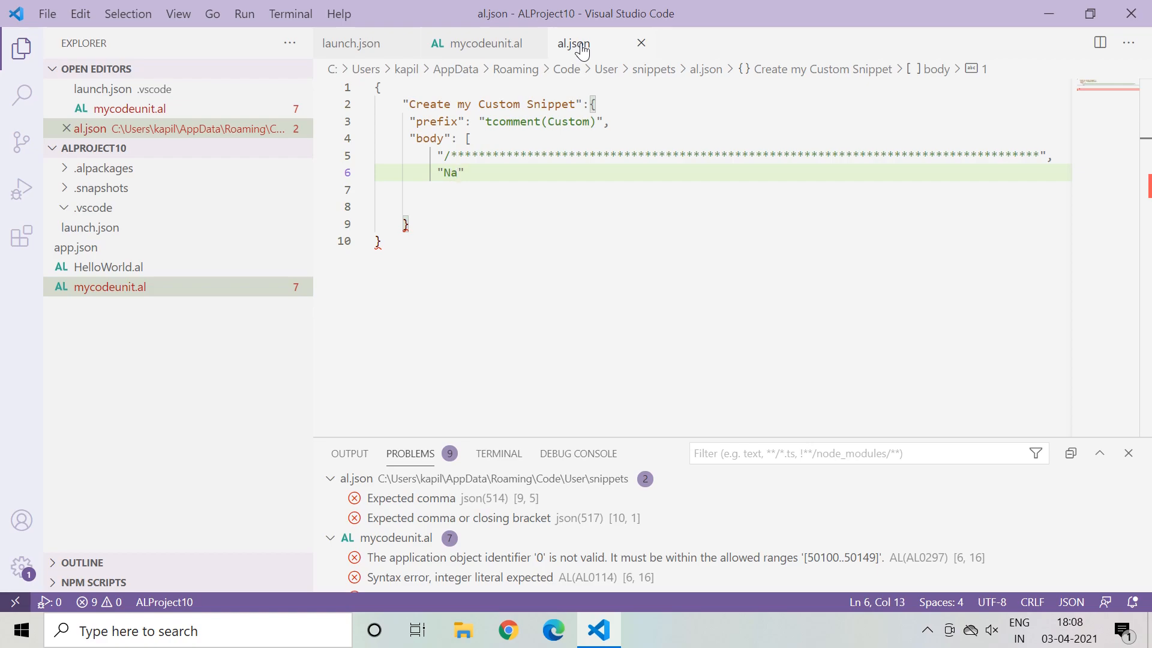
text(me :)
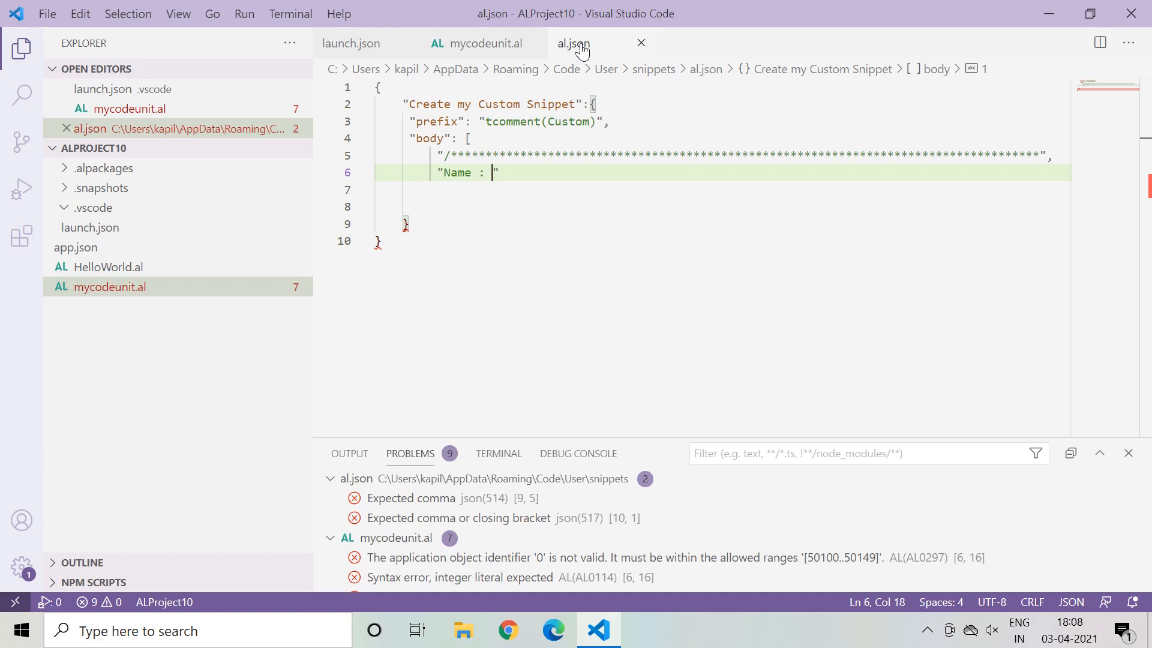
text($)
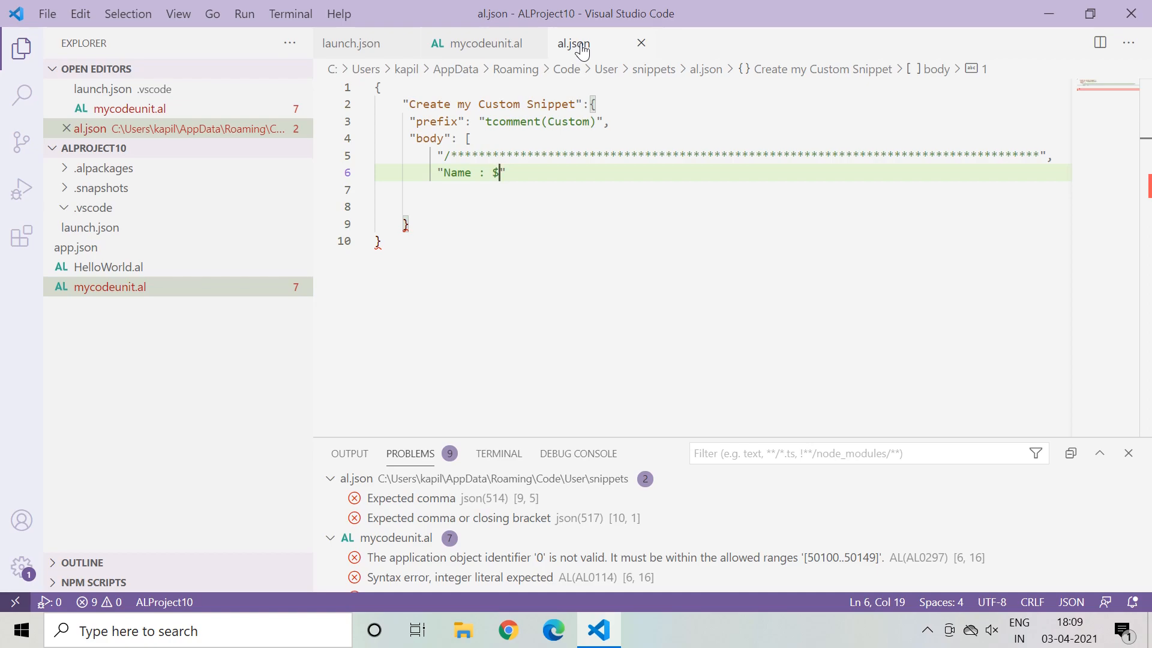
text({)
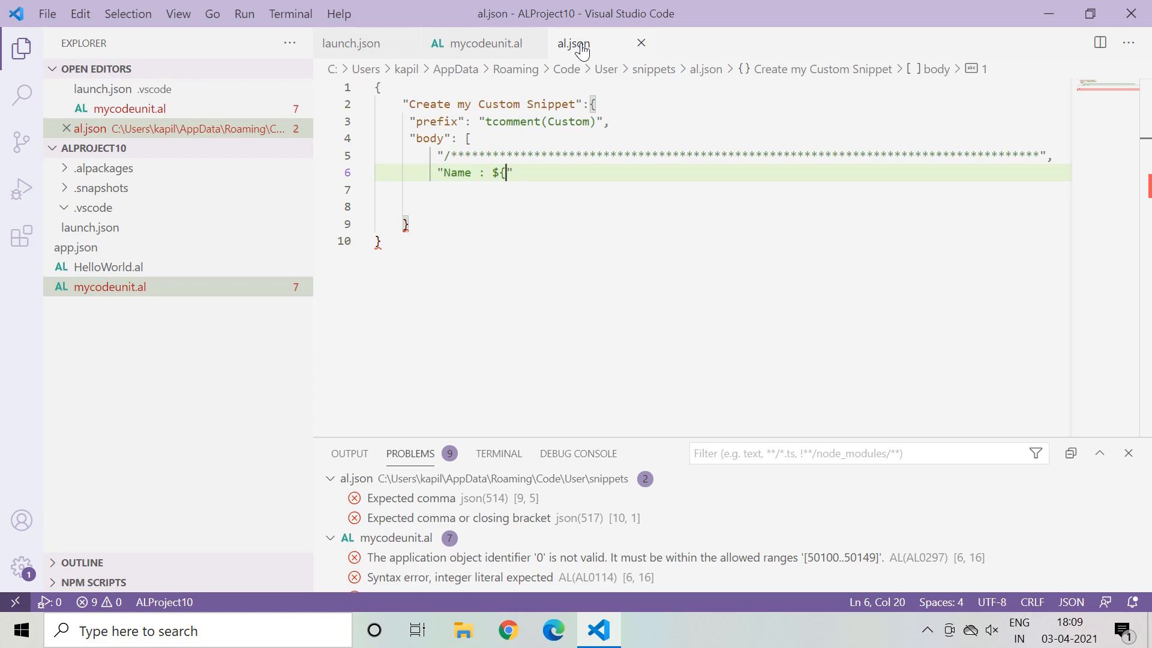
text(1})
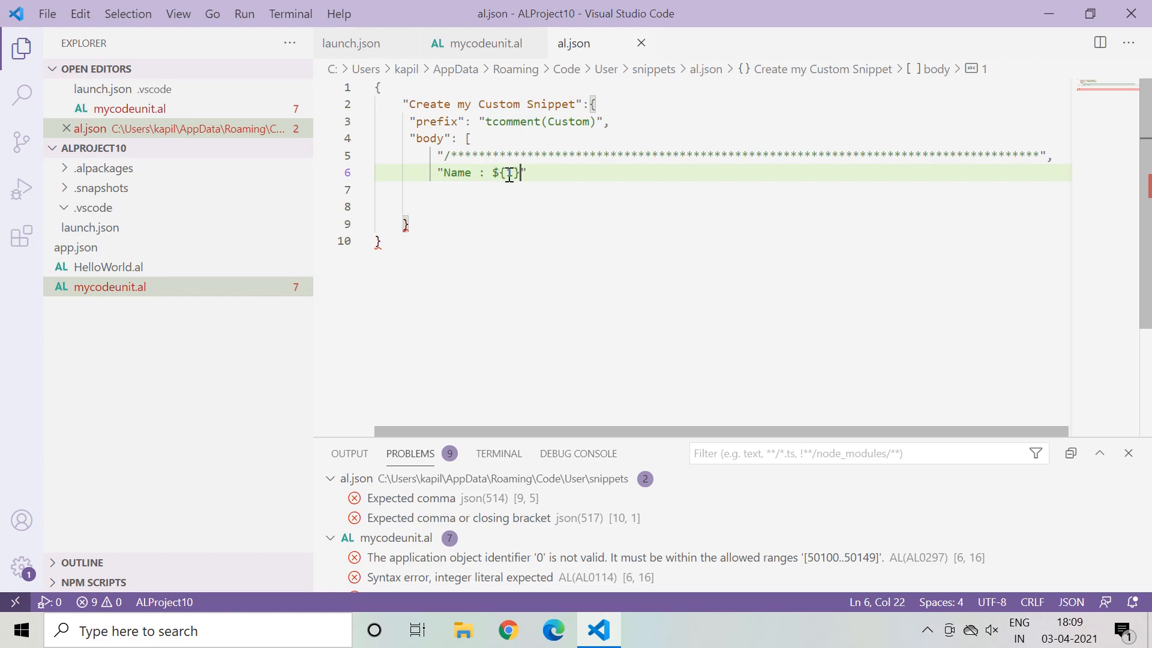
text(1)
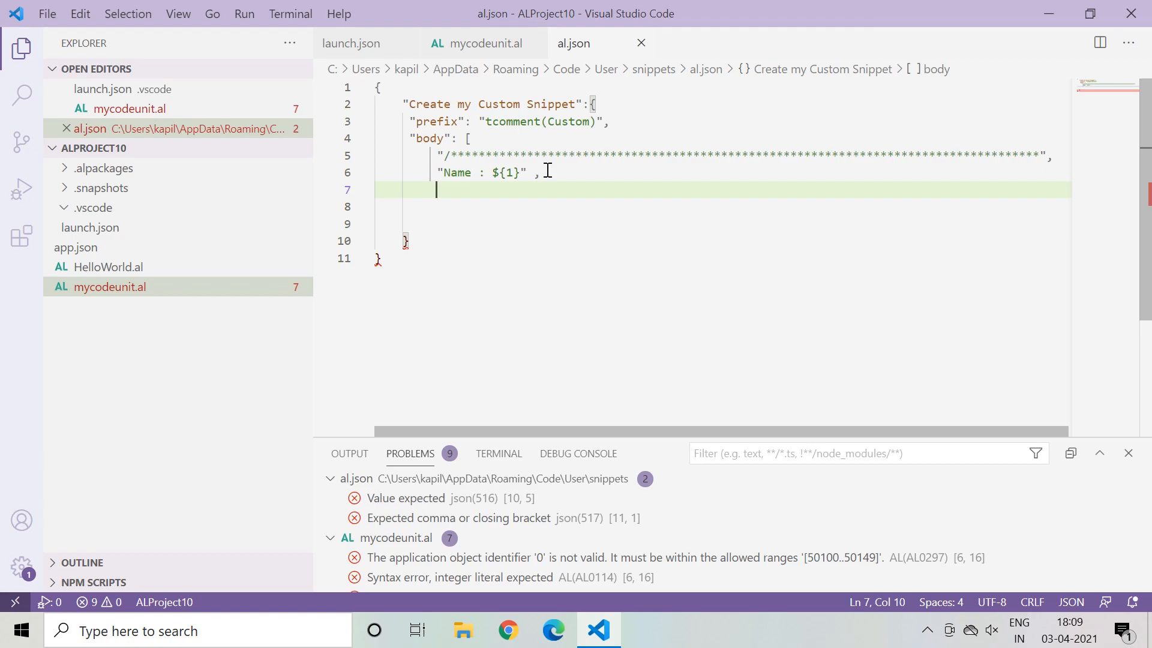
text("")
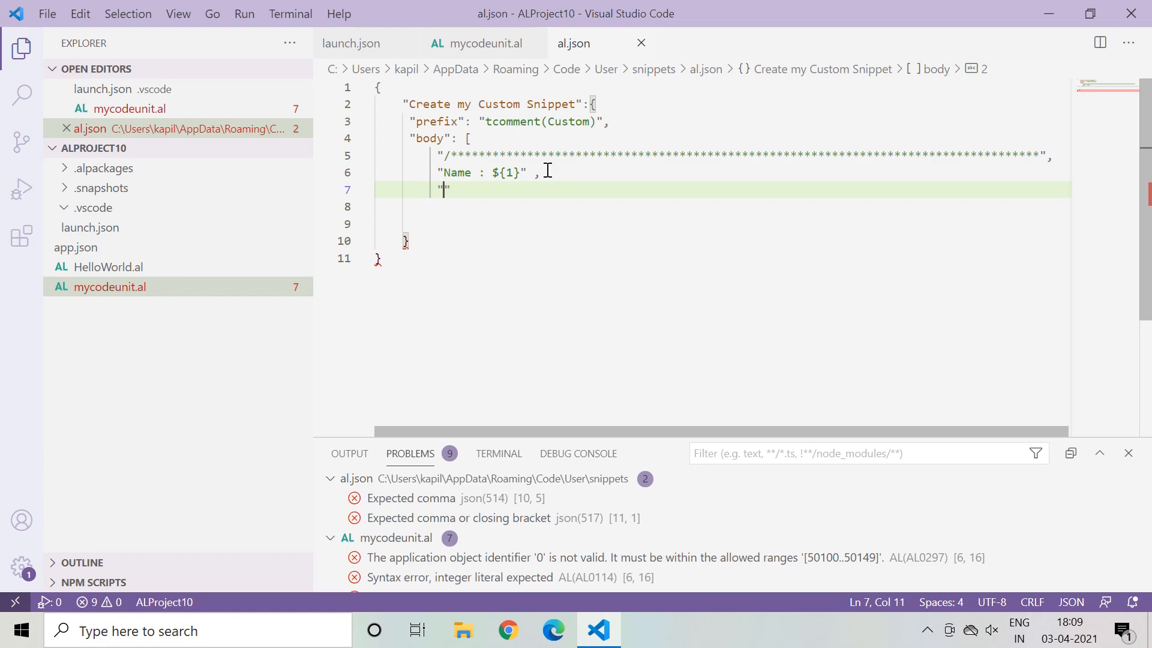
Step: Add the body line "Date: ${2}" with the second placeholder and tidy its spacing
text(Date)
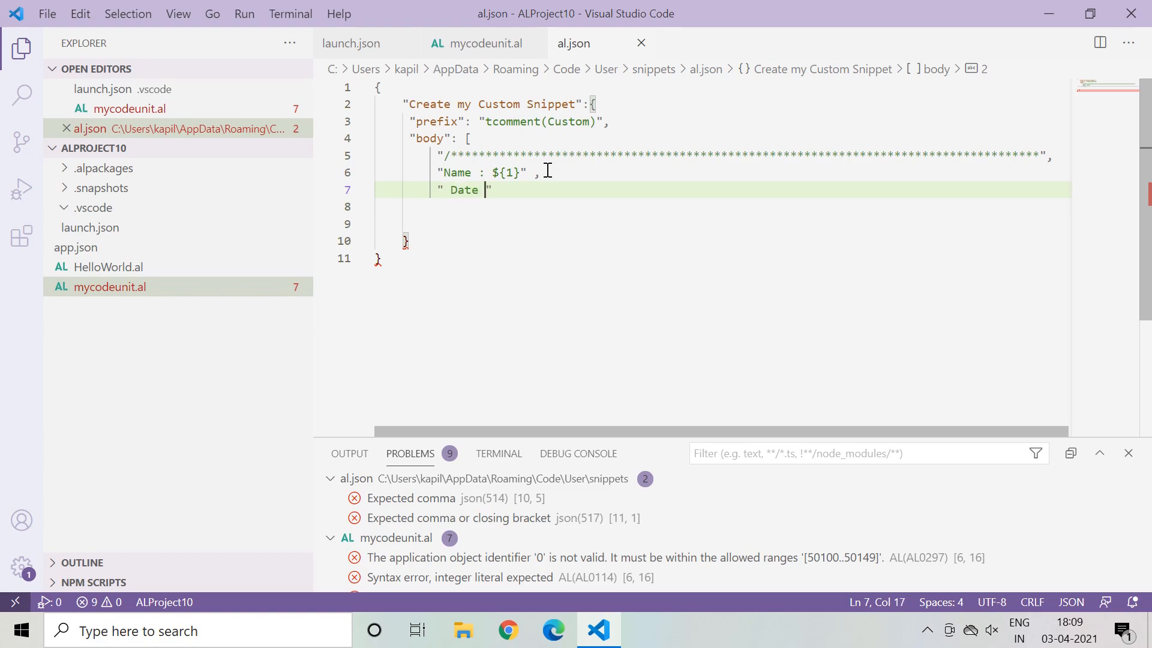
text(:)
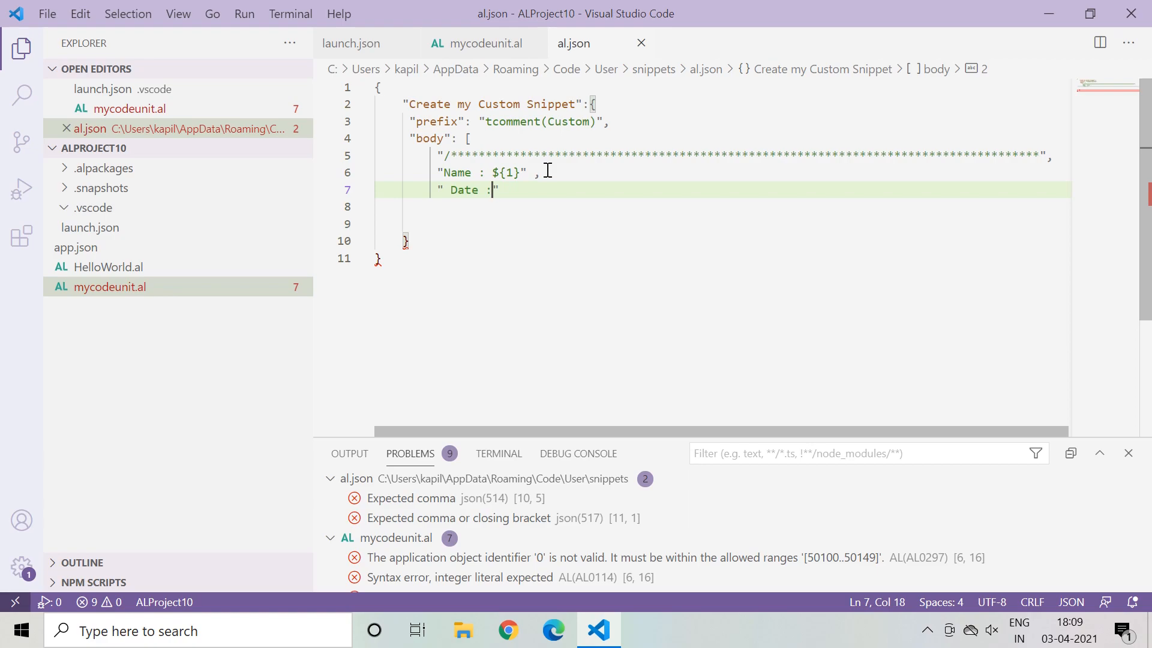
key(Backspace)
text(:)
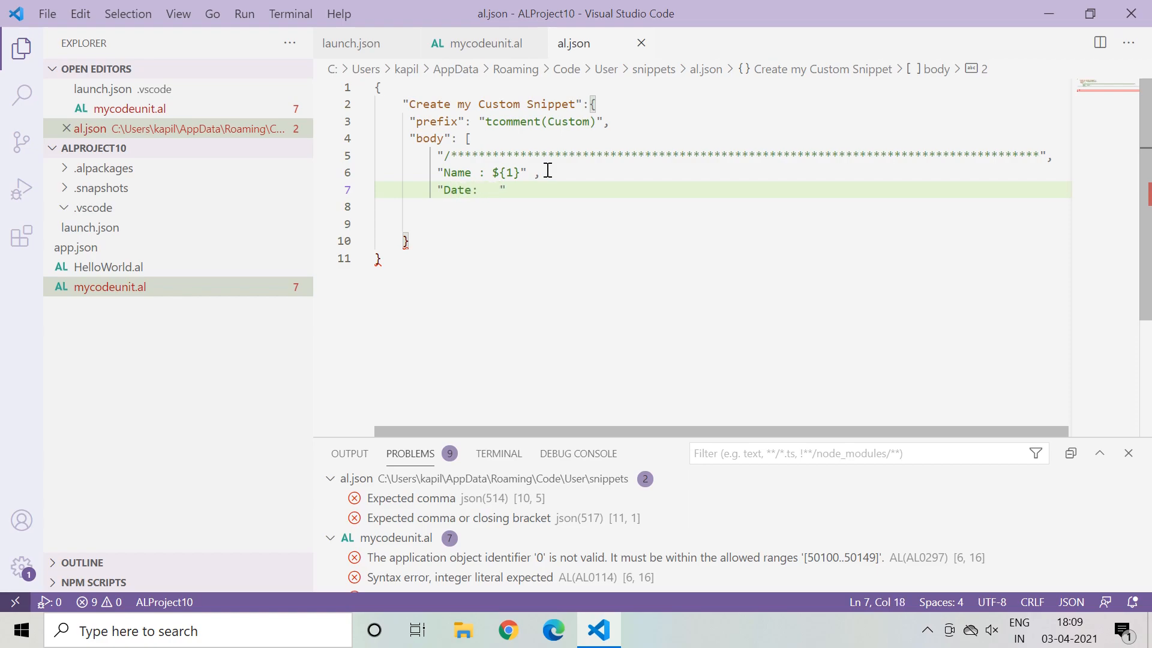
text(${2)
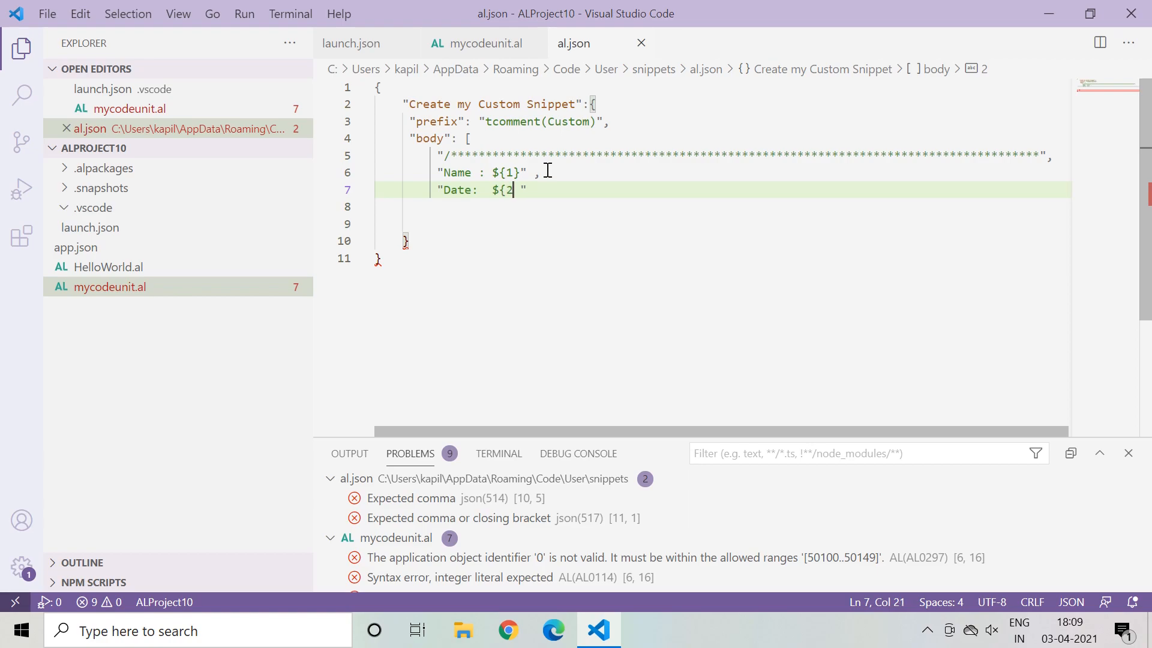
text(})
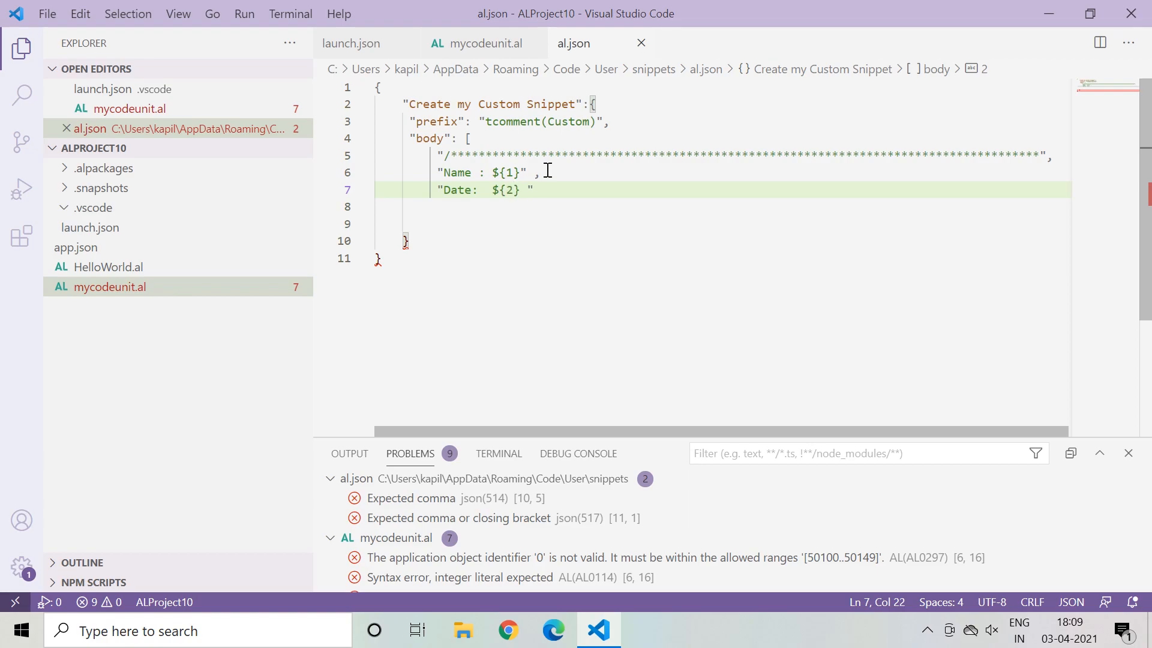
key(Backspace)
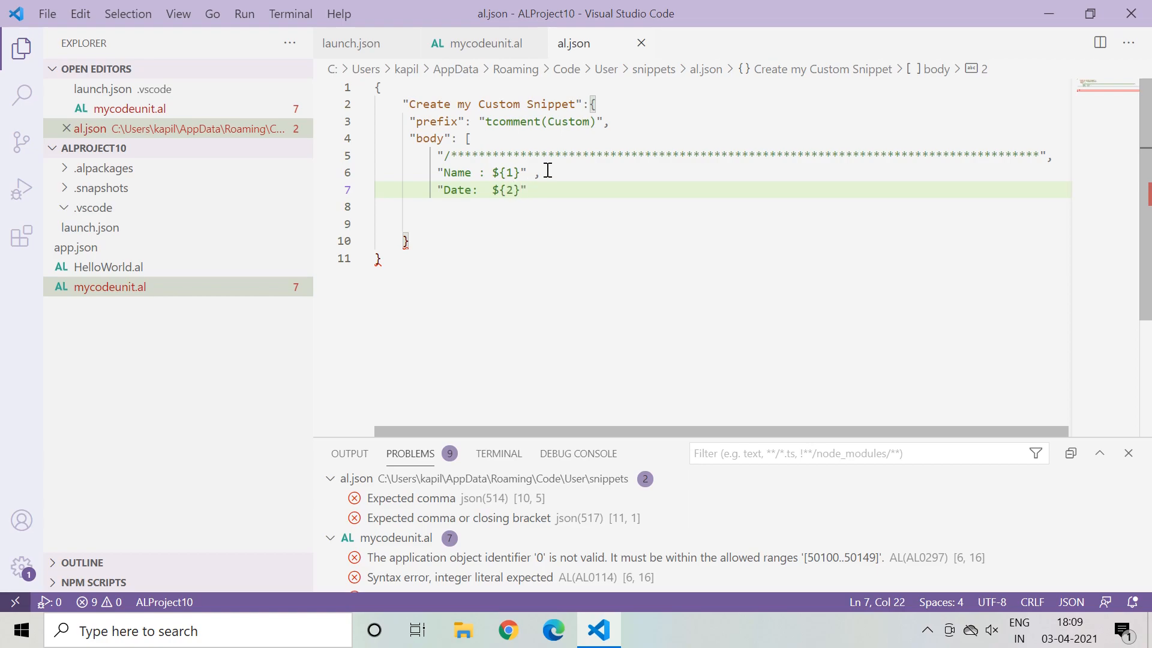
text(,)
text(")
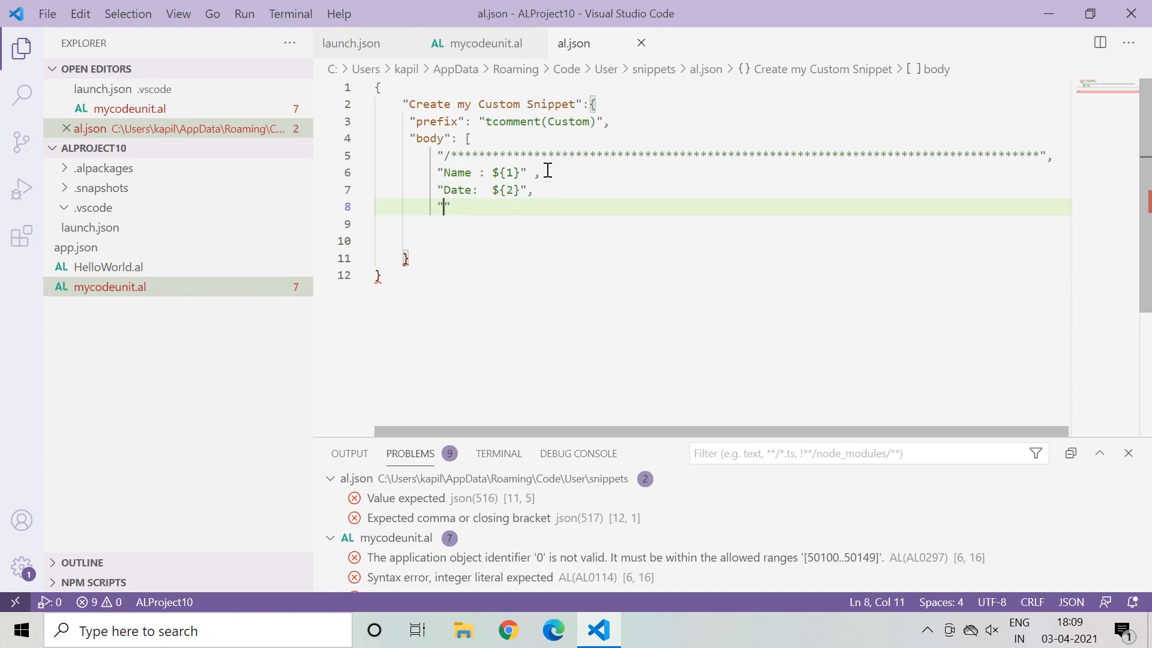
Step: Add the body line "Remarks:${3}" and start a new line below it
text(Remarks)
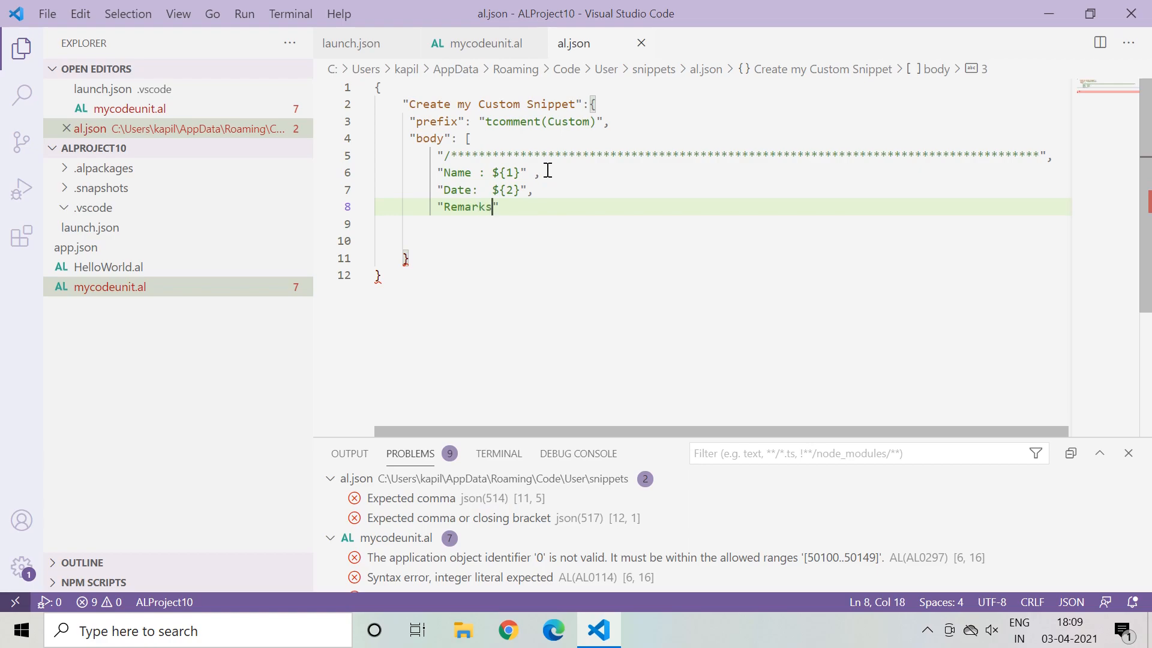
text(:)
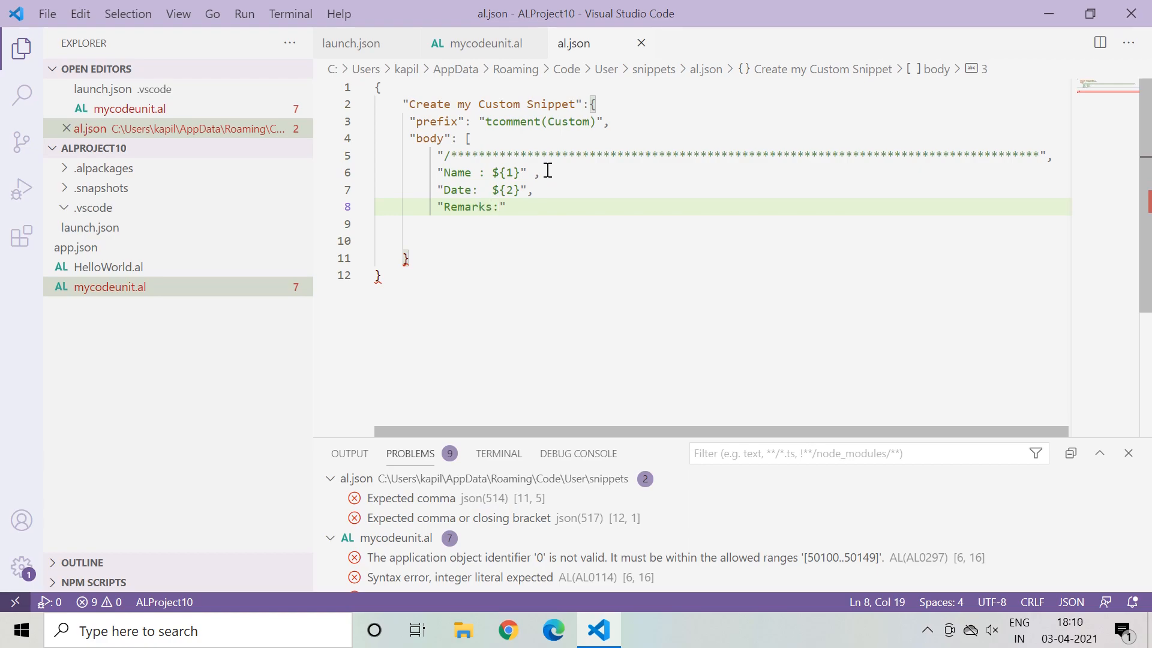
text($)
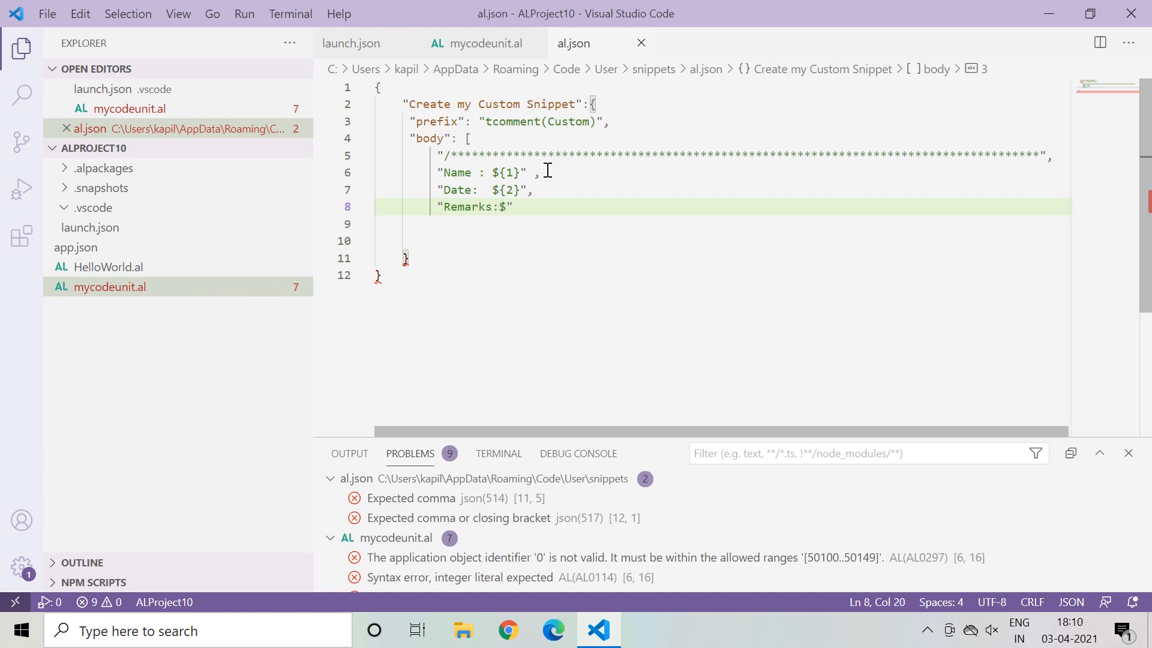
text({3)
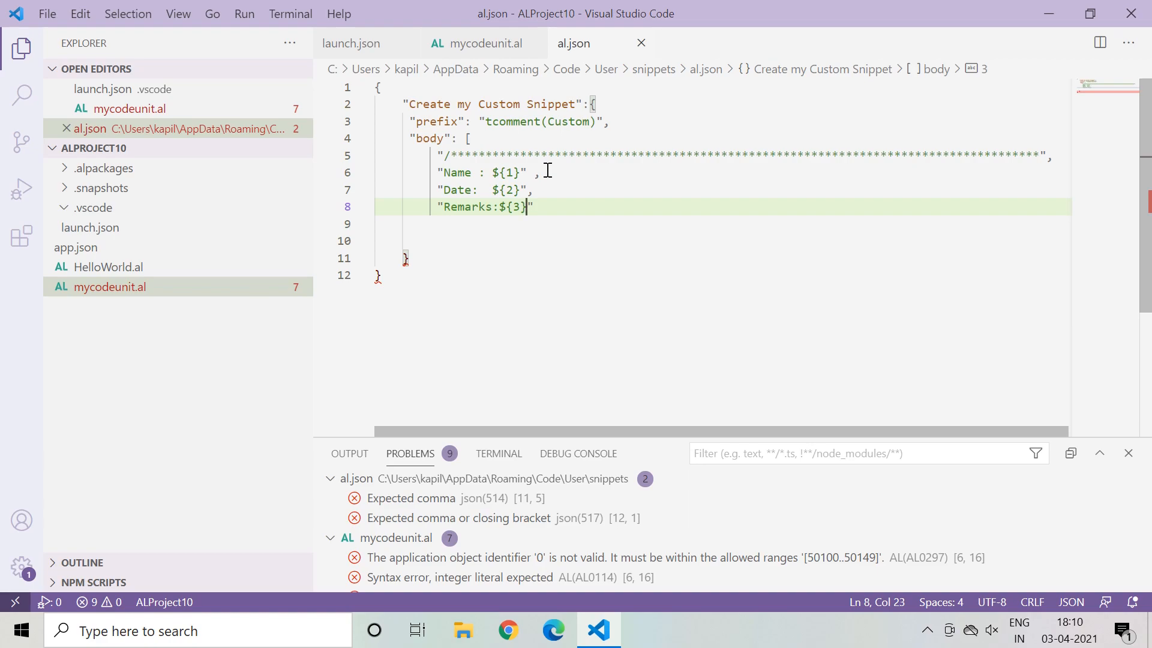
mouse_move(498, 172)
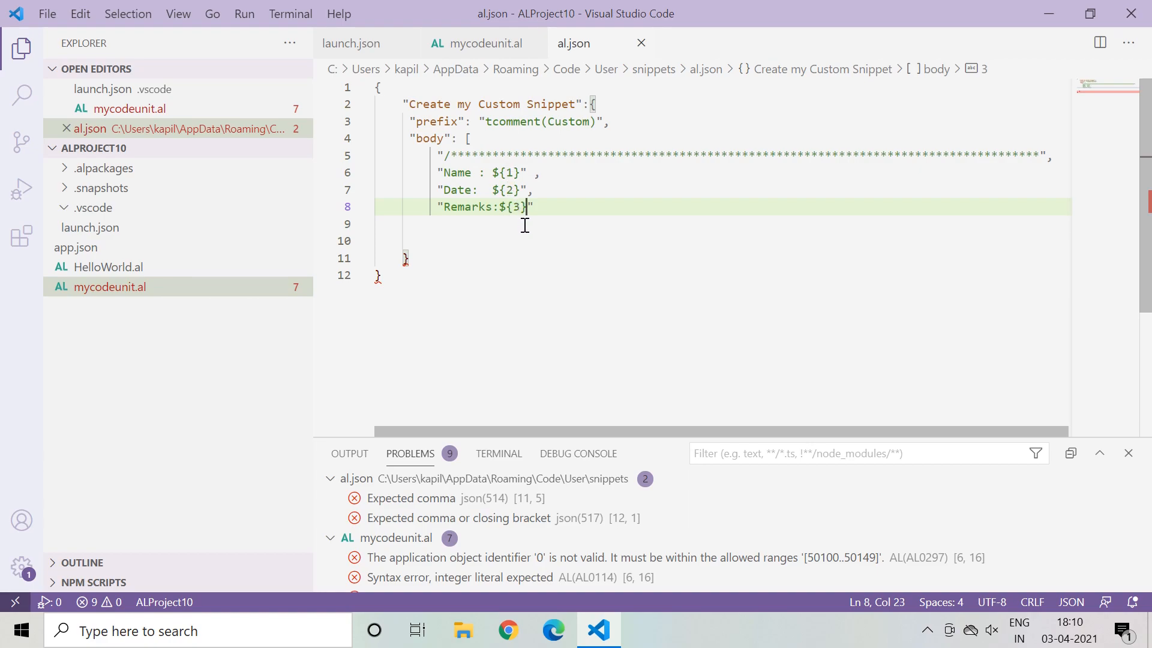
click(536, 207)
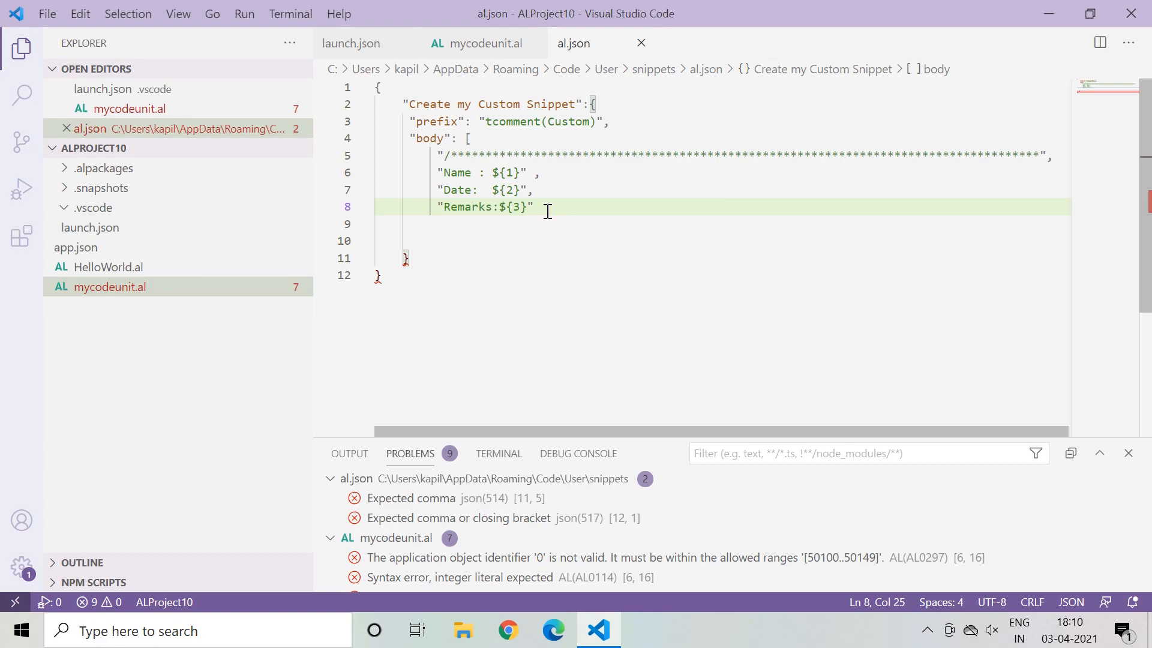
text( ,)
key(enter)
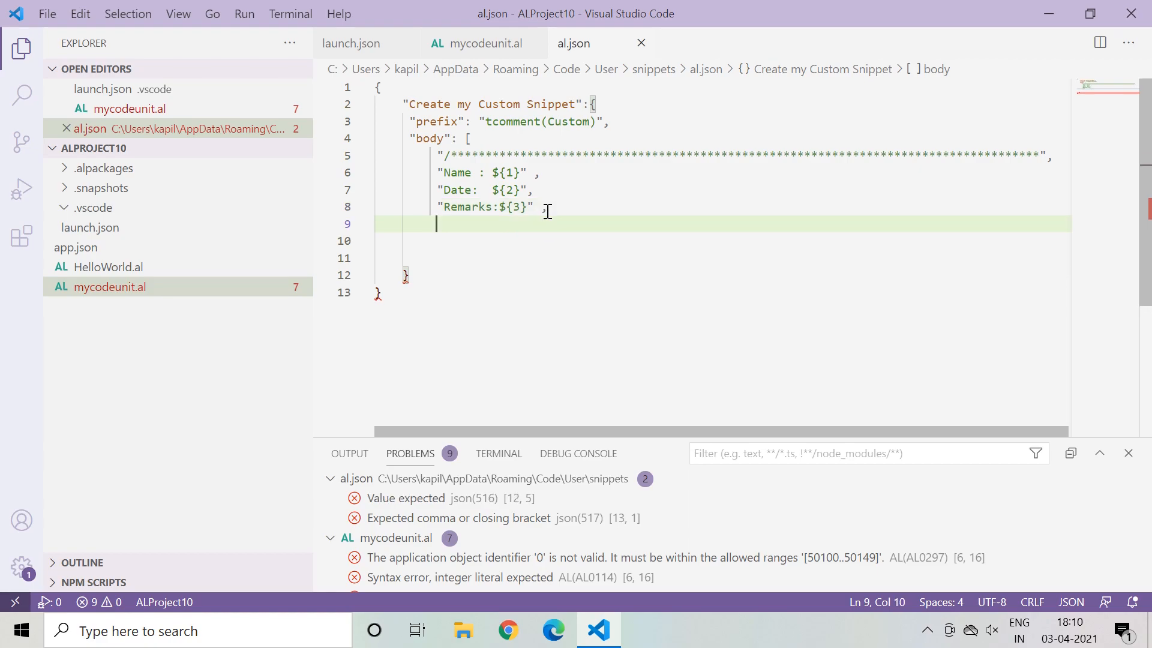
Step: End the body with a bottom asterisk border line closing the comment and close the array with ]
text("")
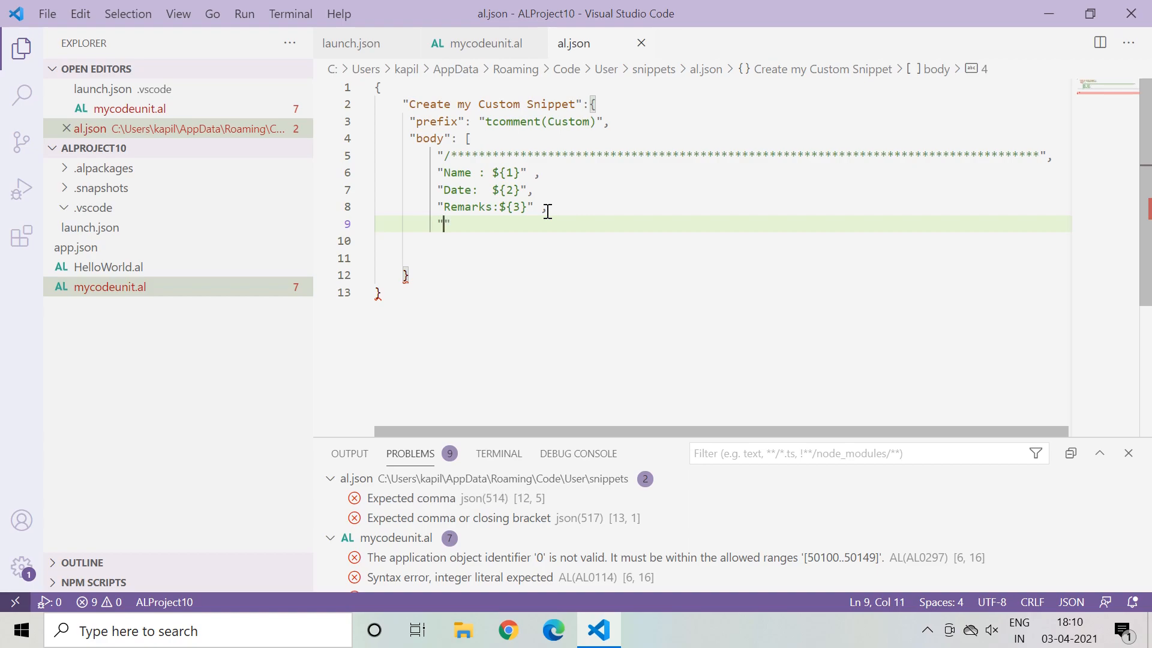
text(*********)
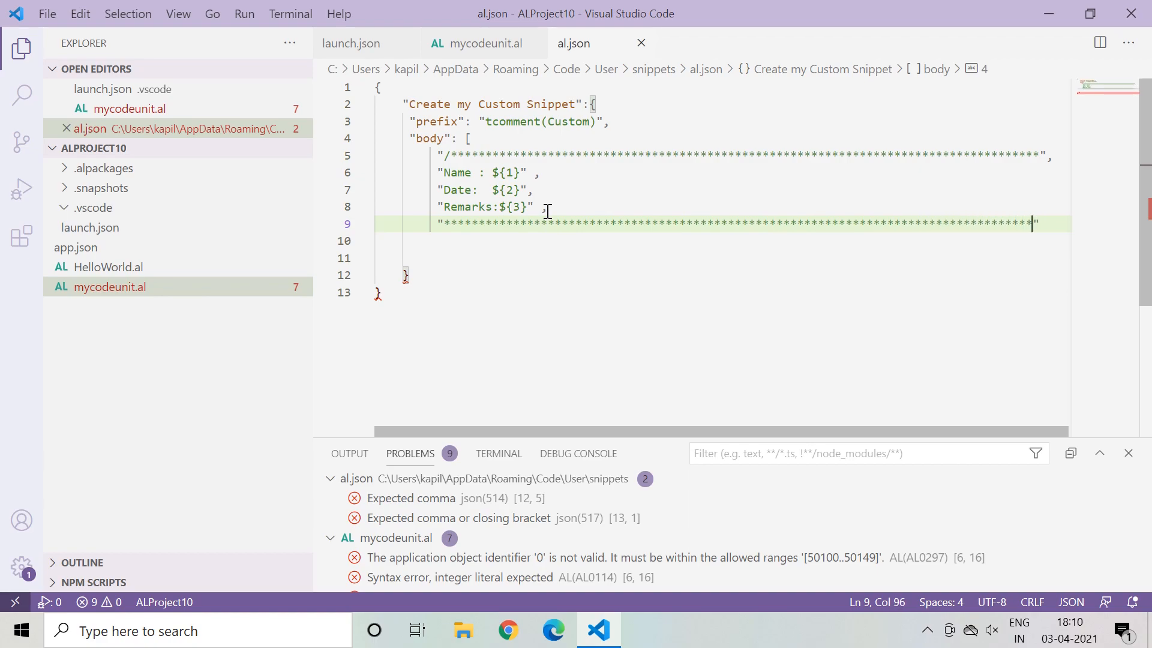
text(/)
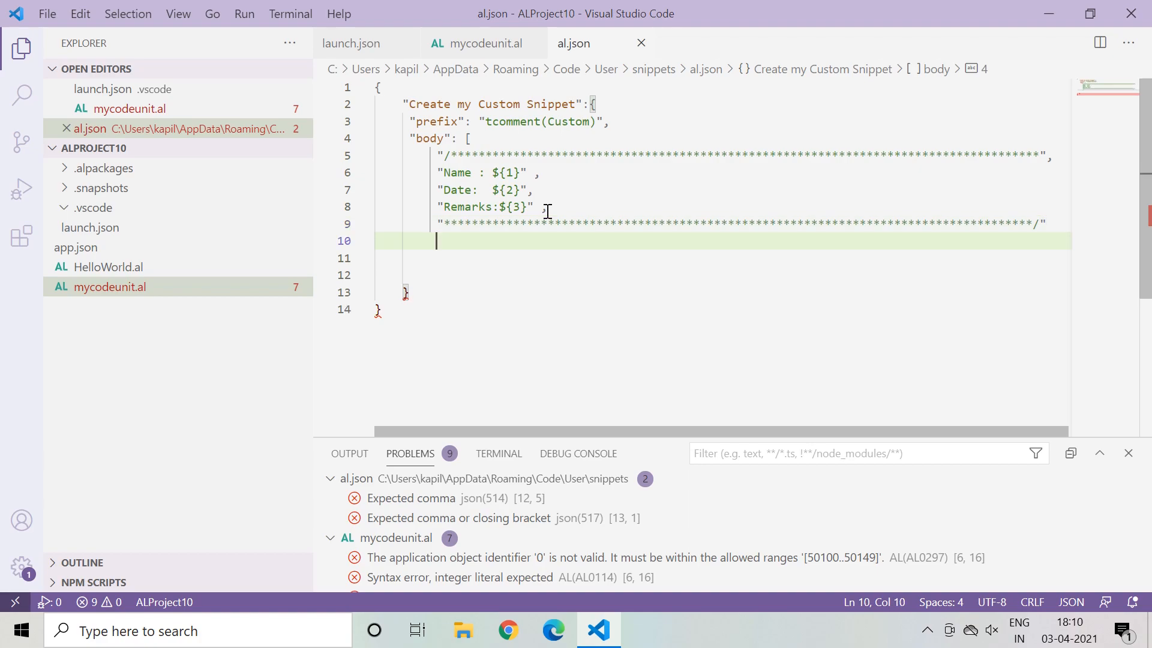
text(])
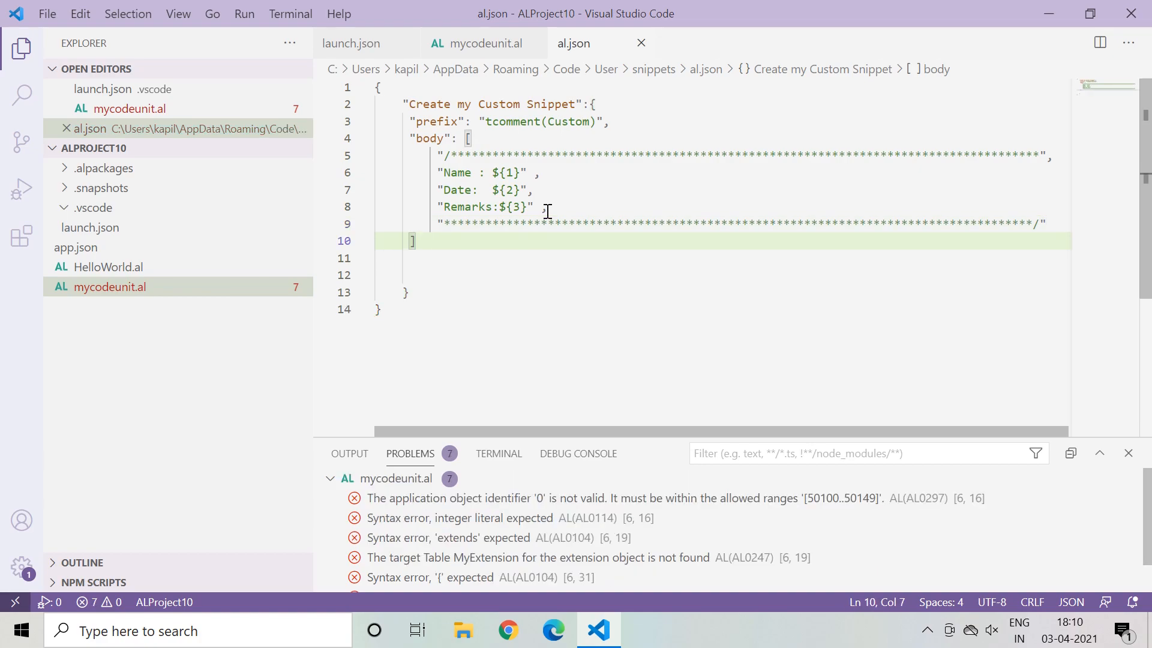
Step: Add "description": "Custome Comment Snippet" after the body, correcting a mistyped first attempt
text(,)
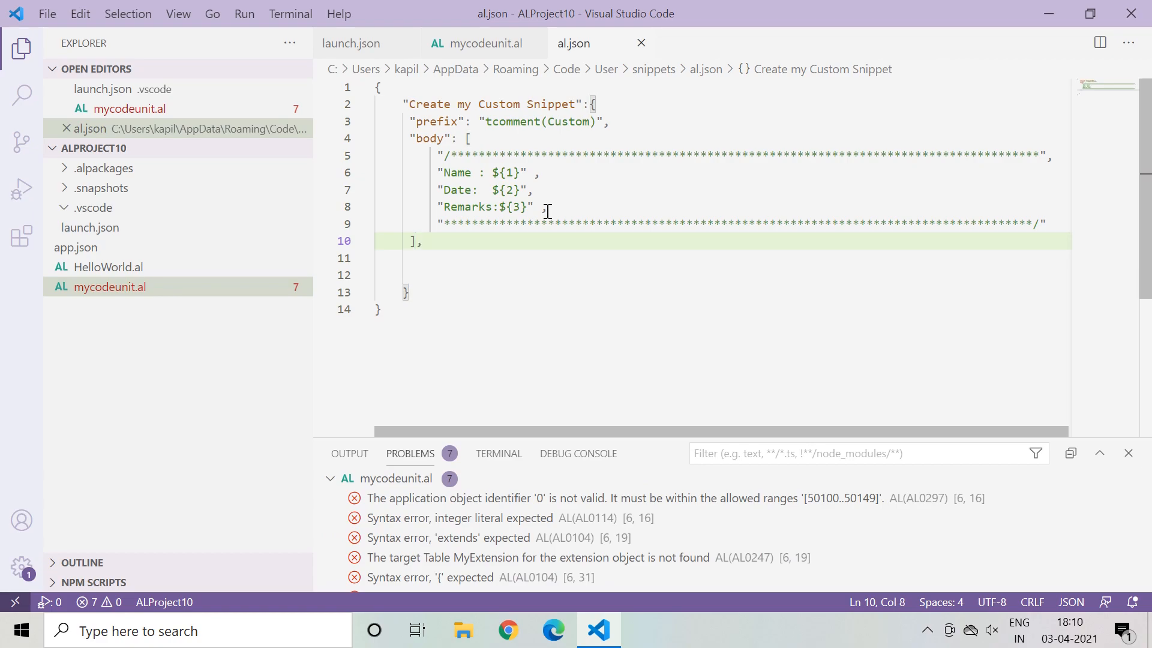
key(Enter)
text("description": ")
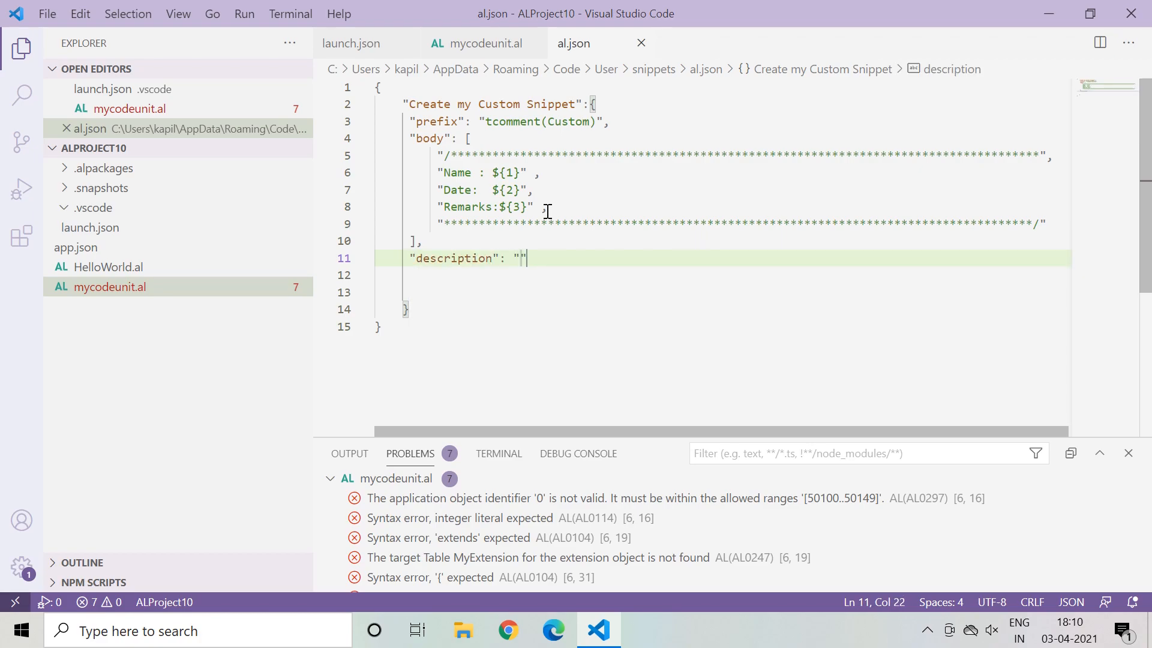
text(Standrad)
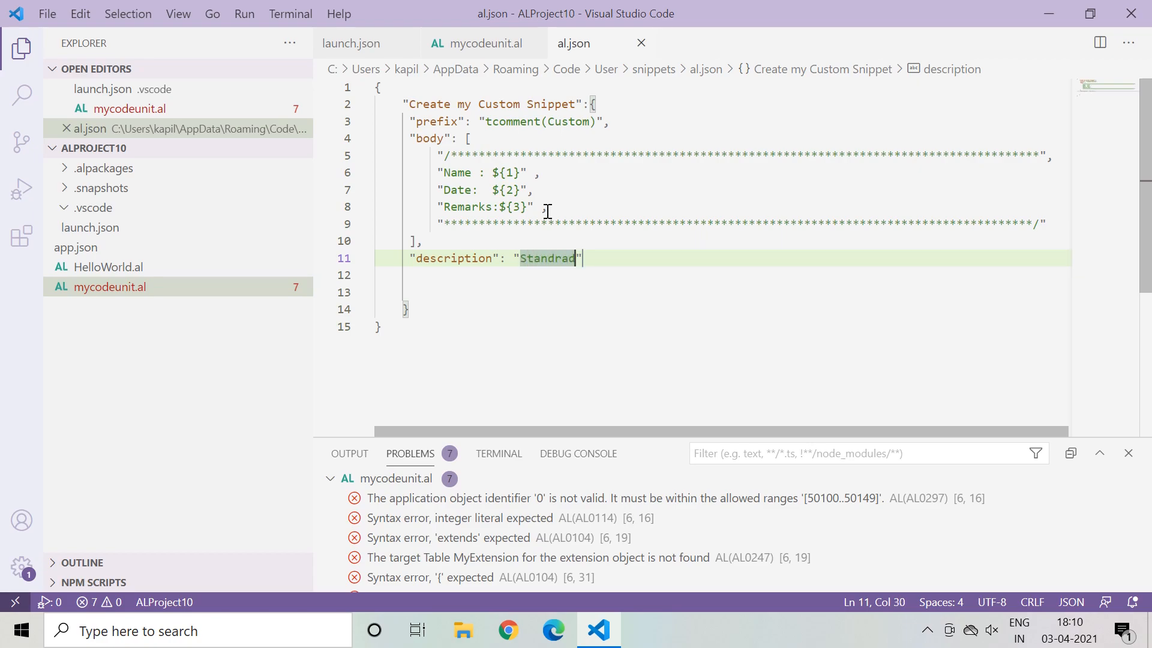
key(Backspace)
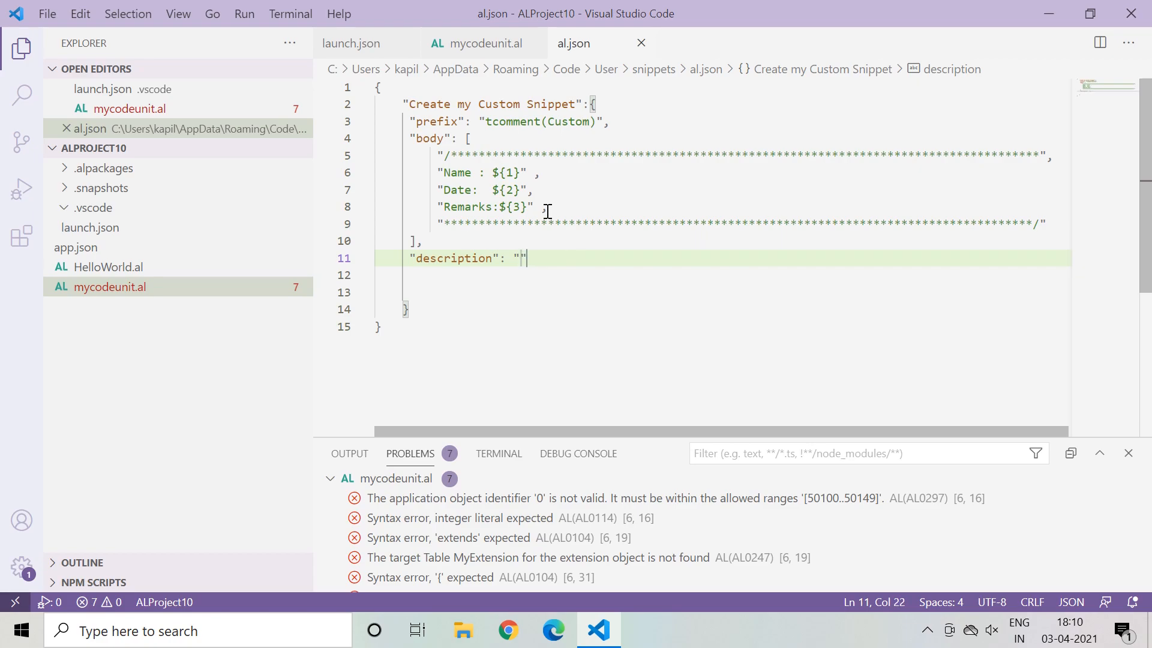
text(Custome)
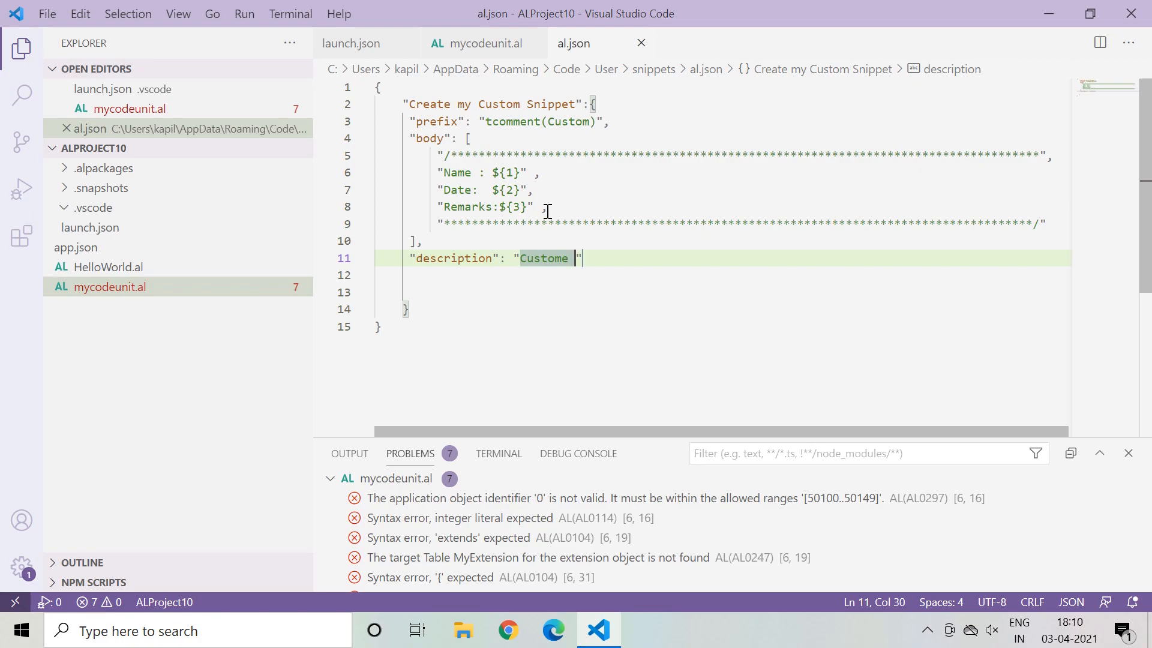
text(C)
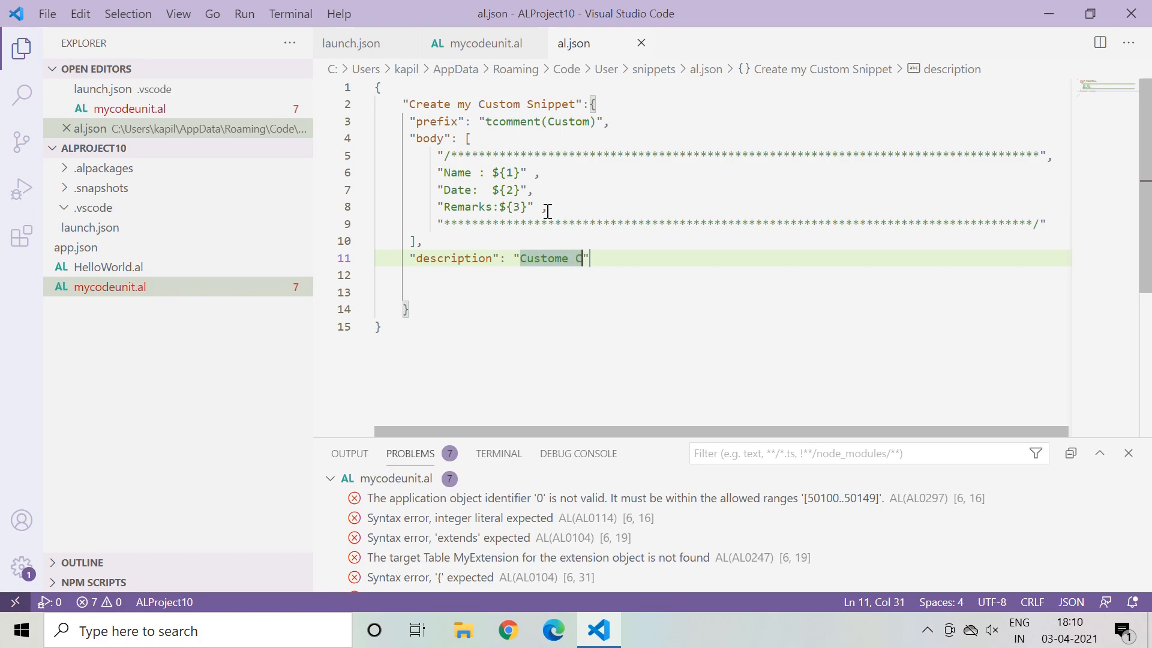
text(omment Sni)
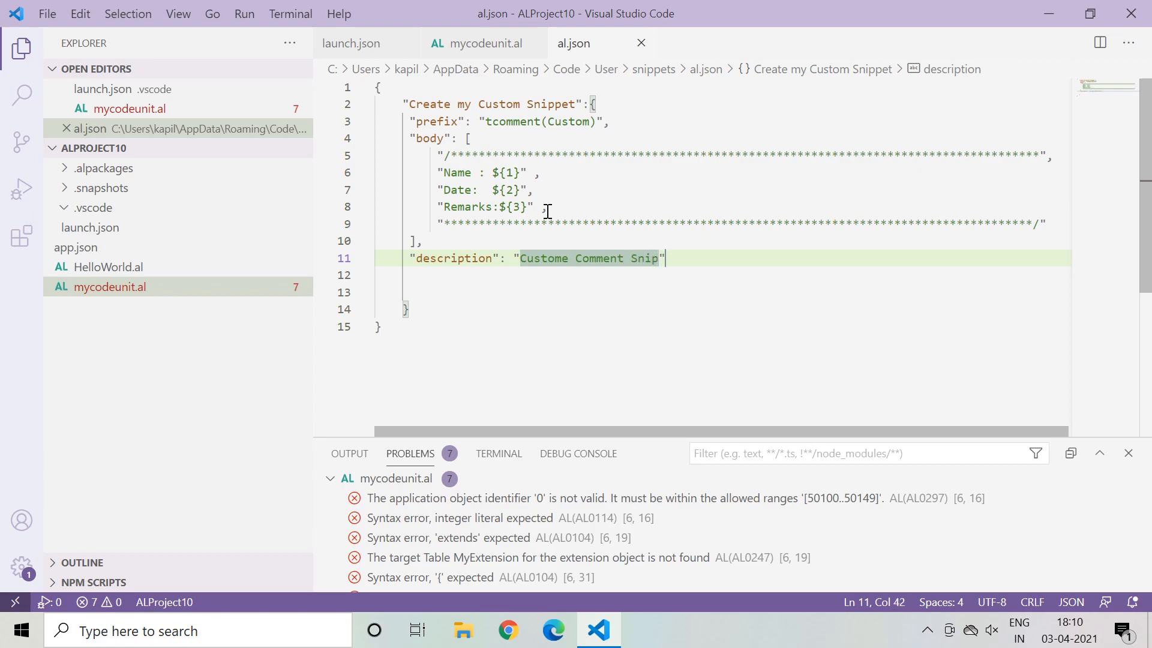
text(pet)
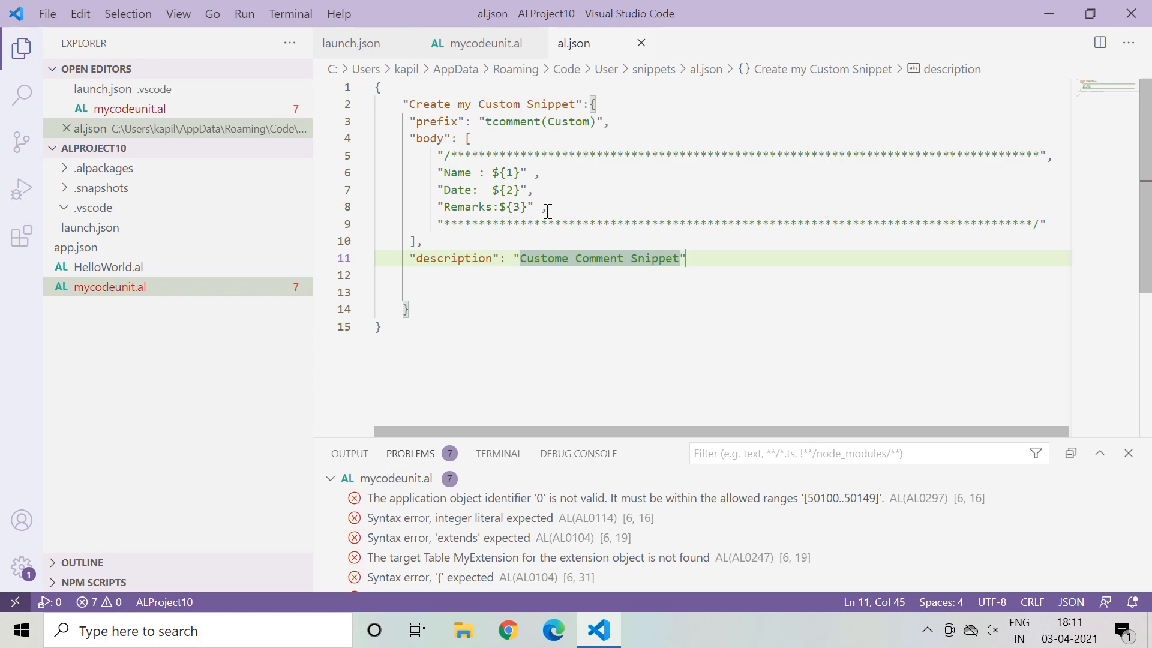
mouse_move(511, 237)
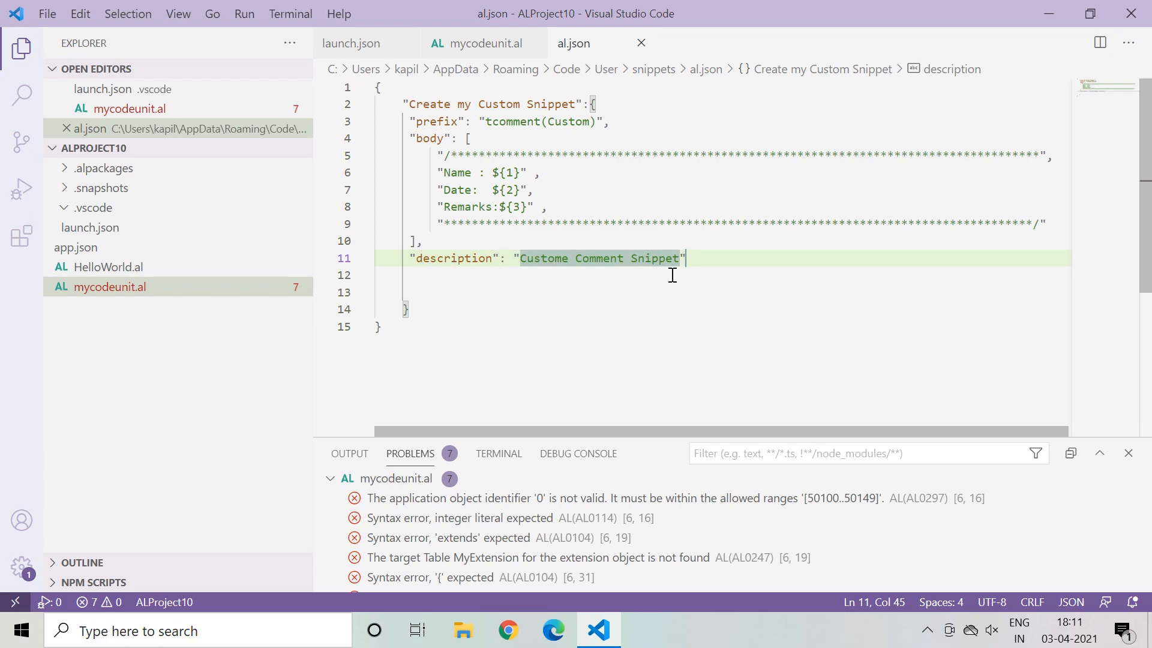
mouse_move(637, 258)
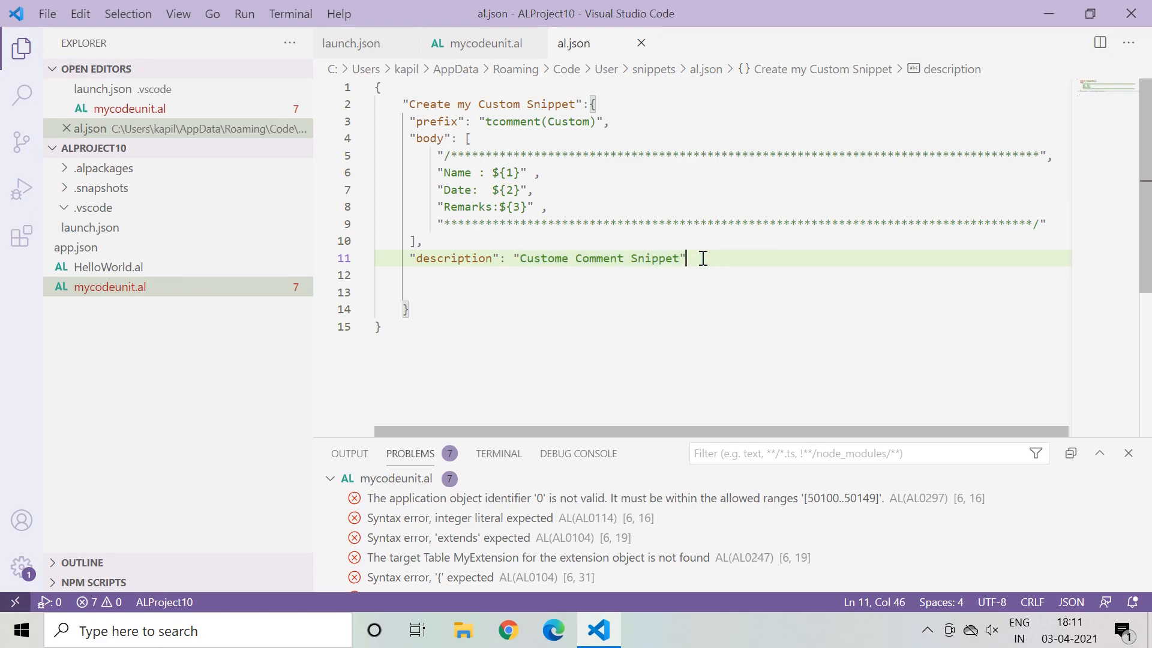
key(Enter)
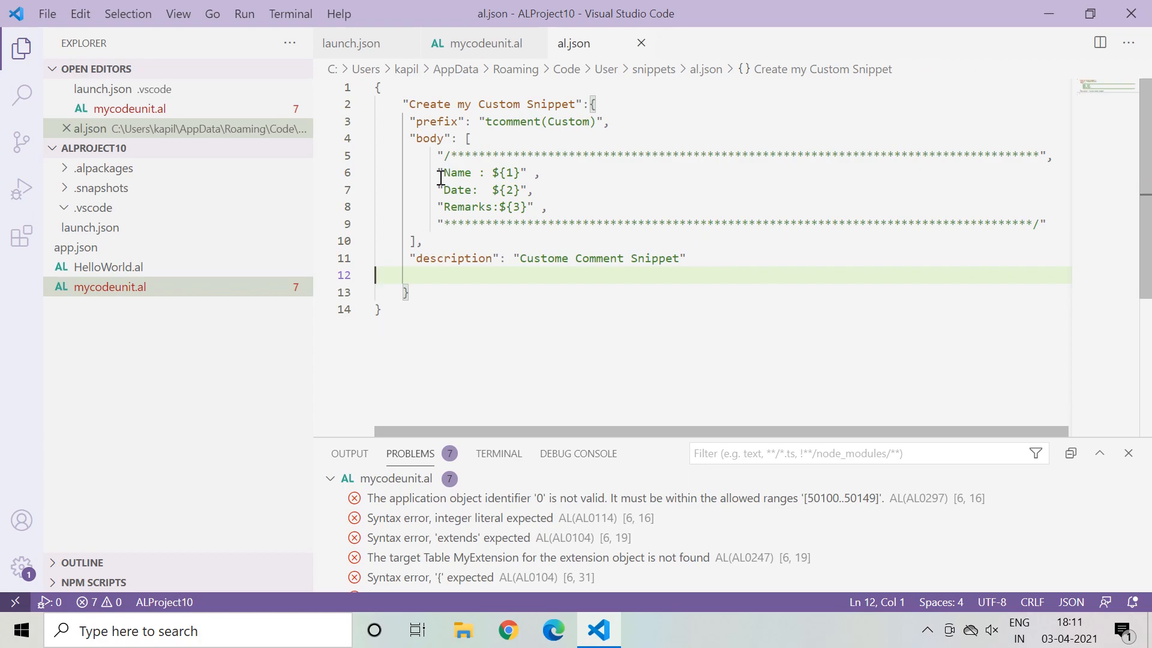
mouse_move(460, 312)
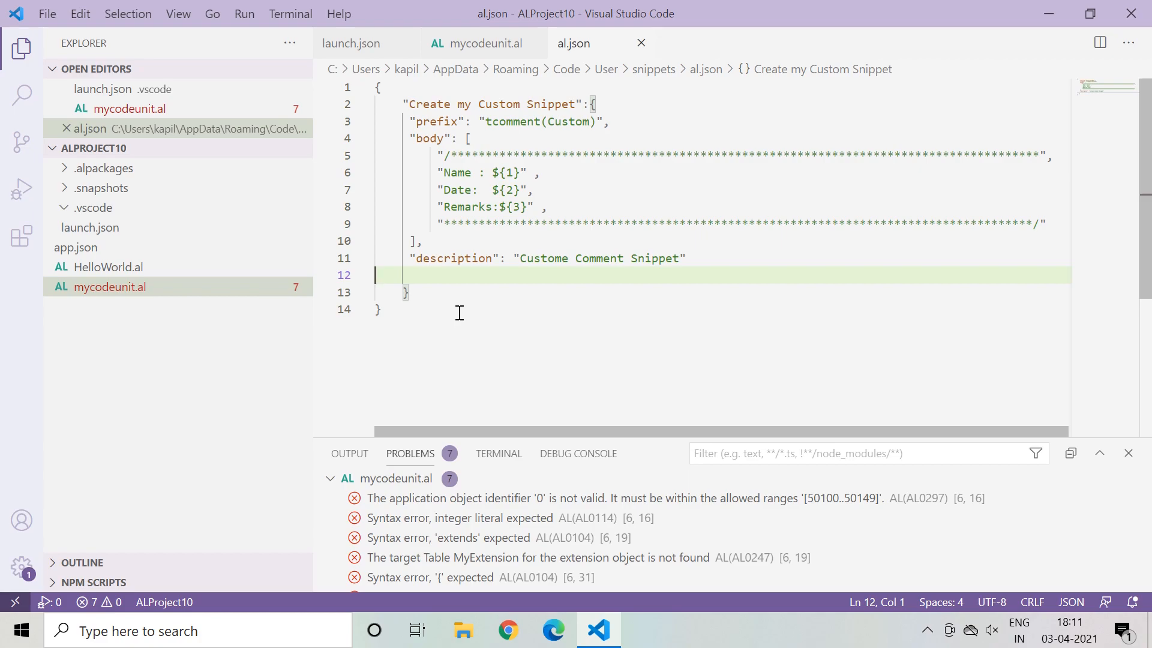
mouse_move(467, 122)
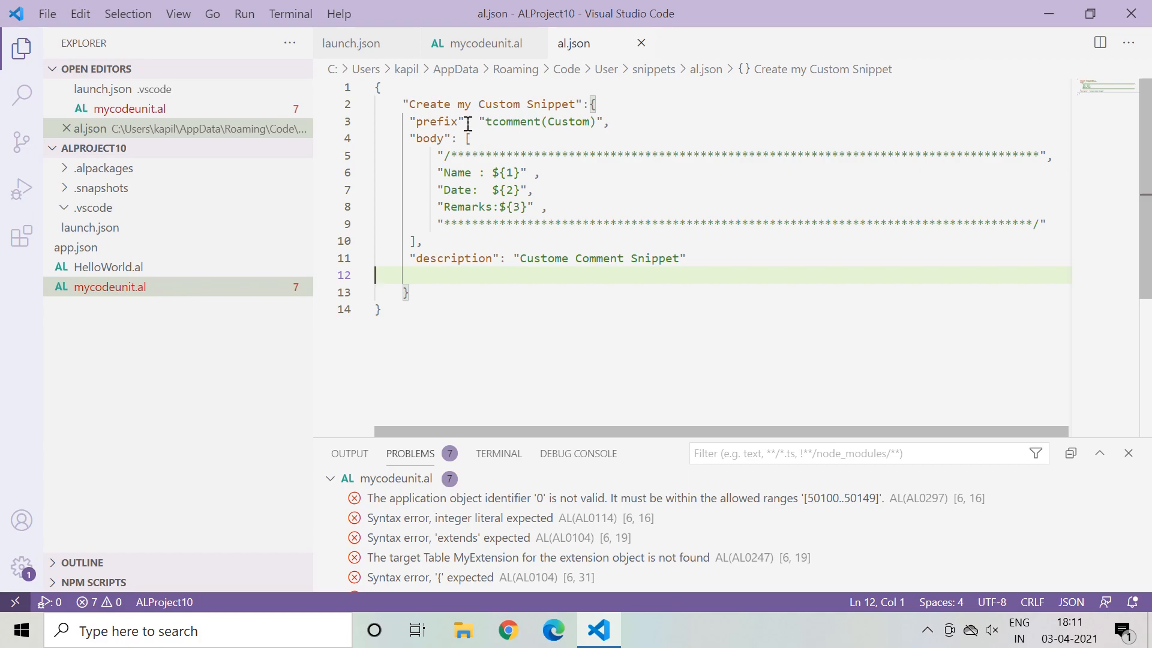
mouse_move(440, 318)
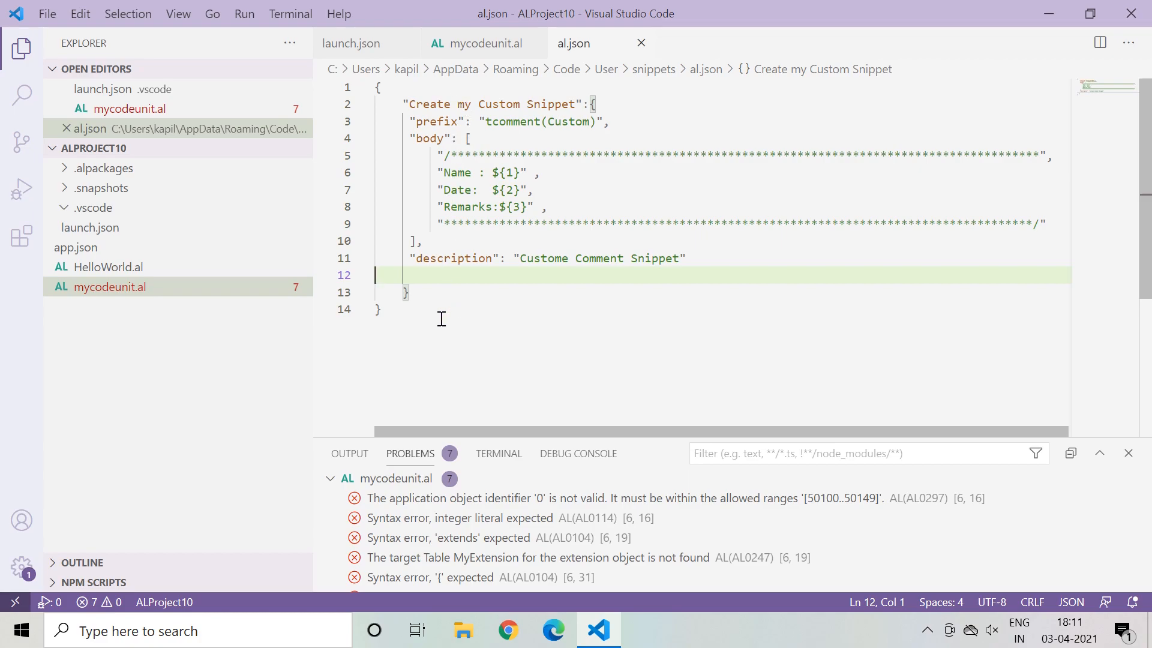
mouse_move(130, 108)
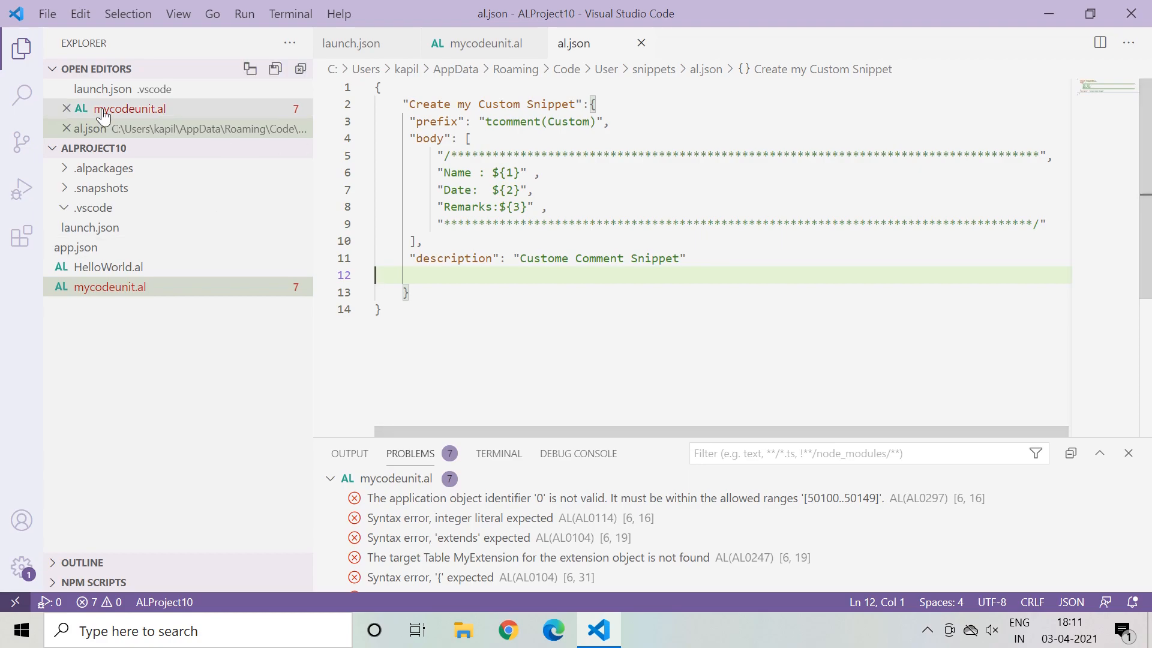
Step: Save al.json and close its tab to return to the empty mycodeunit.al
click(47, 13)
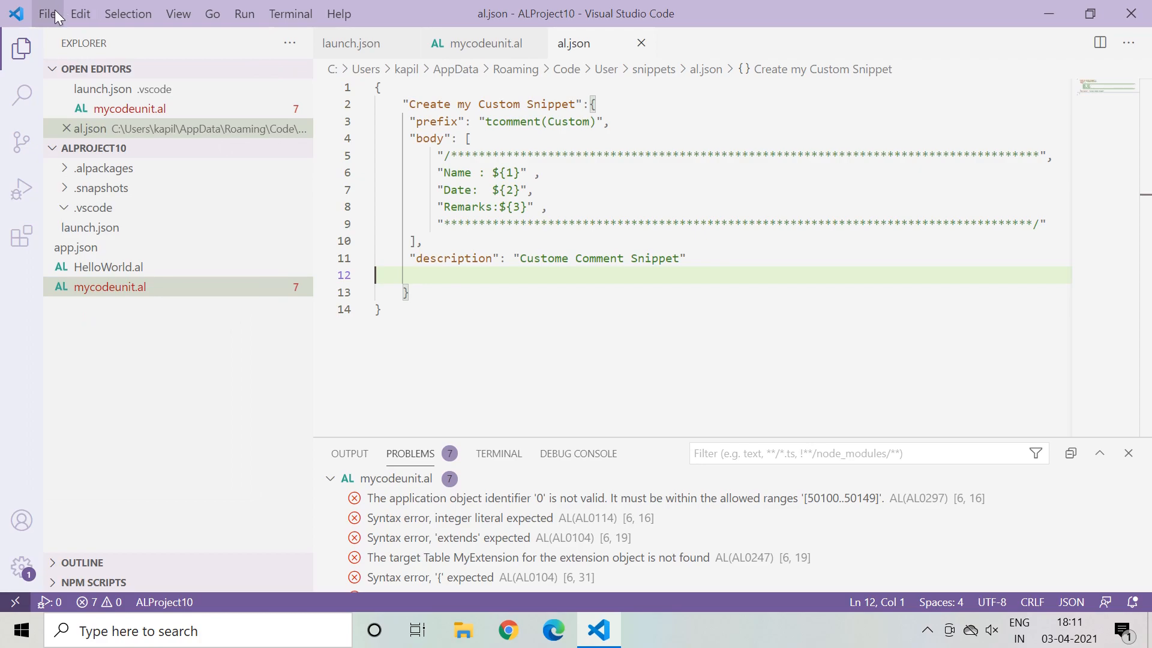
mouse_move(82, 326)
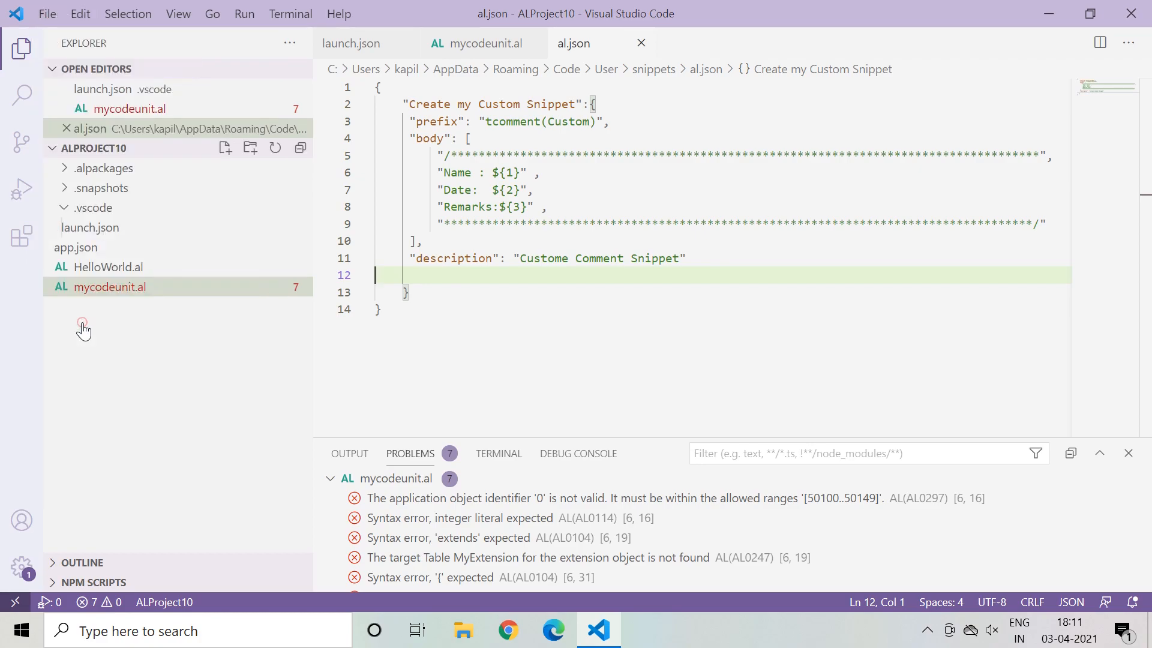
mouse_move(641, 43)
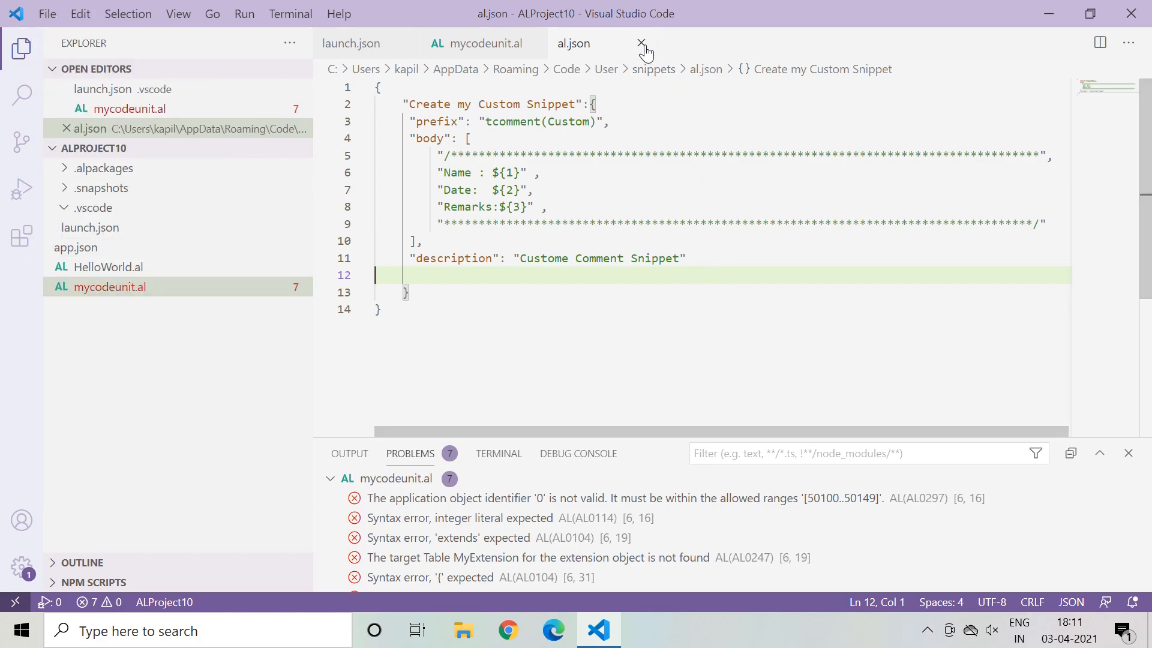
click(639, 43)
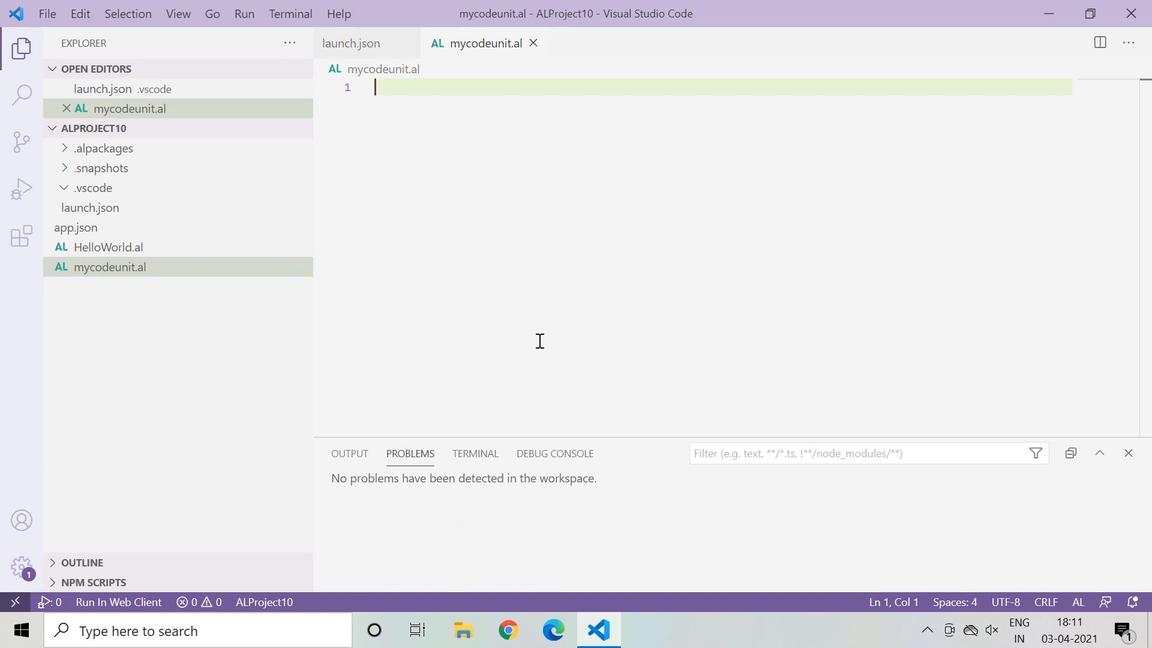
mouse_move(258, 281)
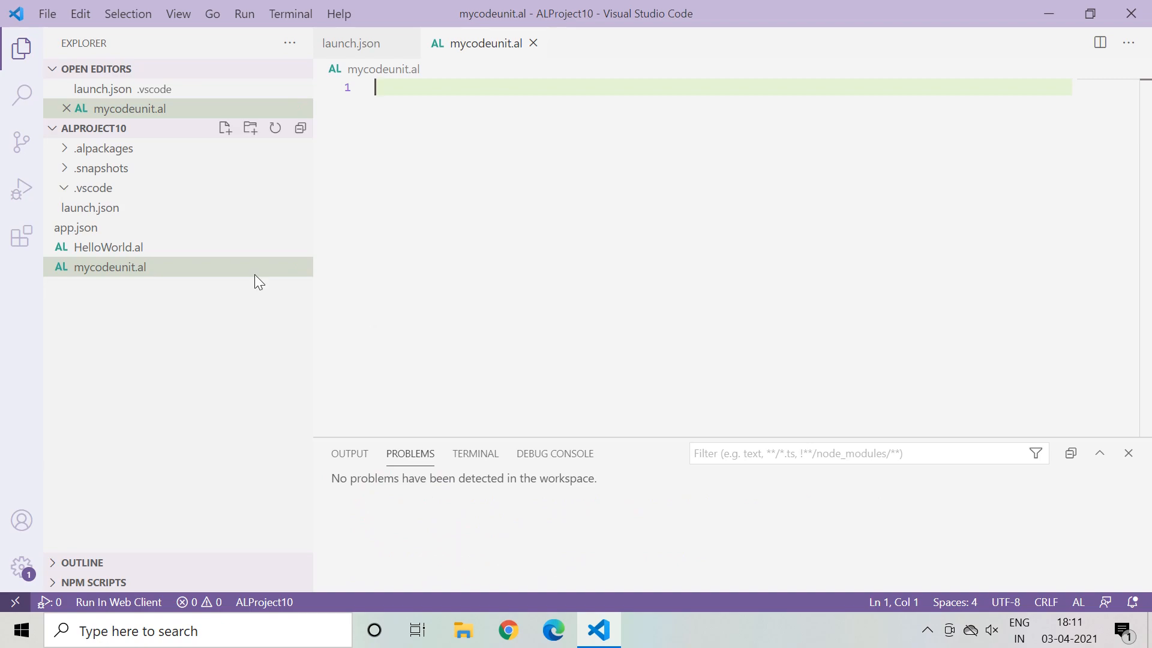
mouse_move(225, 128)
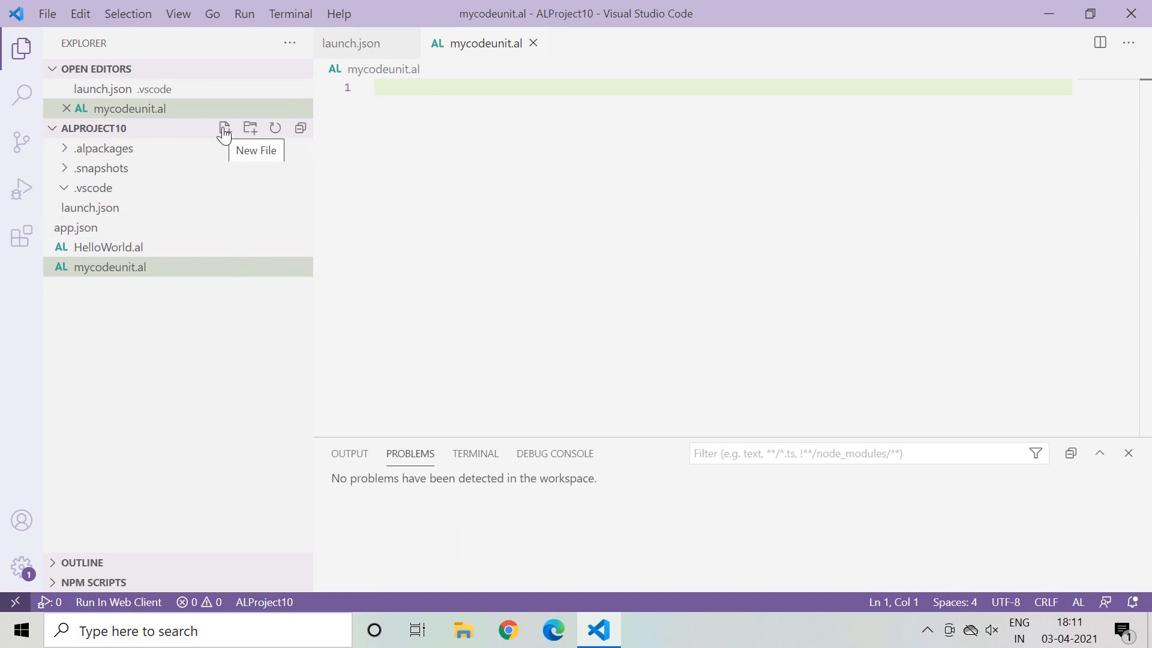
mouse_move(437, 82)
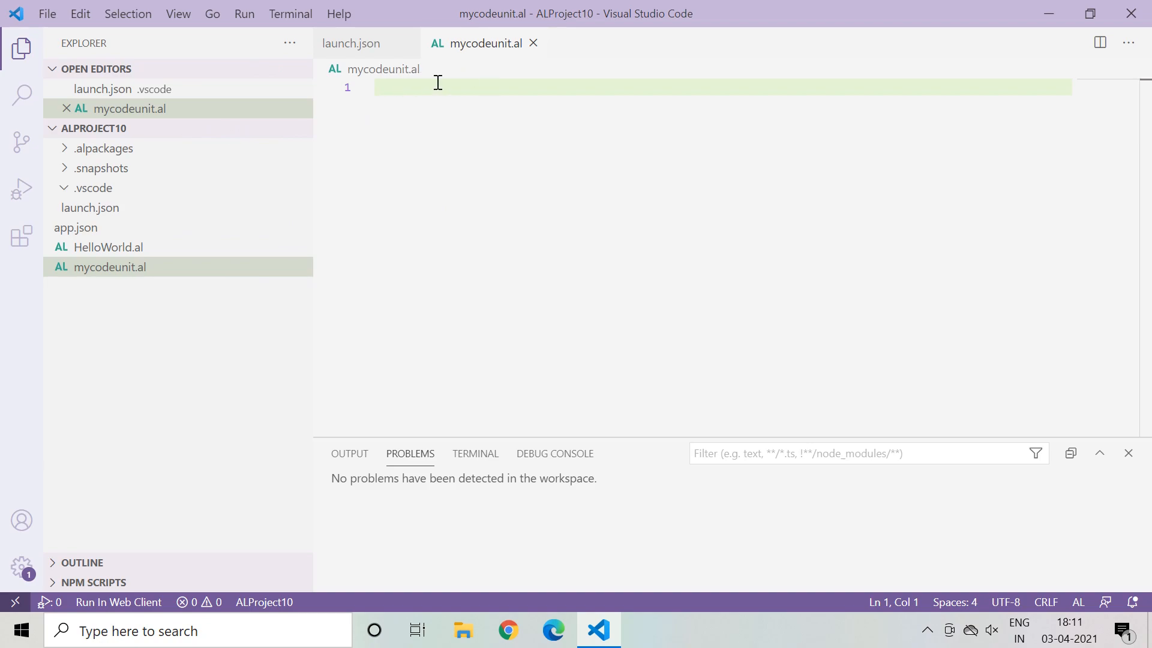
mouse_move(489, 96)
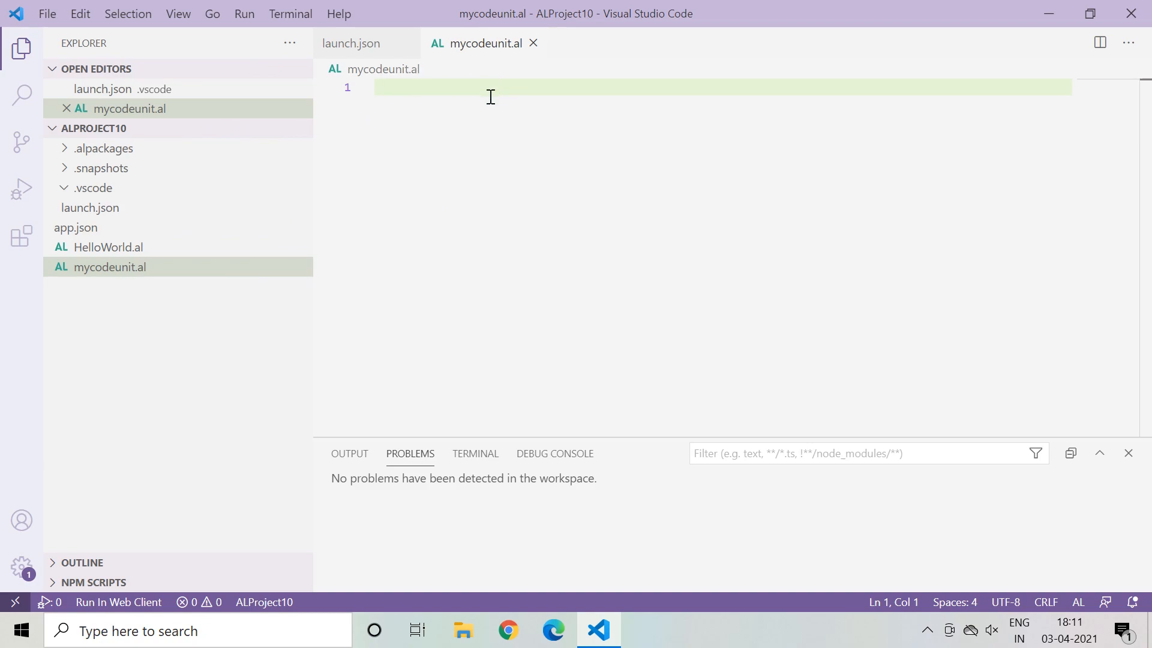
Step: Enter "tco" in mycodeunit.al to surface the tcomment(Custom) suggestion with its preview
text(t)
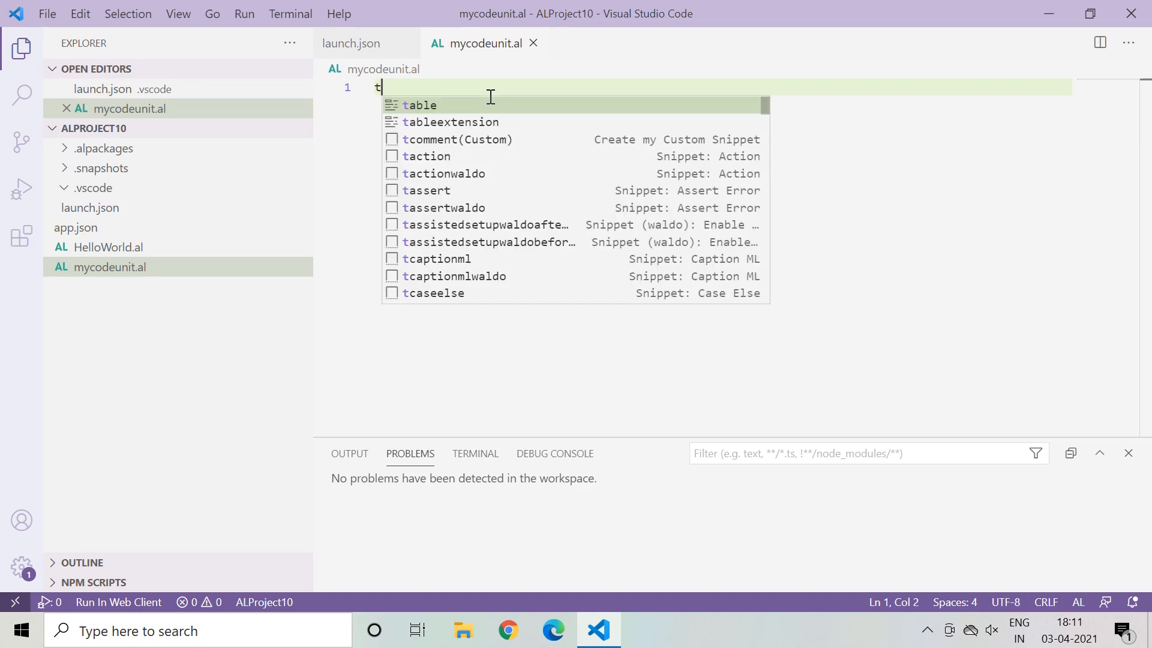
text(co)
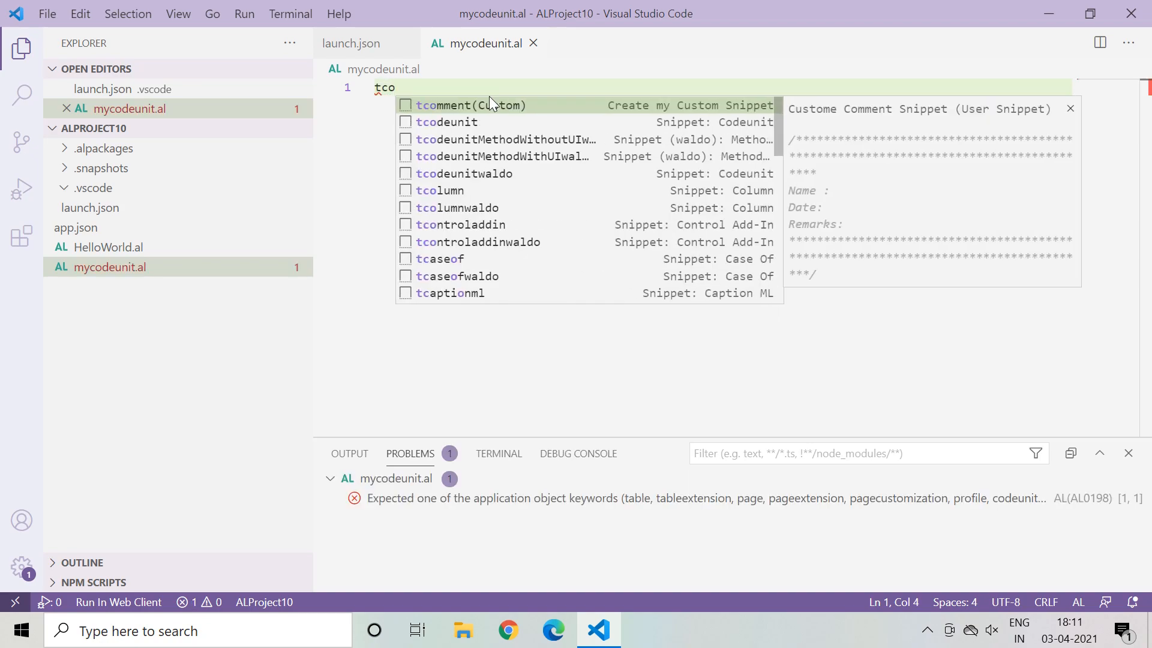
mouse_move(481, 106)
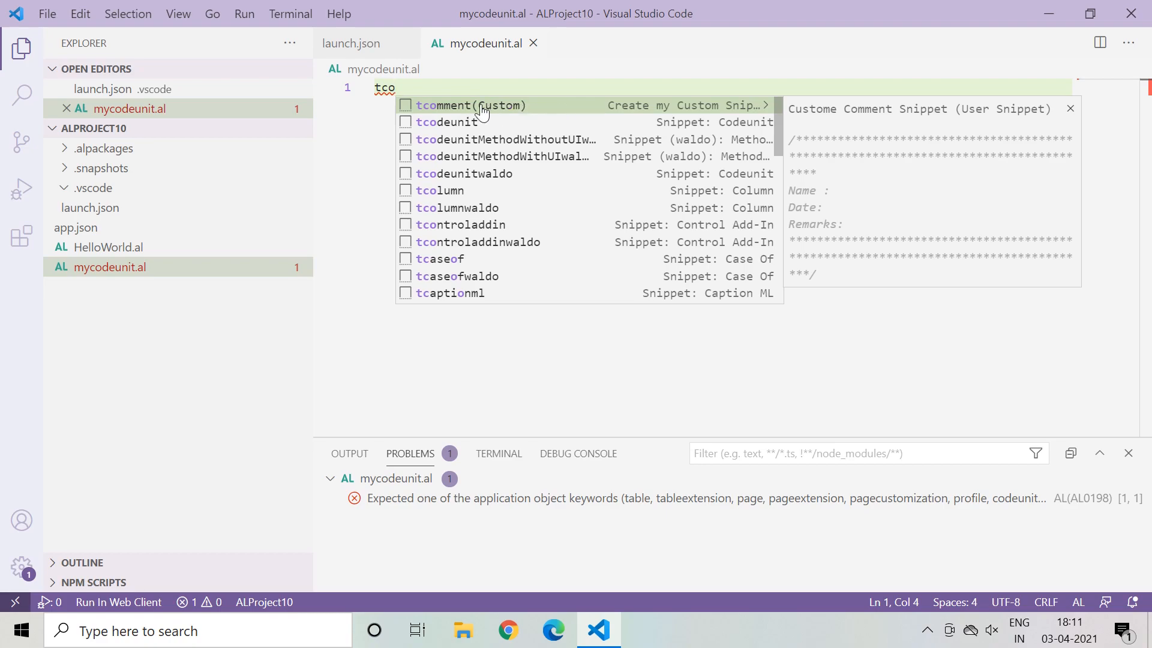
mouse_move(496, 110)
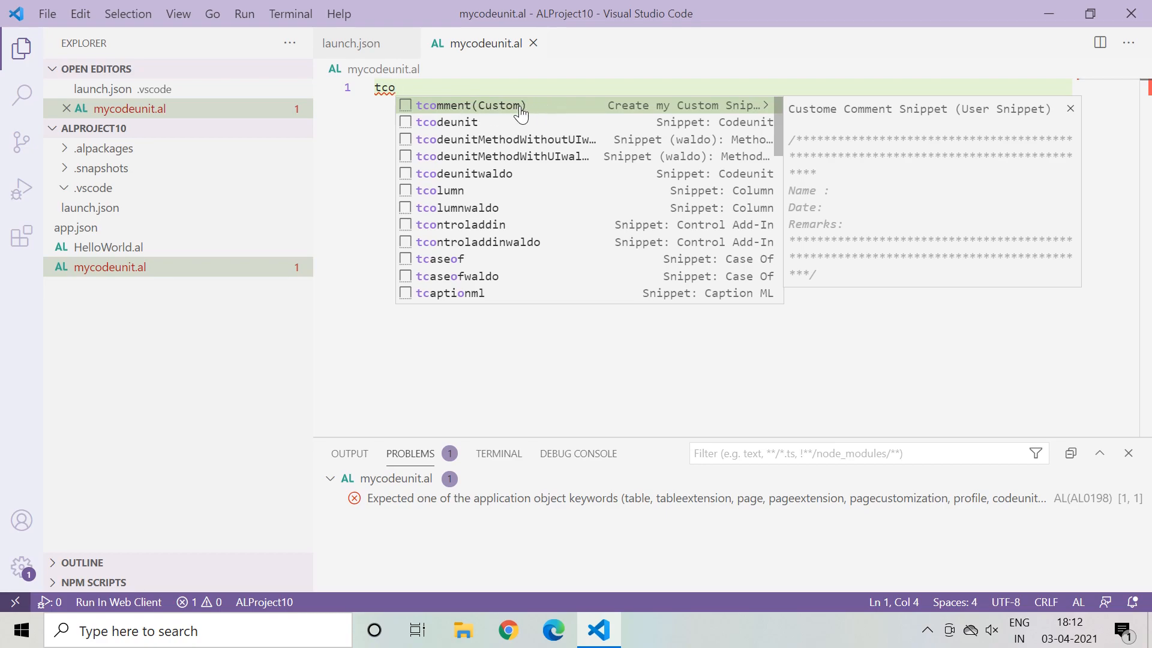
Step: Accept tcomment(Custom), producing the starred Name/Date/Remarks header, and save
click(471, 106)
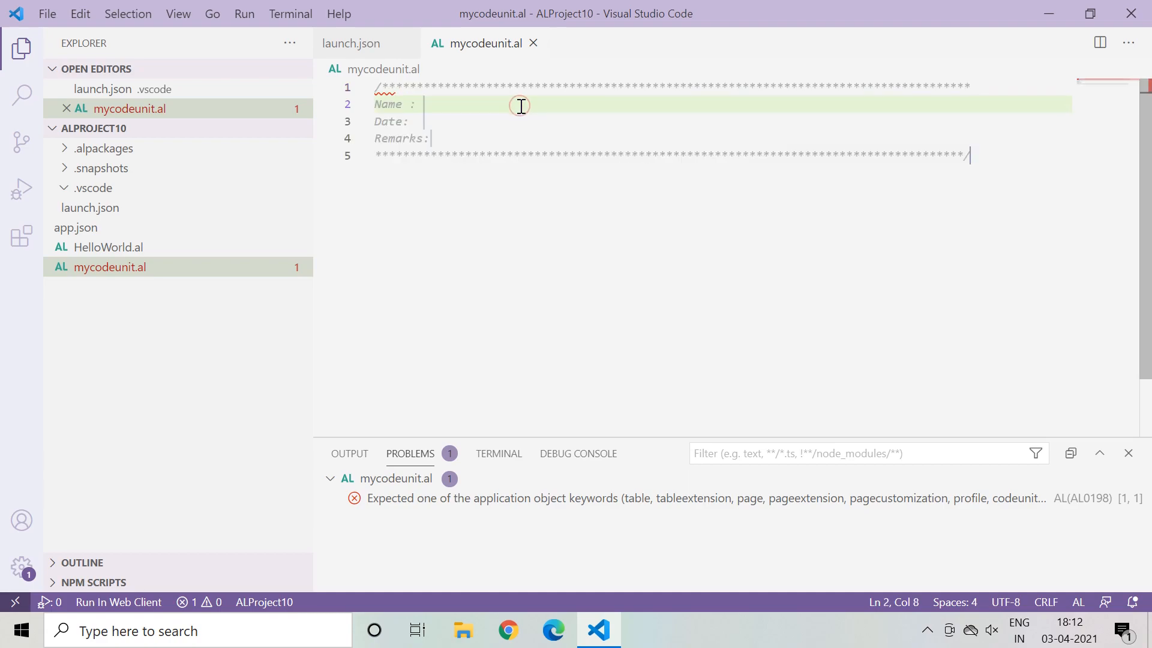
key(ctrl+s)
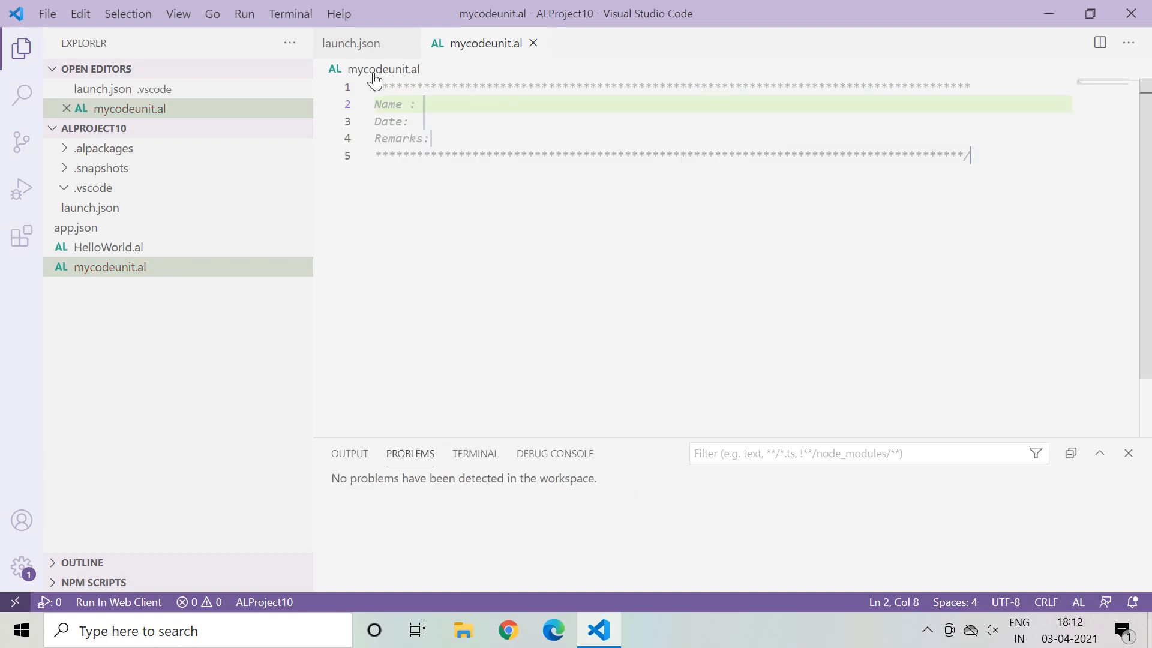
mouse_move(972, 177)
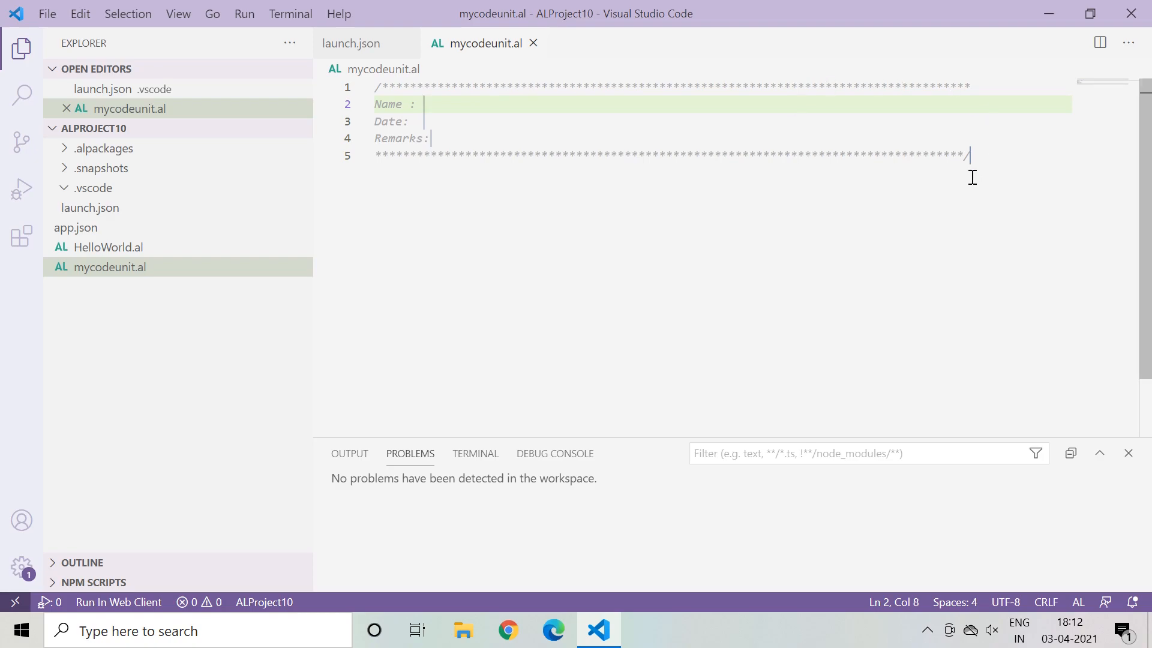
mouse_move(560, 111)
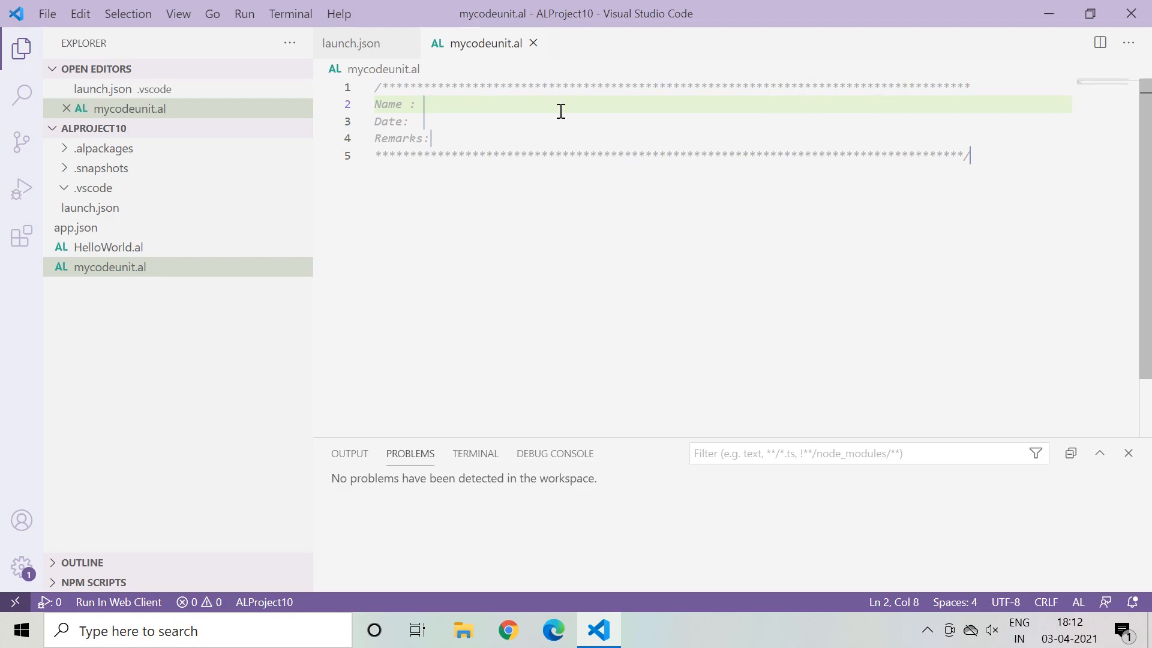
mouse_move(373, 106)
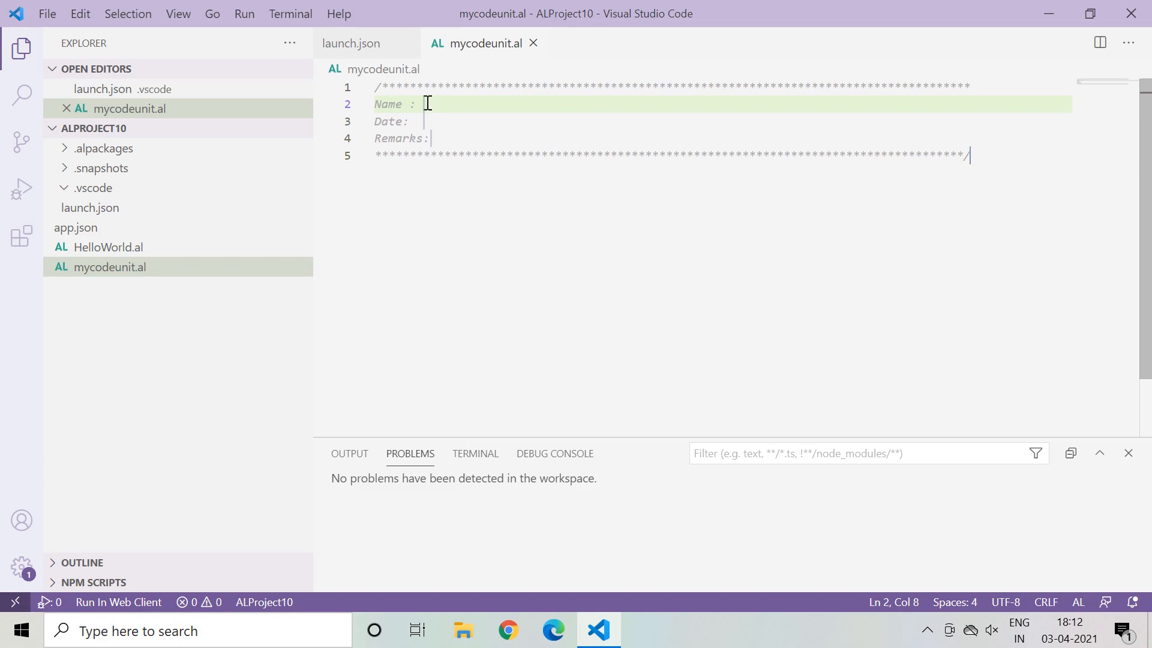
mouse_move(428, 121)
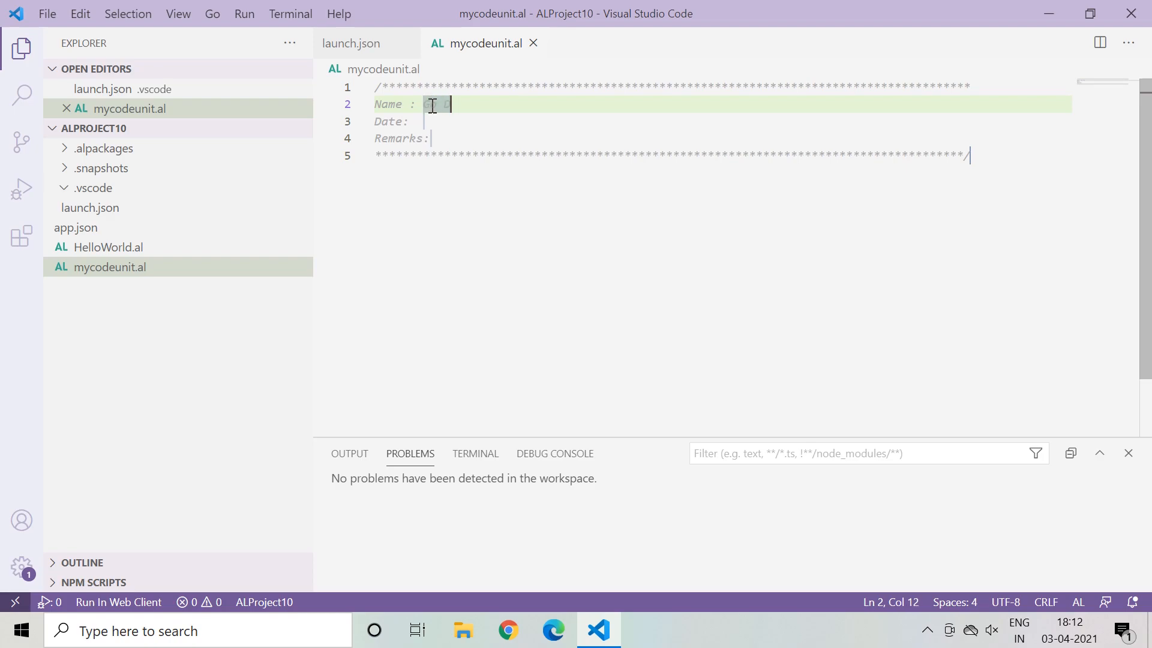
Step: Complete the Name as Go Digit and the Date as 03 April 2021
text(Digit)
click(723, 121)
text(  03 -)
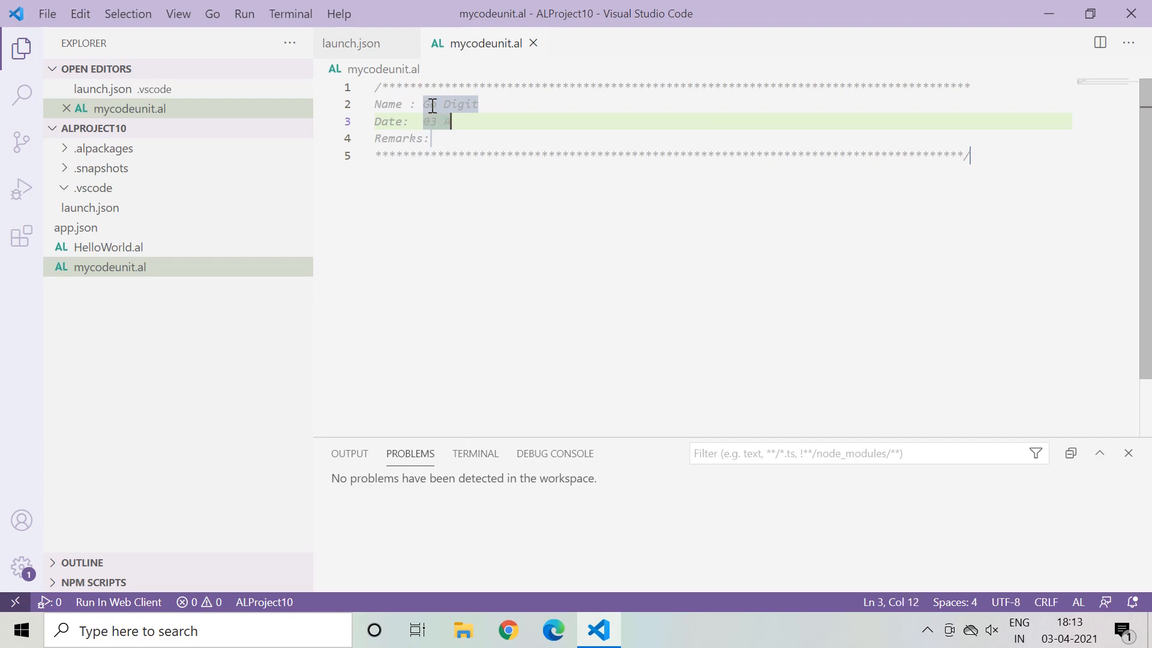
text(April)
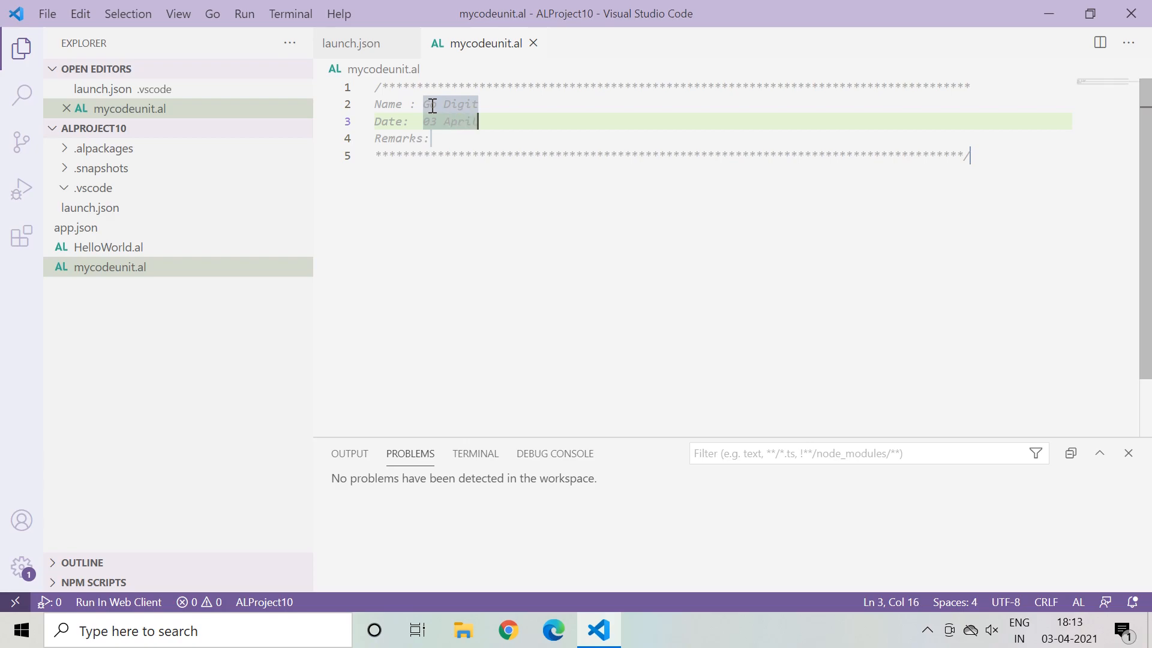
text(2021)
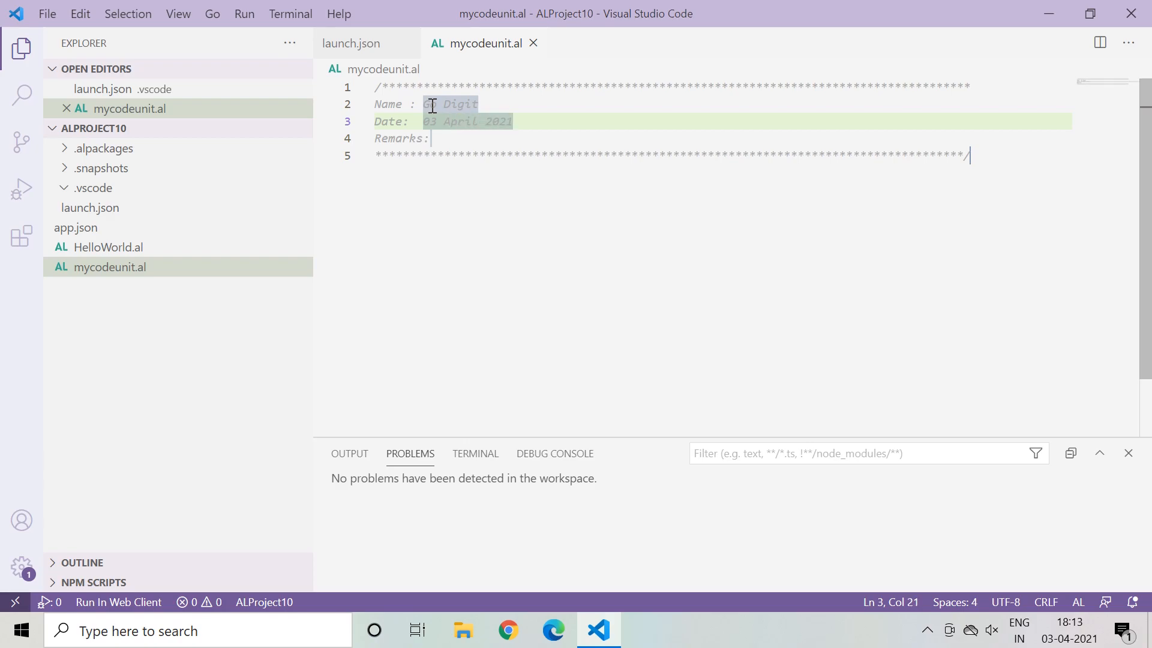
Step: Fill Remarks with "My Fisrt AL Program" and add blank lines below the block
click(429, 138)
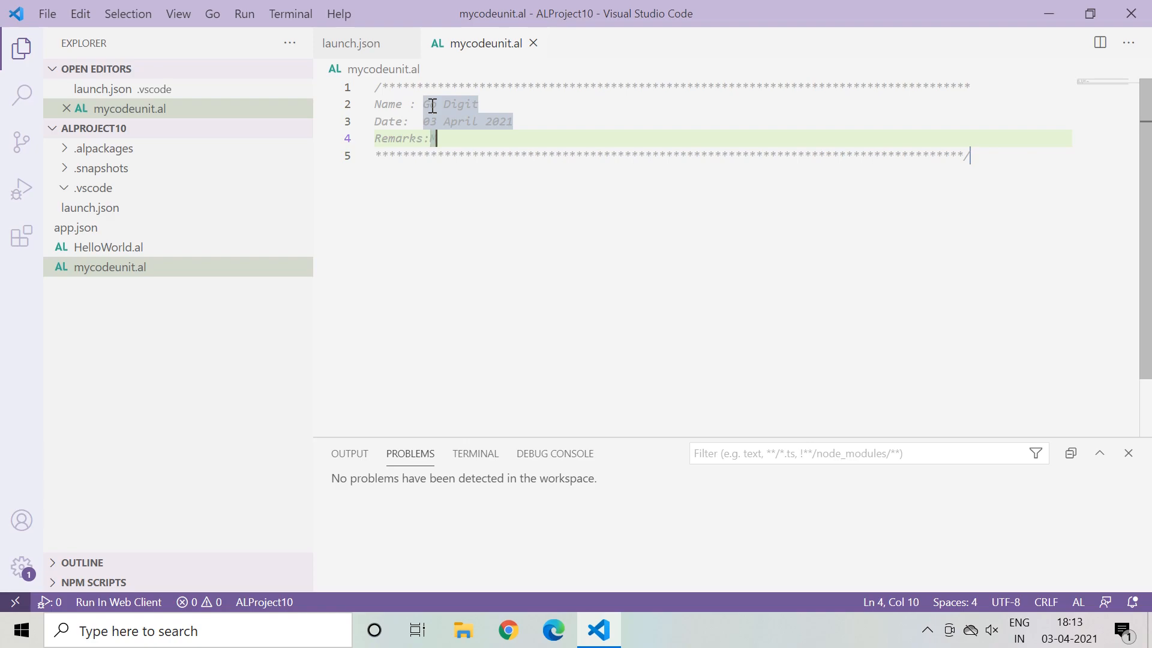
text(My Fisrt)
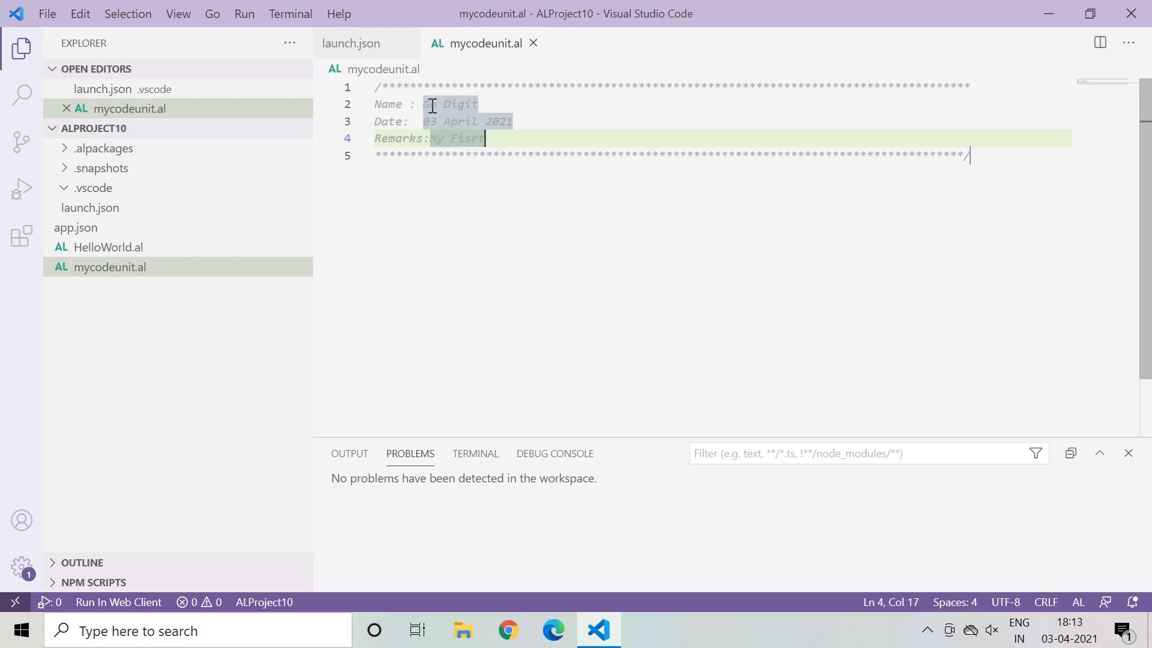
text(AL Program)
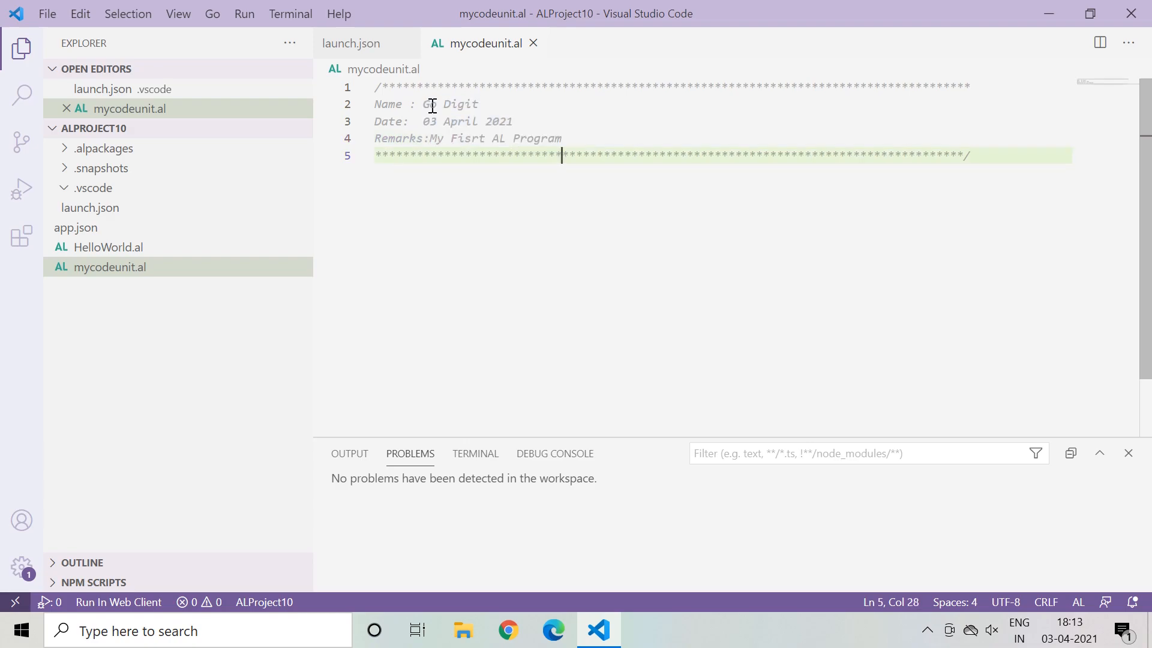
key(Enter)
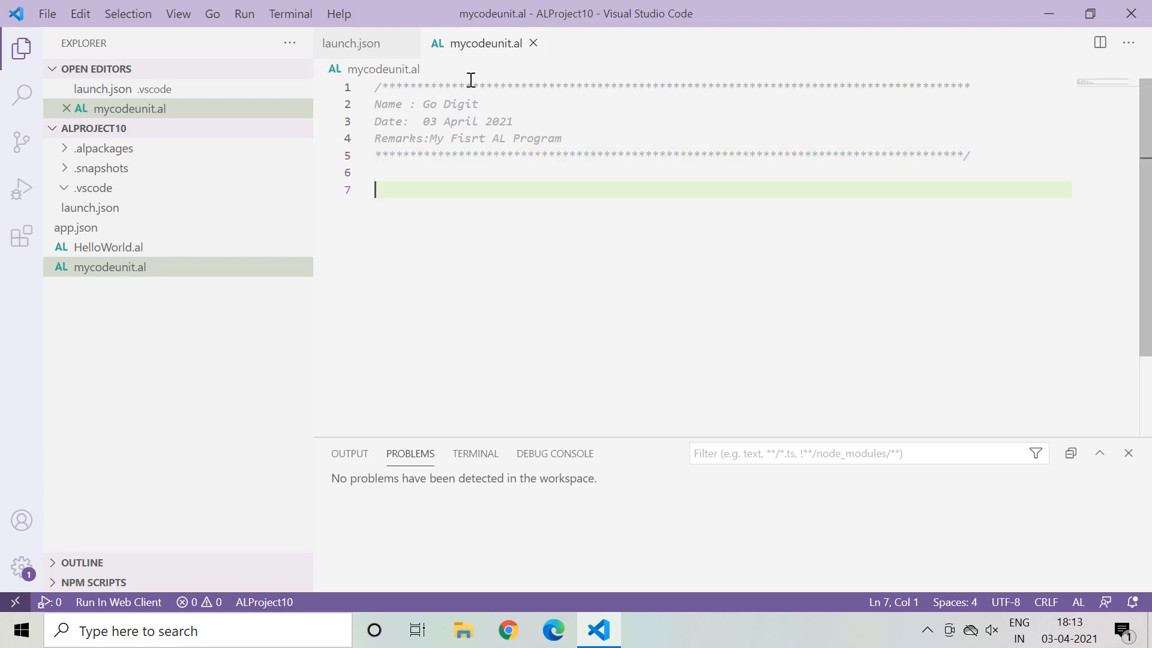
mouse_move(375, 99)
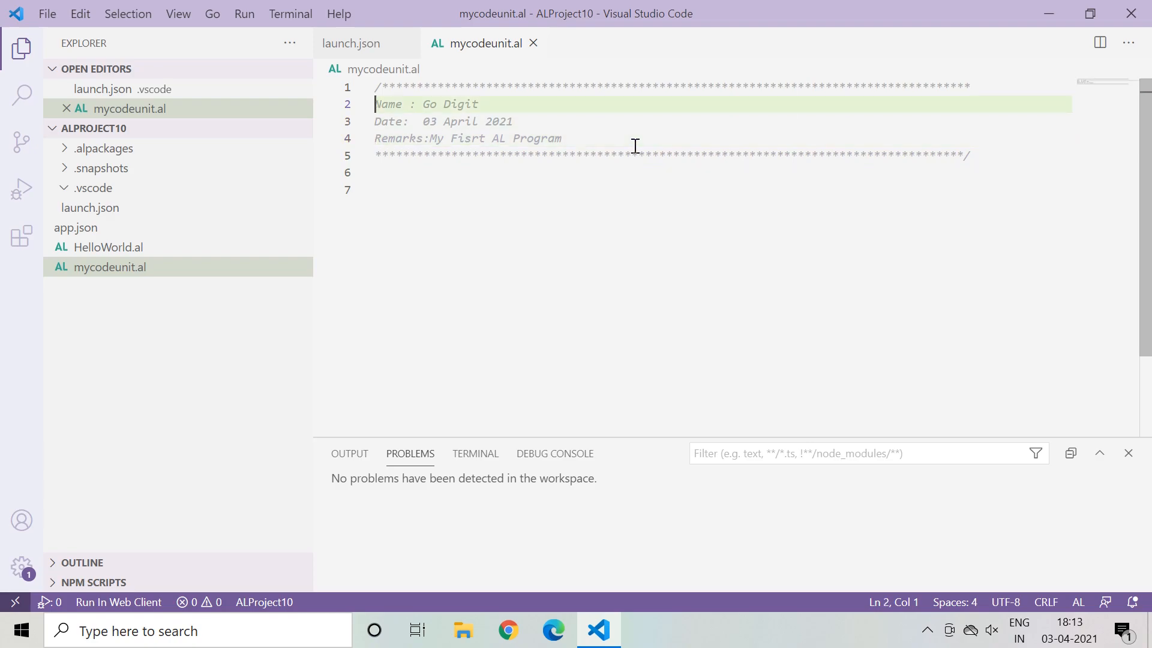
click(375, 121)
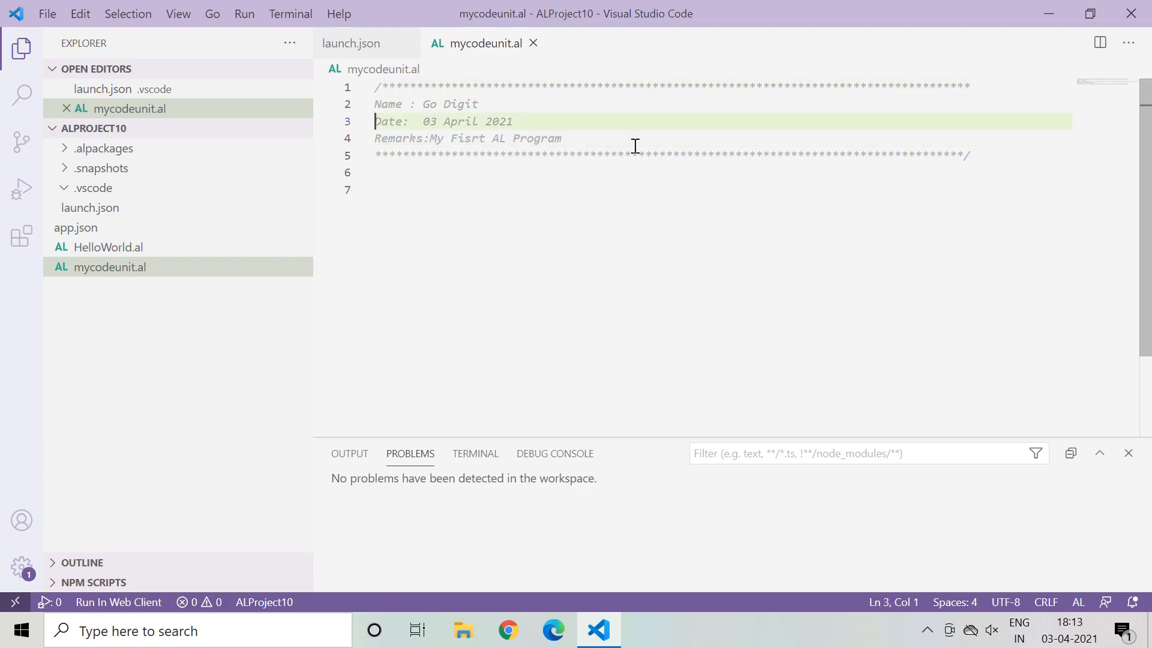